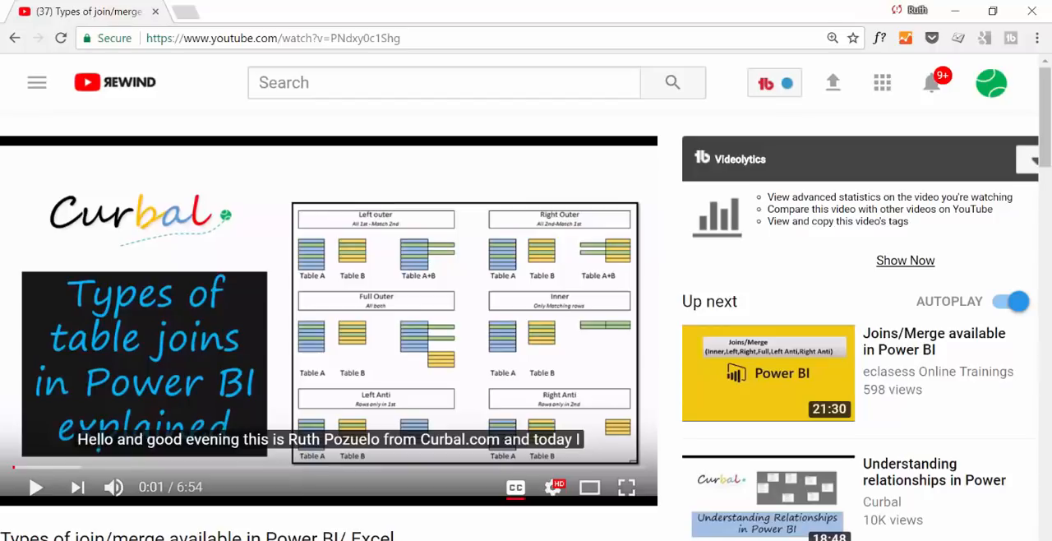
mouse_move(394, 263)
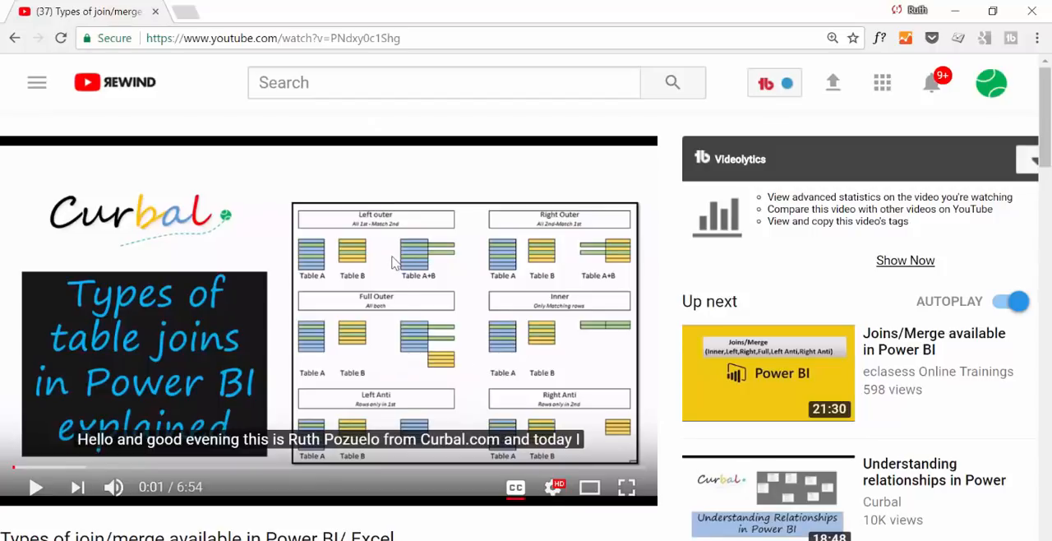
Scroll through the Manuf Products rows to look them over
scroll(down, 3)
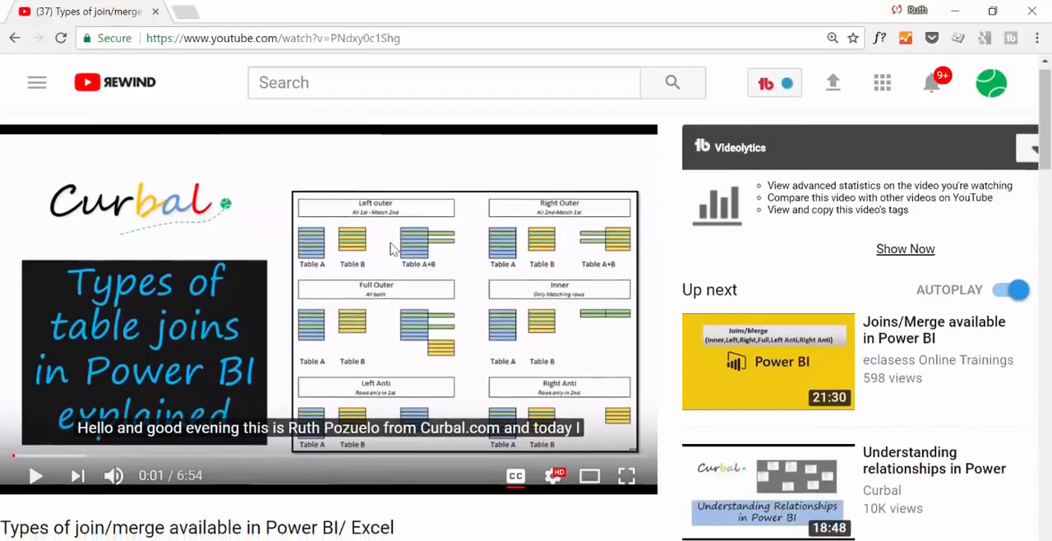
scroll(down, 3)
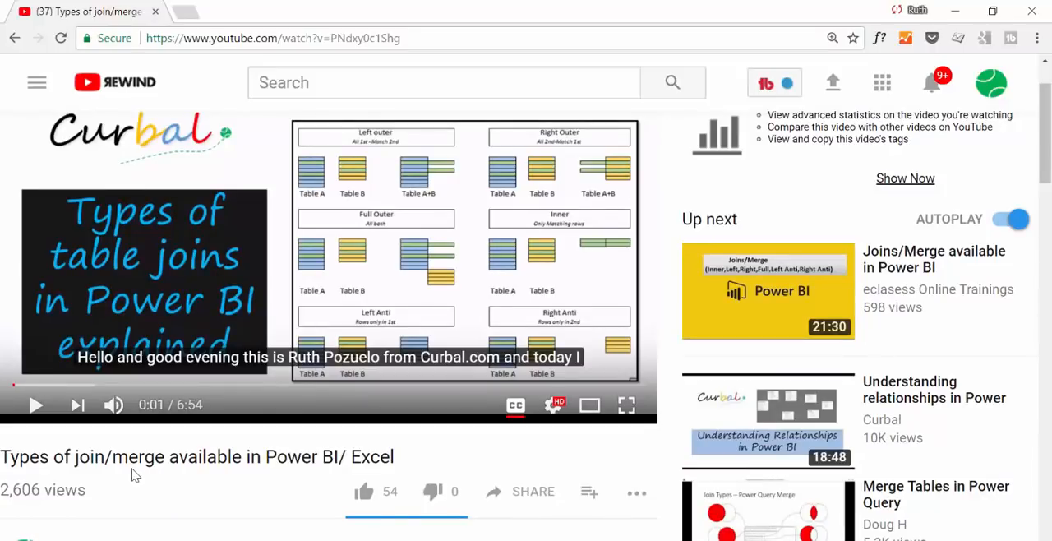
mouse_move(444, 240)
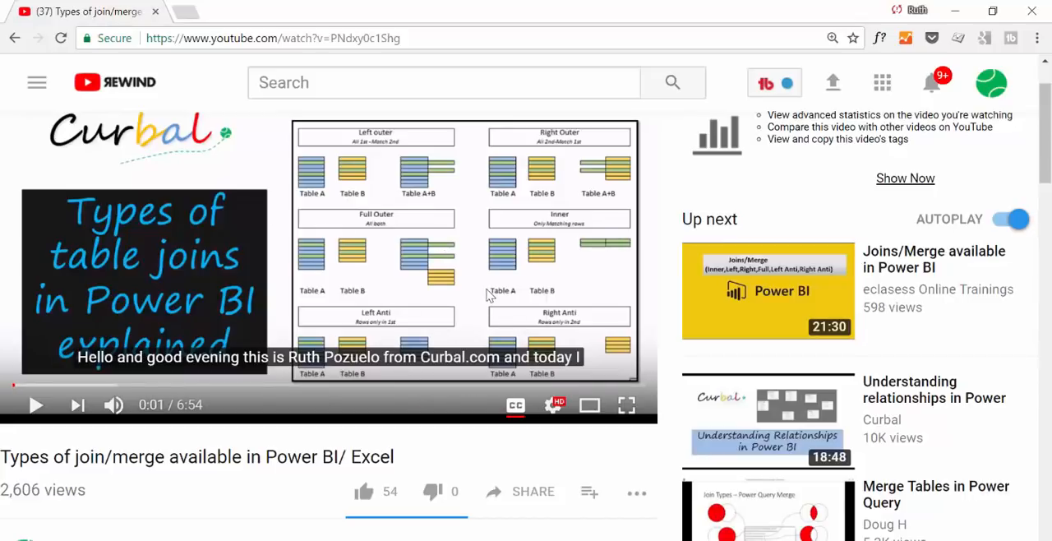
mouse_move(355, 223)
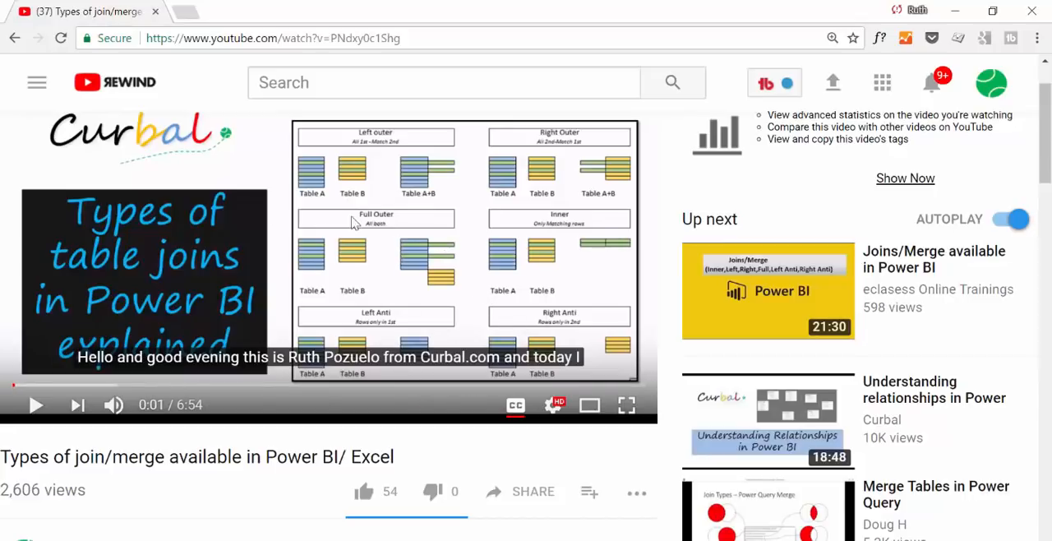
mouse_move(348, 230)
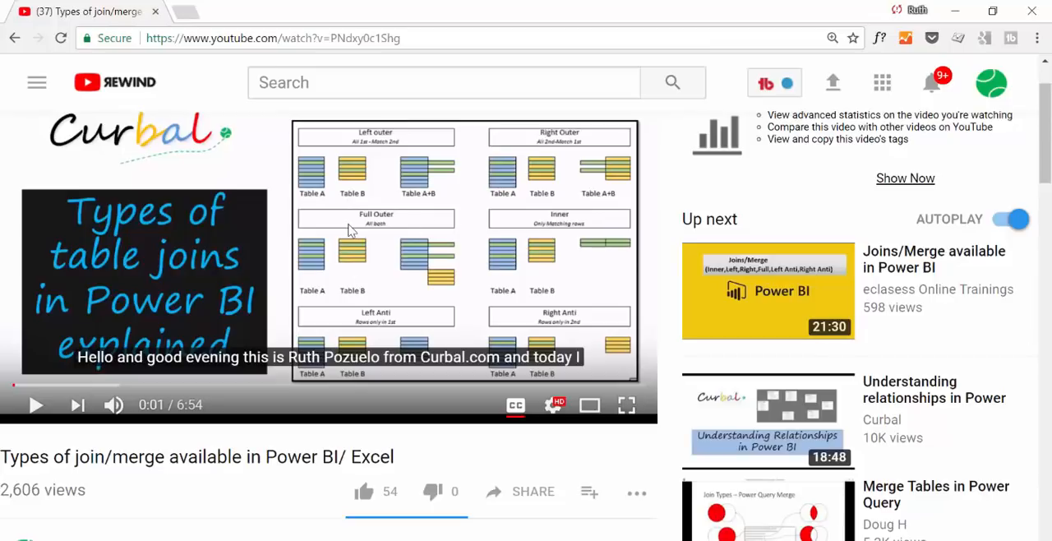
mouse_move(361, 142)
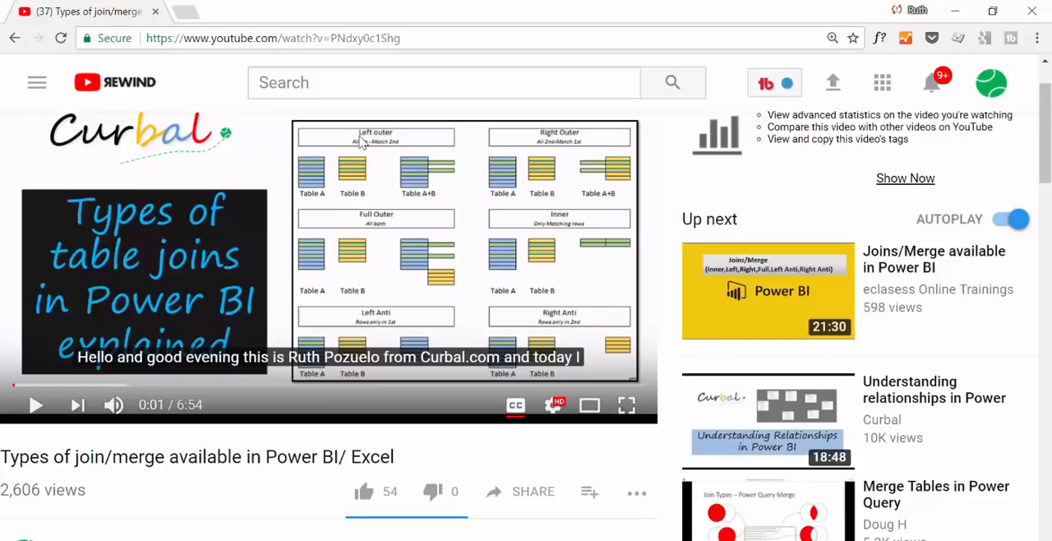
mouse_move(517, 180)
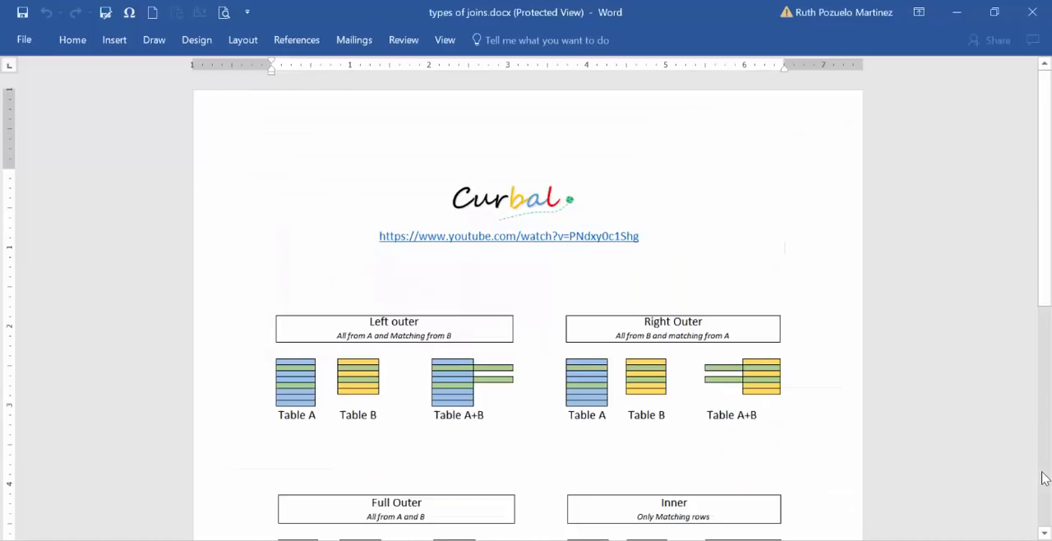
mouse_move(589, 204)
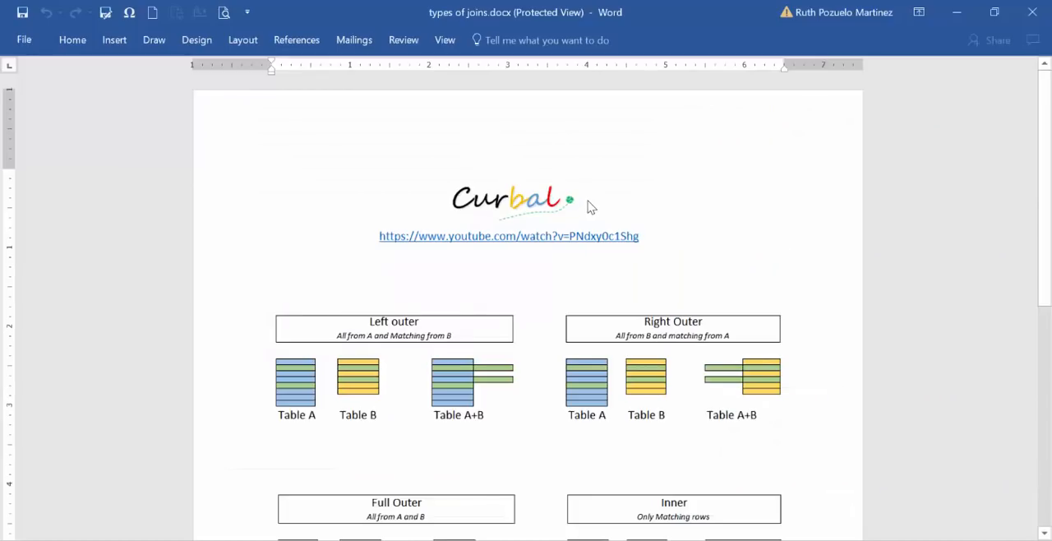
scroll(up, 3)
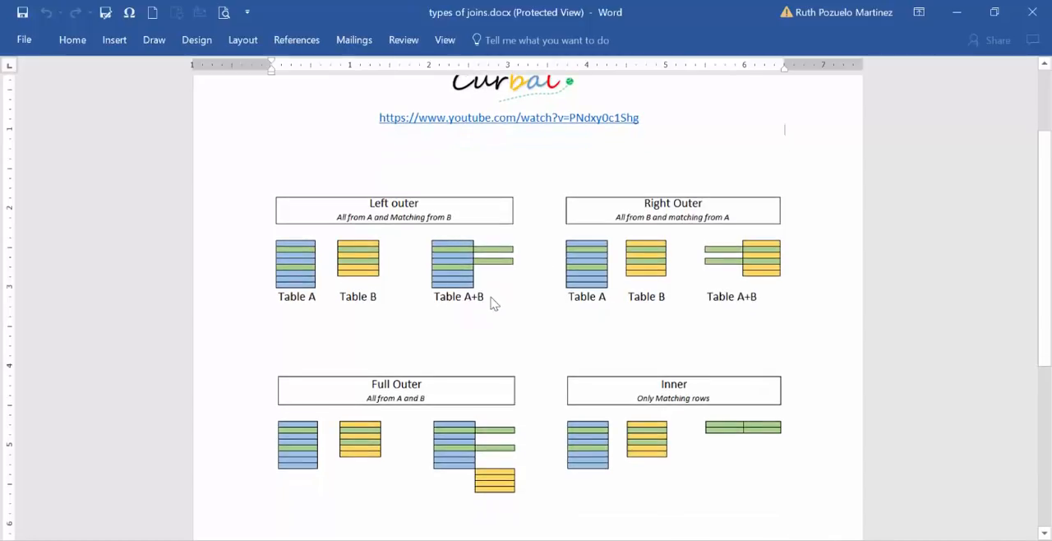
scroll(down, 3)
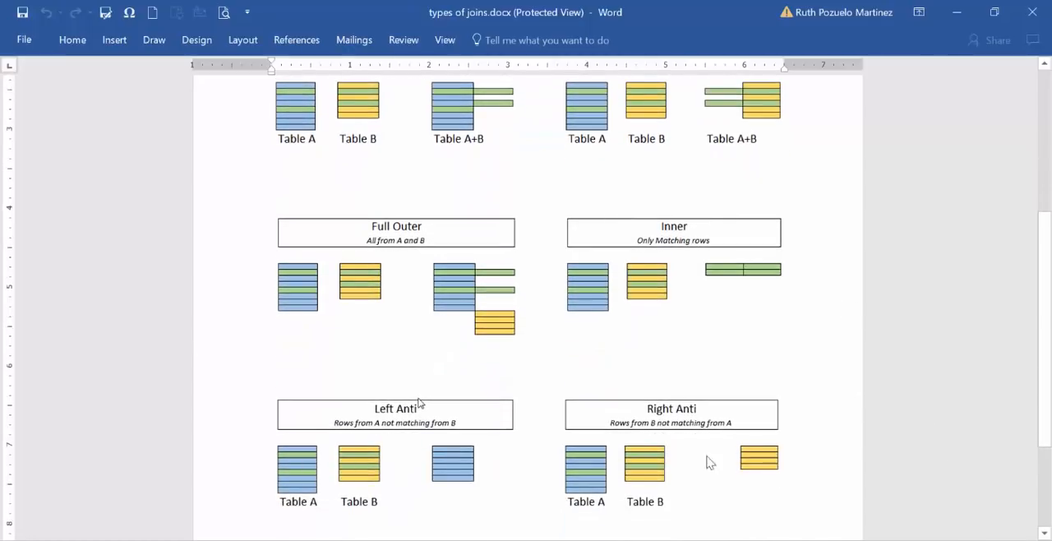
scroll(up, 3)
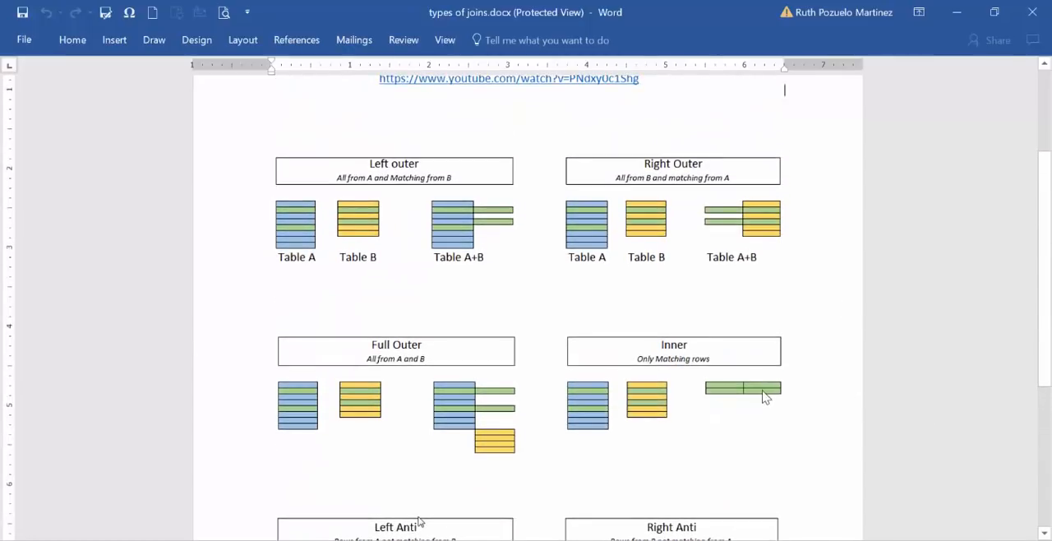
mouse_move(562, 365)
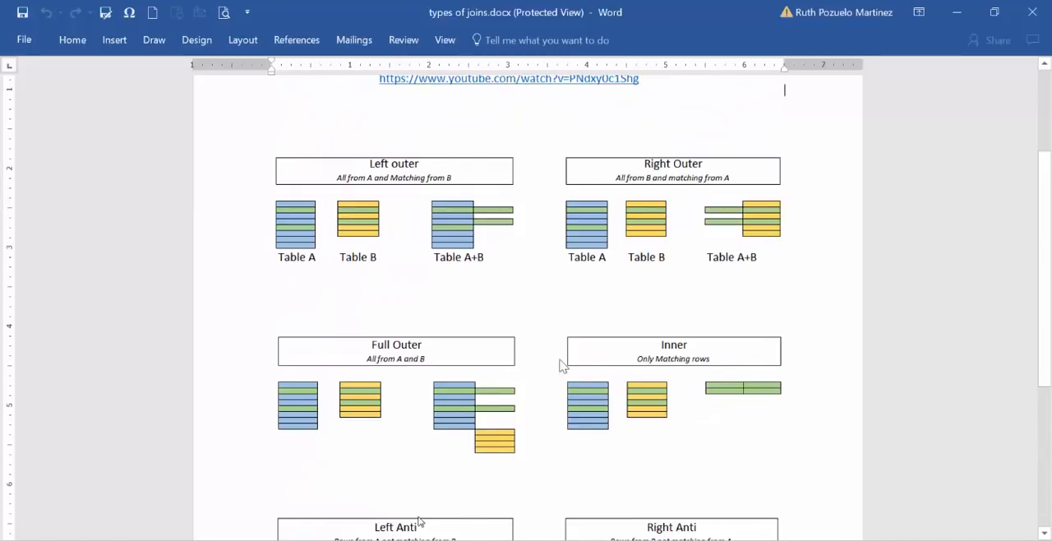
mouse_move(355, 361)
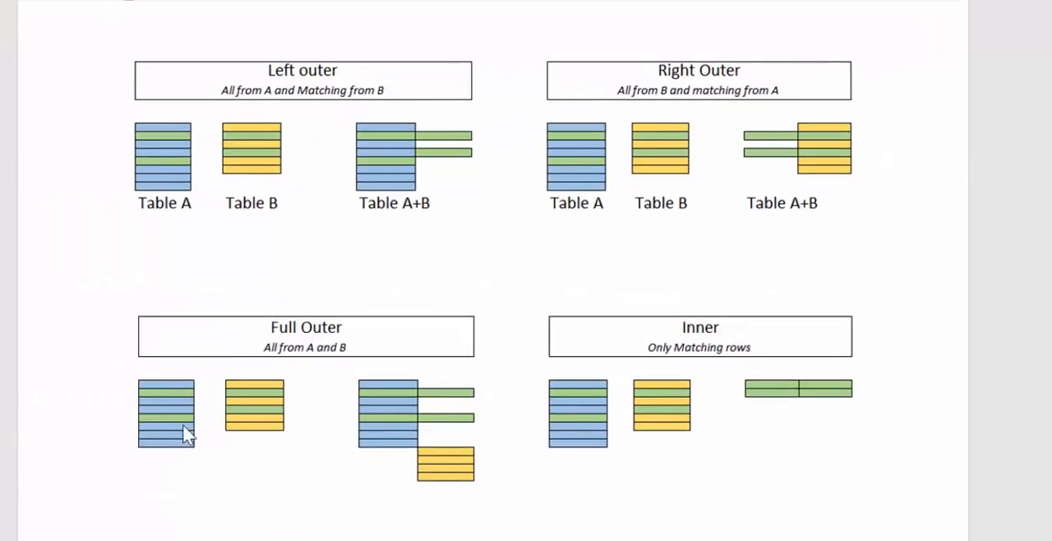
mouse_move(440, 391)
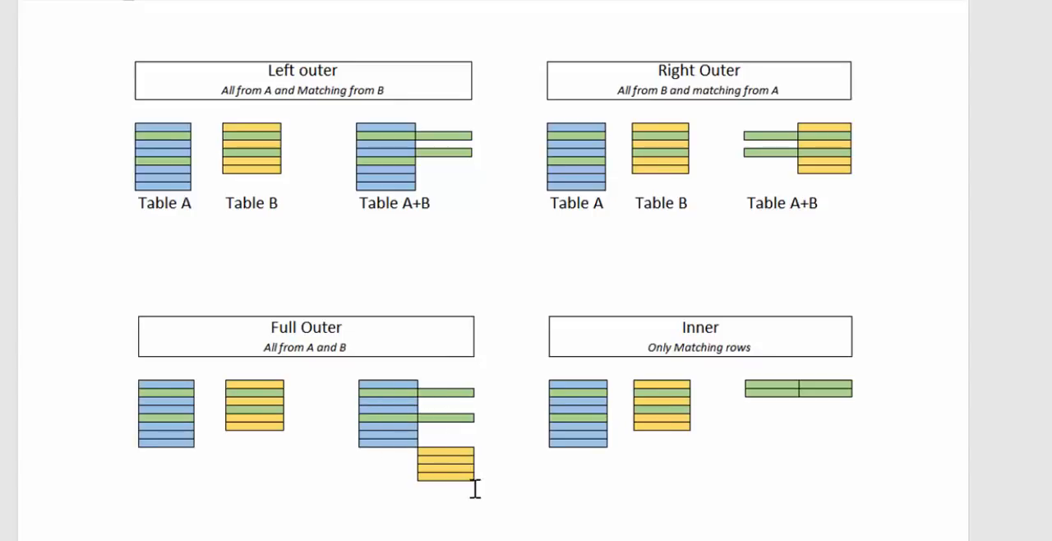
mouse_move(421, 425)
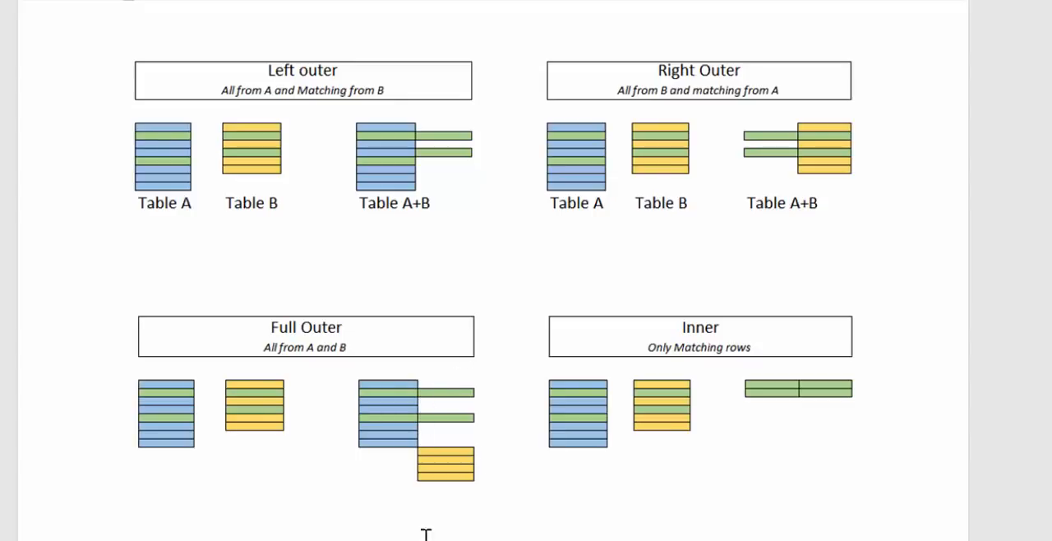
mouse_move(161, 486)
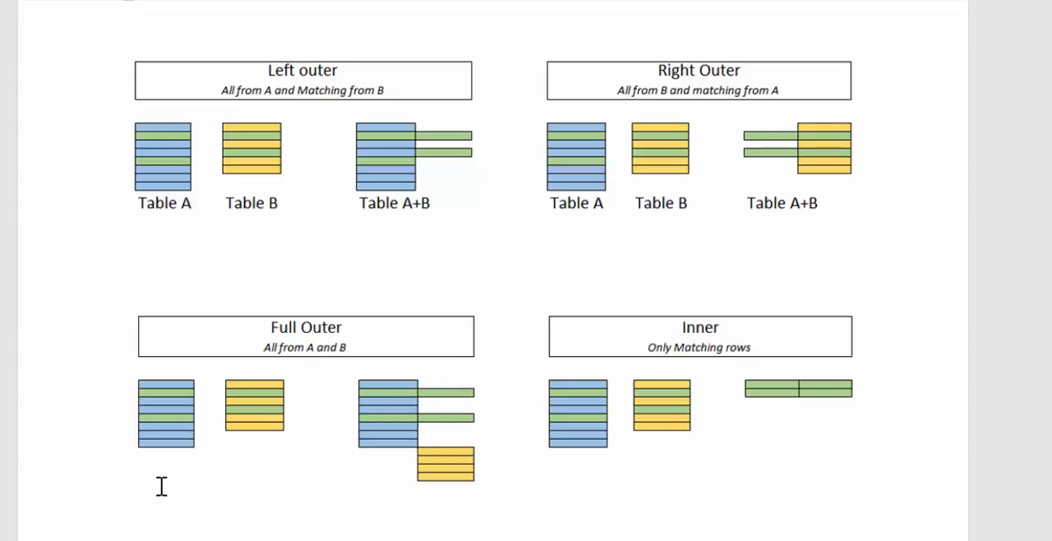
mouse_move(599, 406)
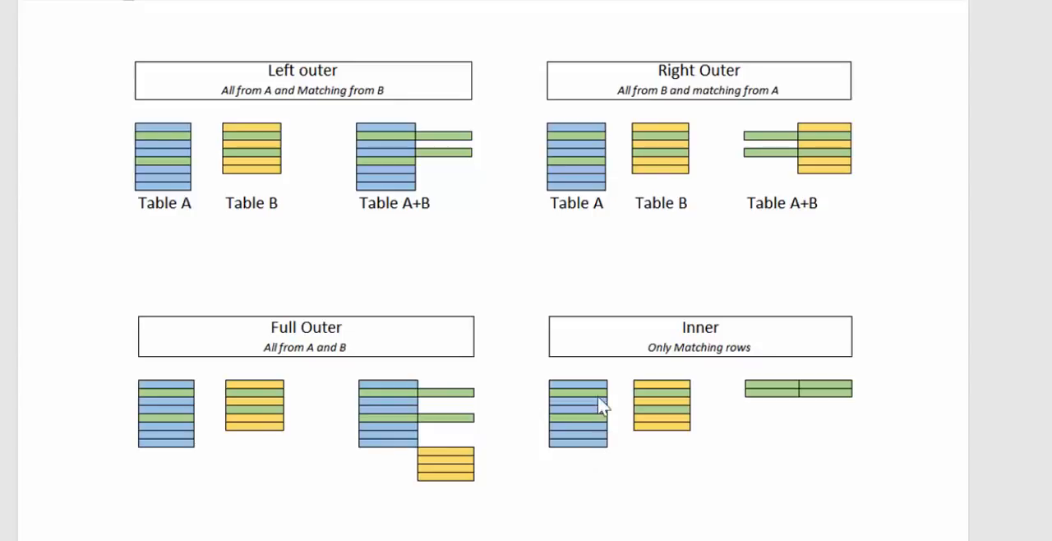
mouse_move(709, 358)
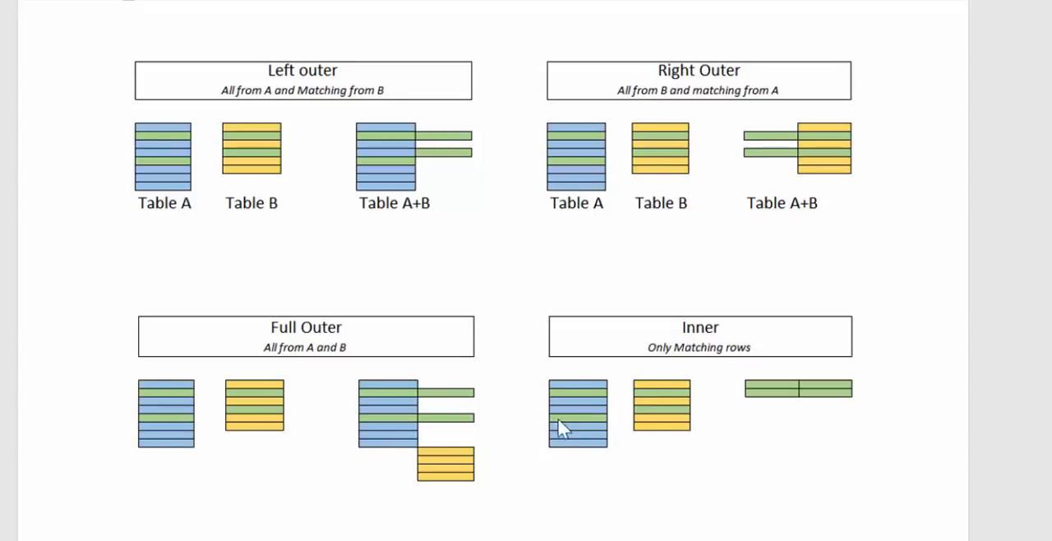
mouse_move(925, 434)
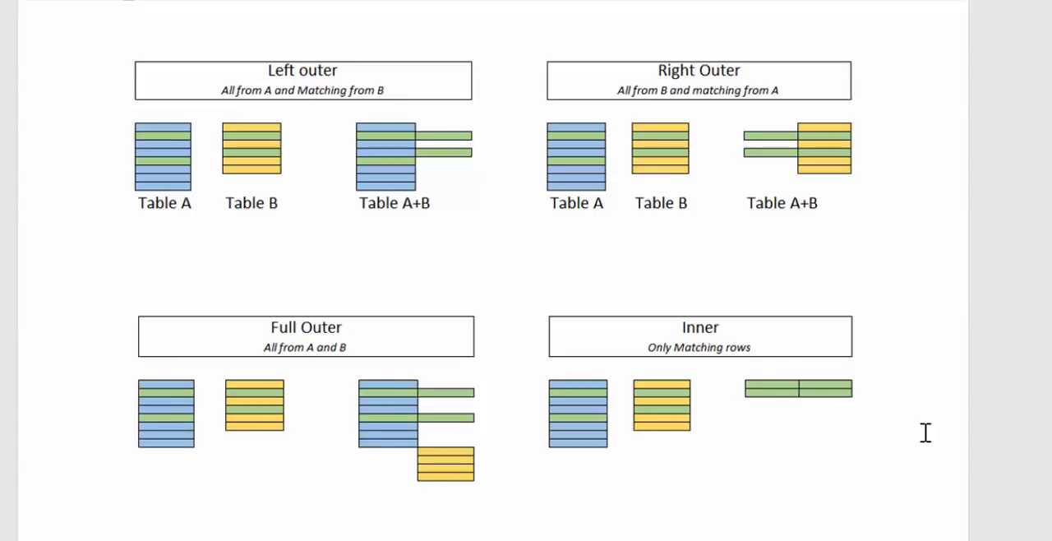
mouse_move(802, 386)
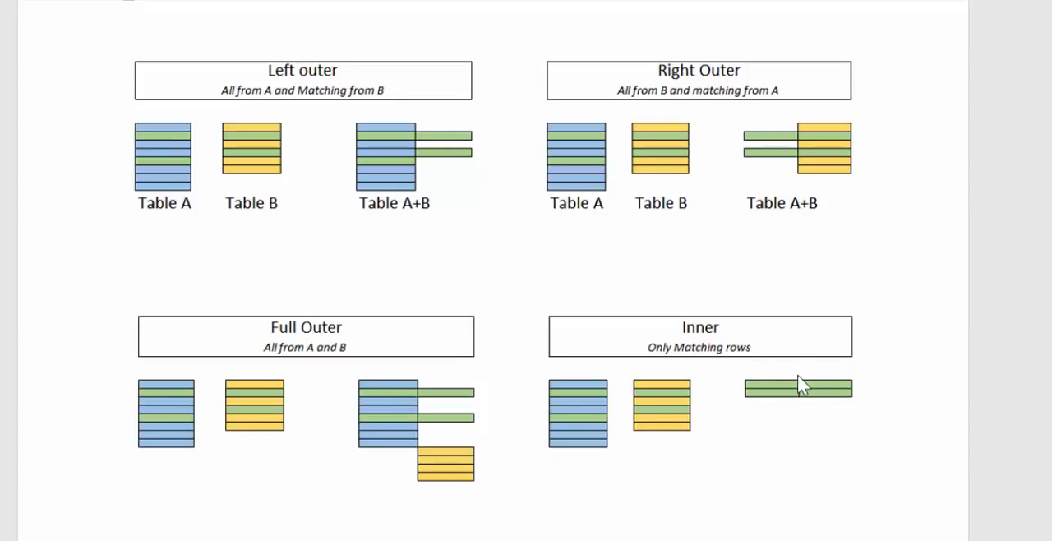
mouse_move(517, 255)
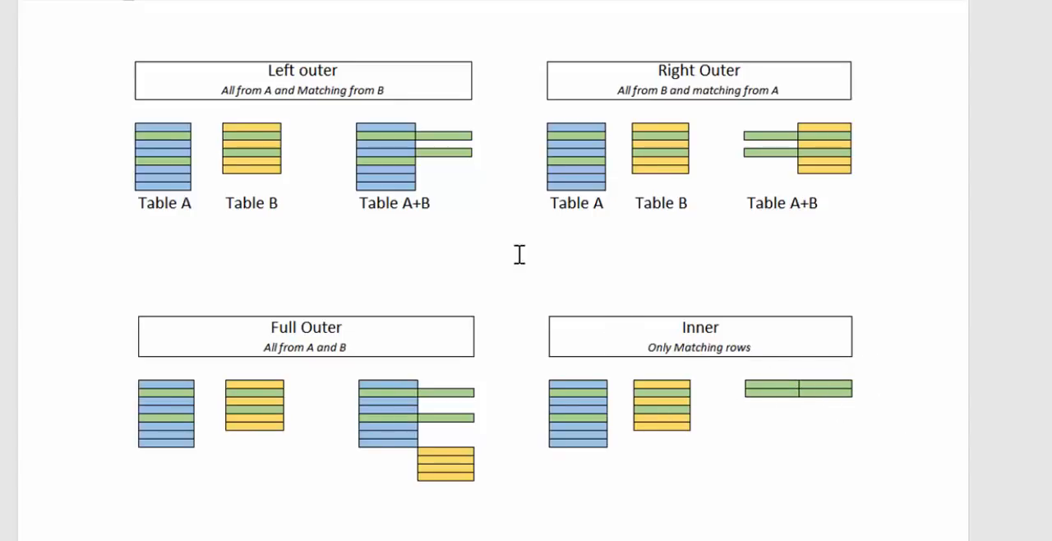
mouse_move(246, 46)
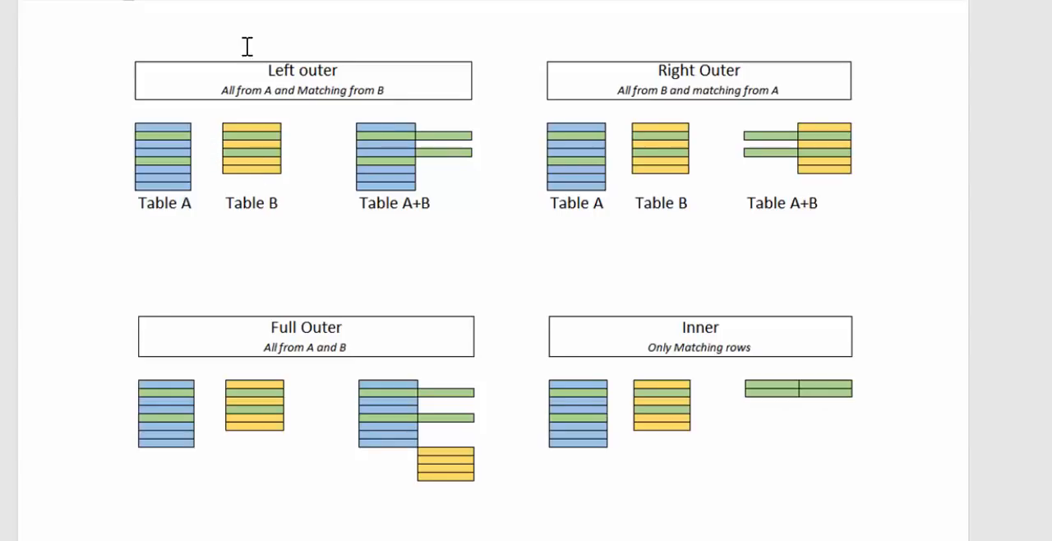
mouse_move(310, 58)
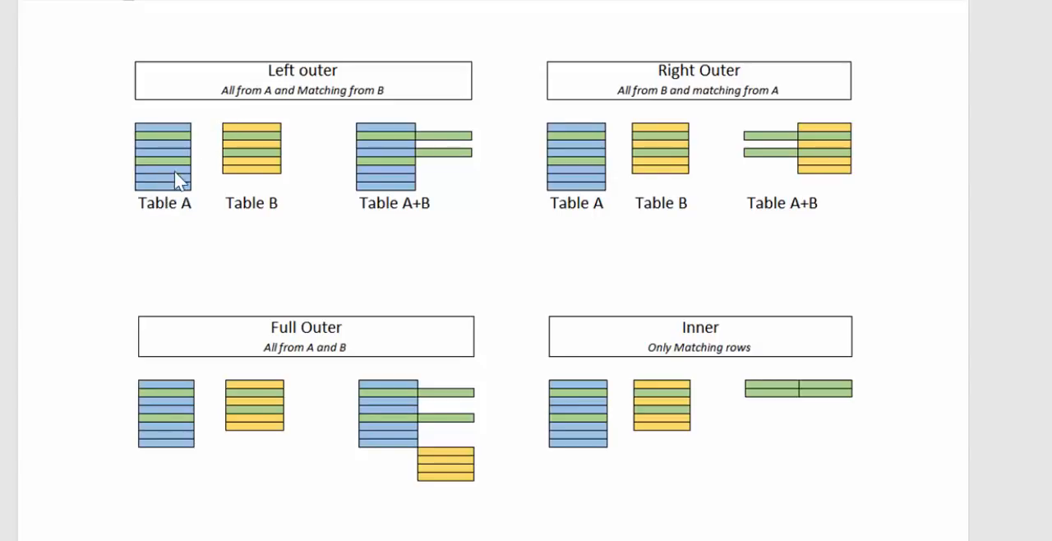
mouse_move(277, 159)
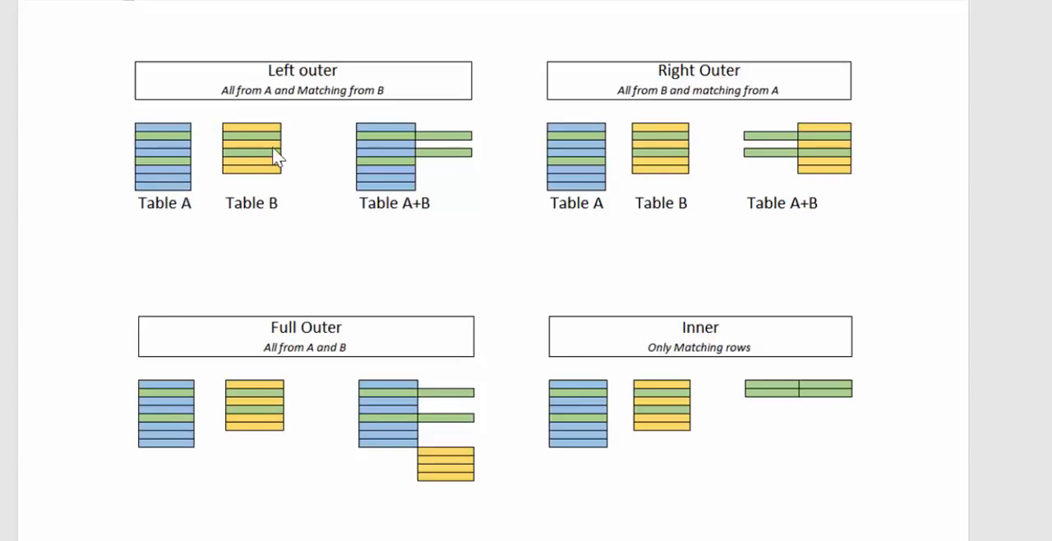
mouse_move(151, 214)
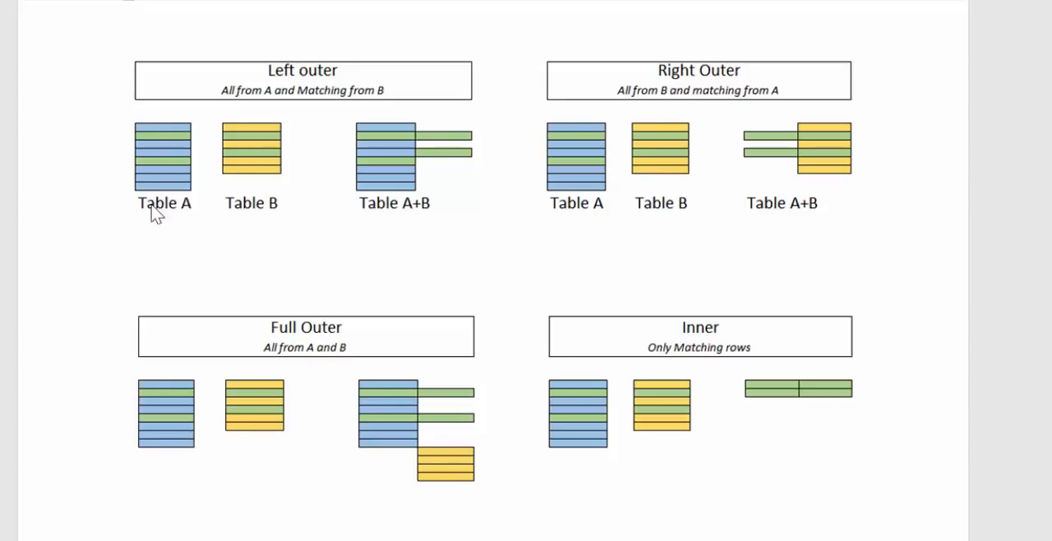
mouse_move(398, 138)
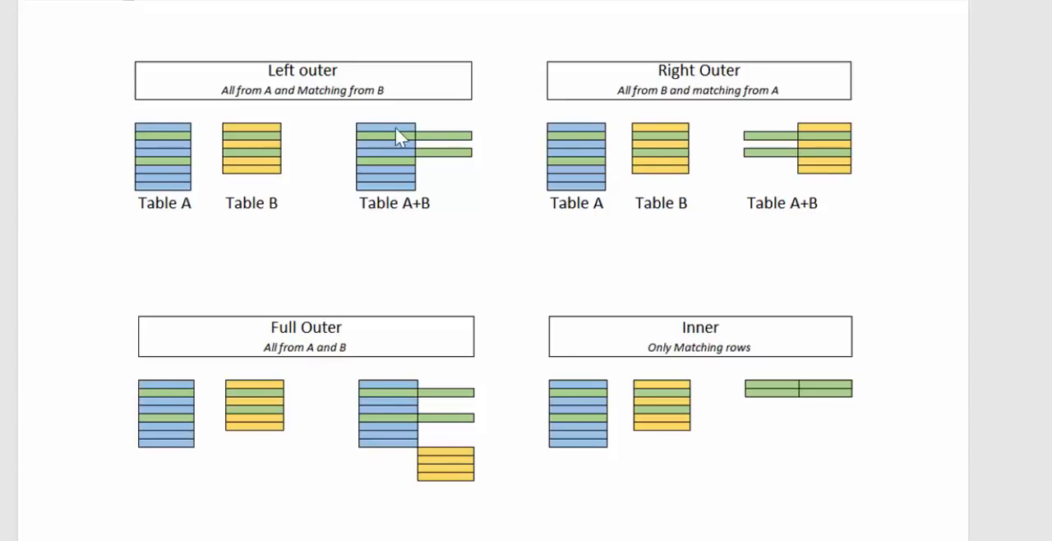
mouse_move(257, 178)
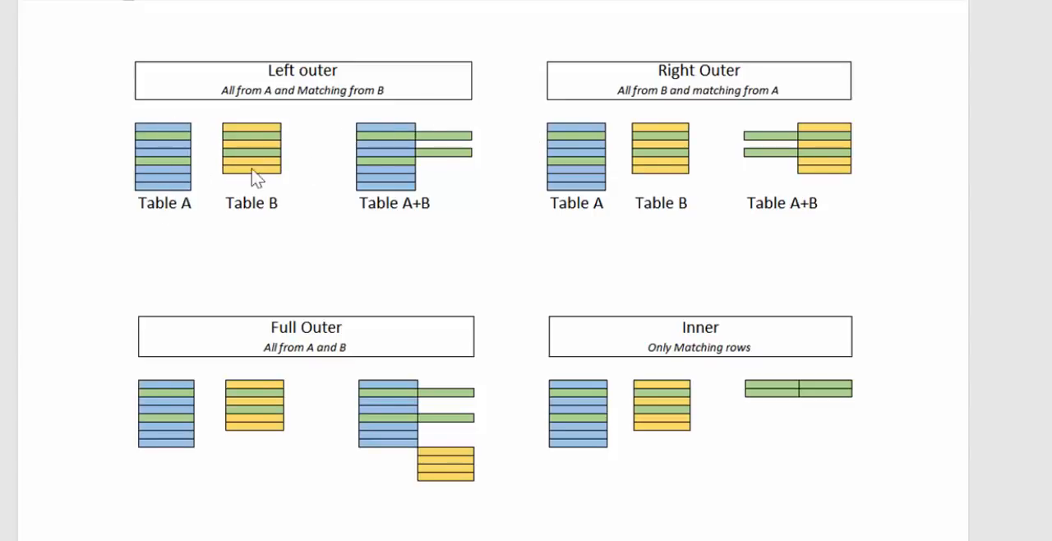
mouse_move(435, 204)
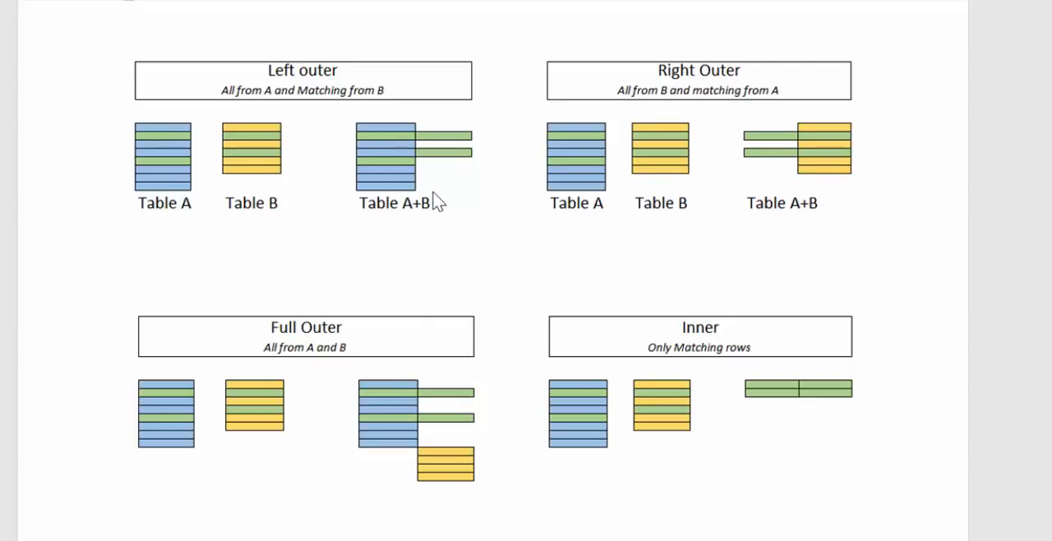
mouse_move(463, 174)
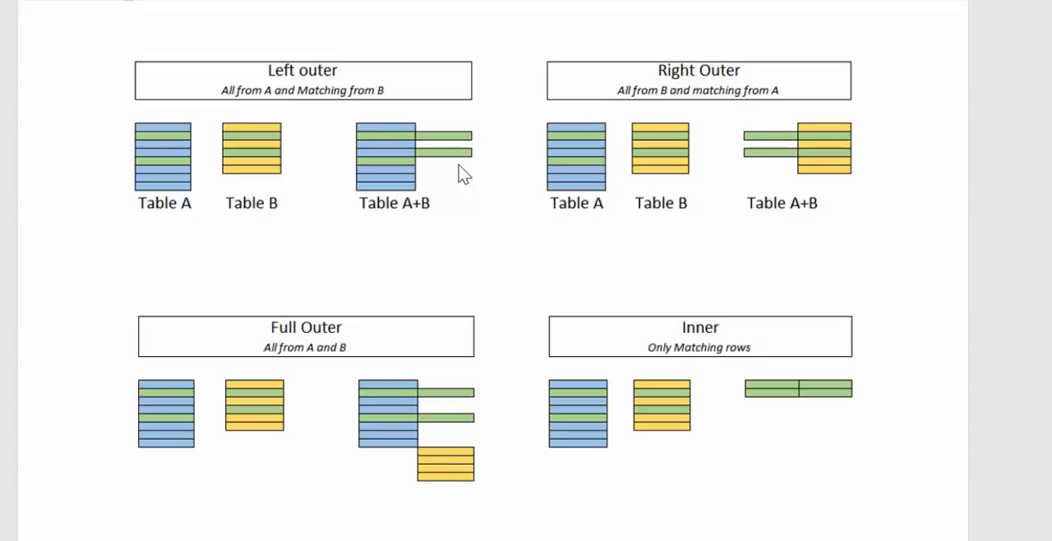
mouse_move(775, 408)
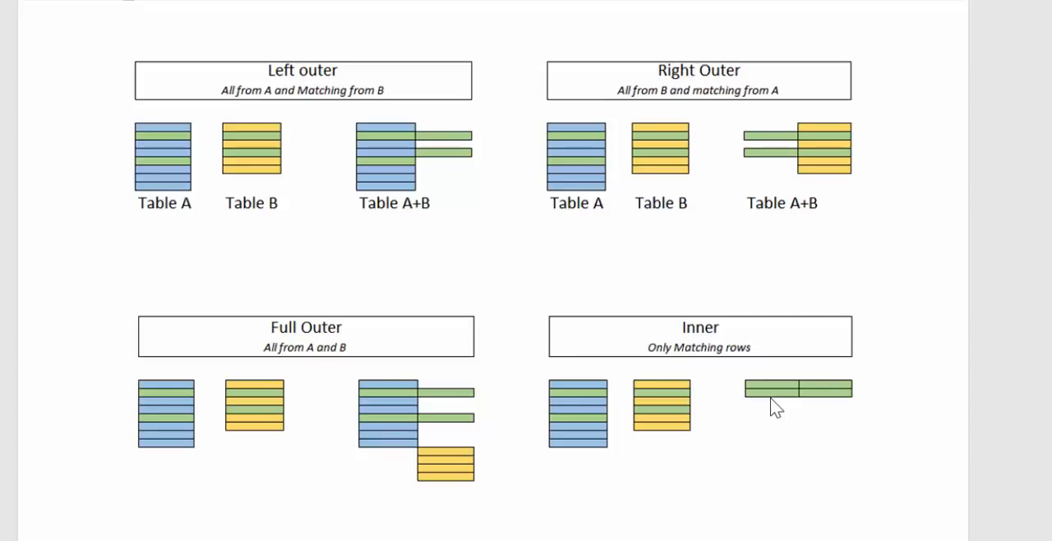
Bring up the NATURALLEFTOUTERJOIN reference page and read down through its content
scroll(down, 3)
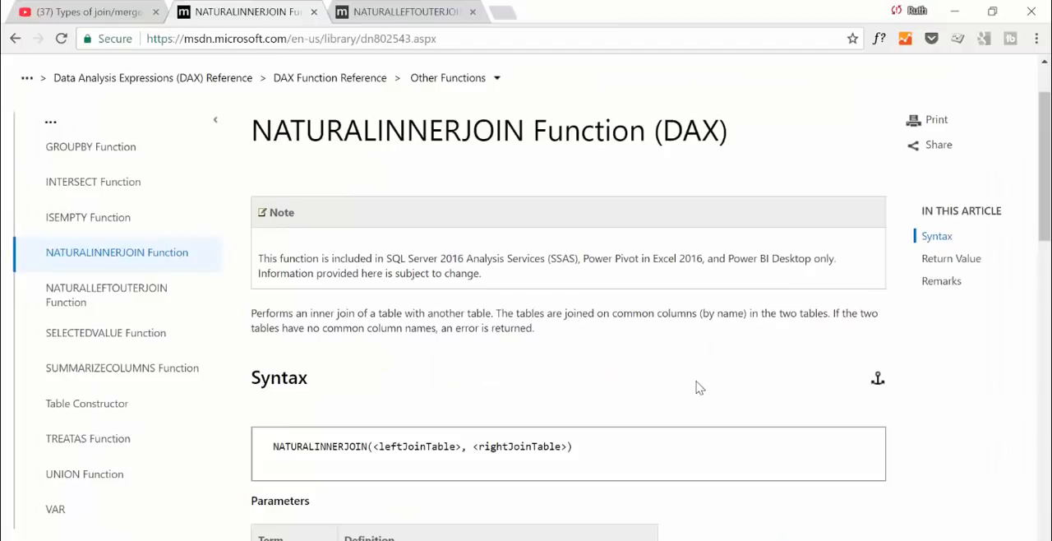
click(403, 11)
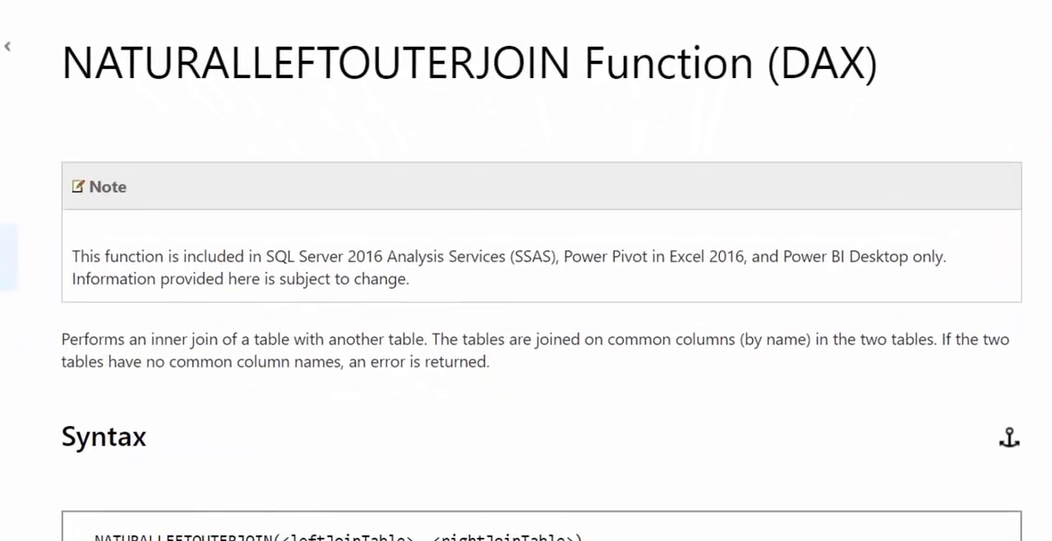
scroll(down, 3)
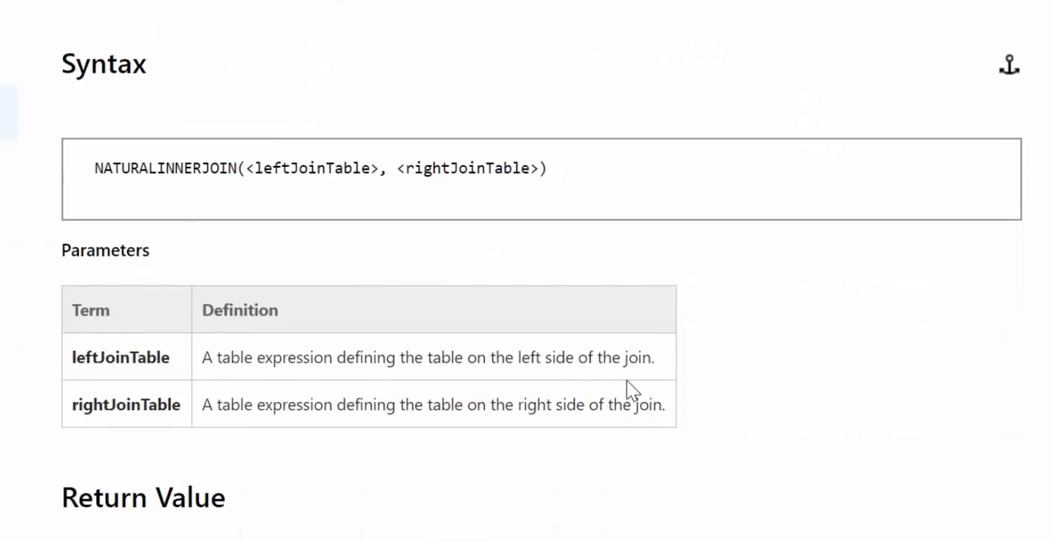
scroll(down, 3)
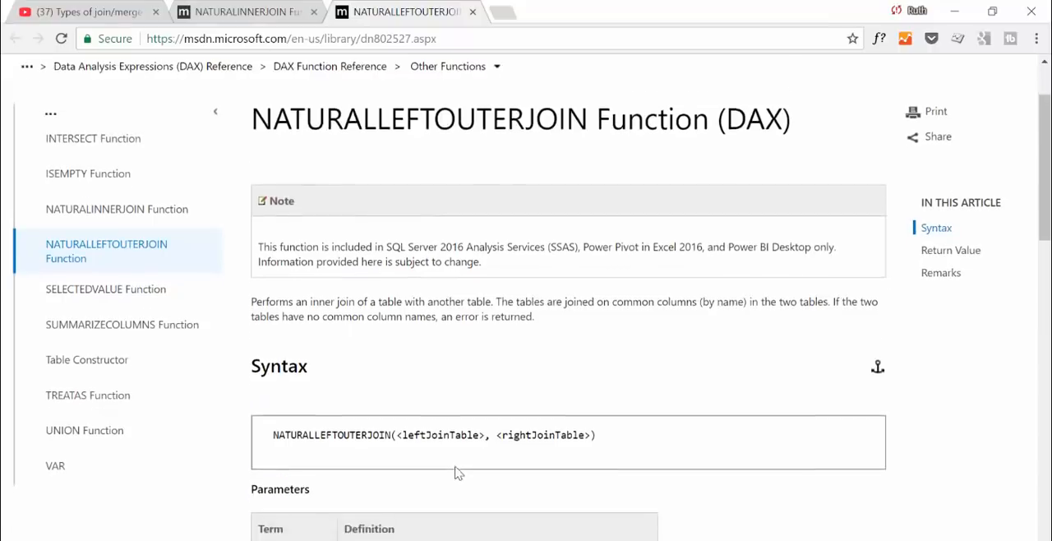
scroll(down, 3)
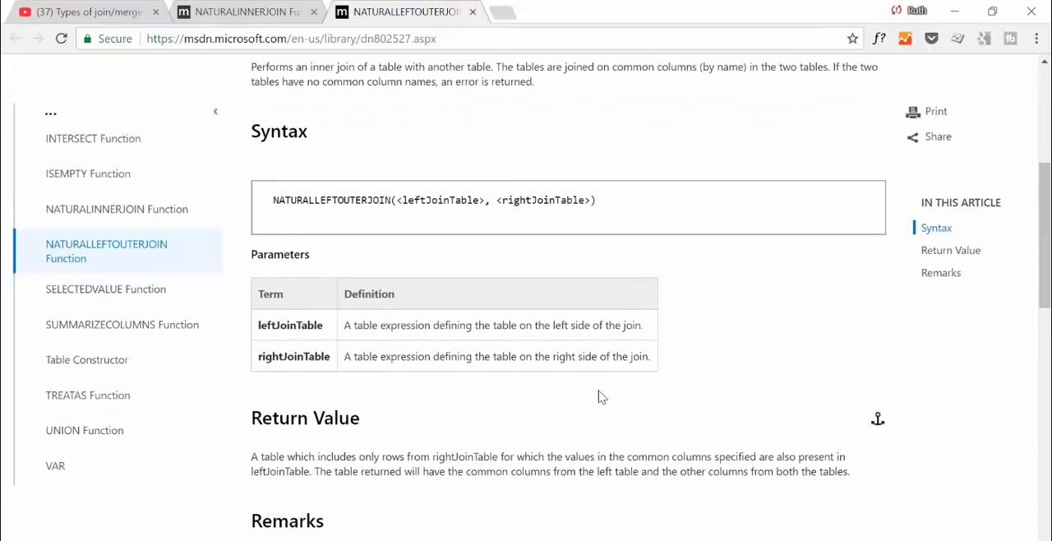
scroll(down, 3)
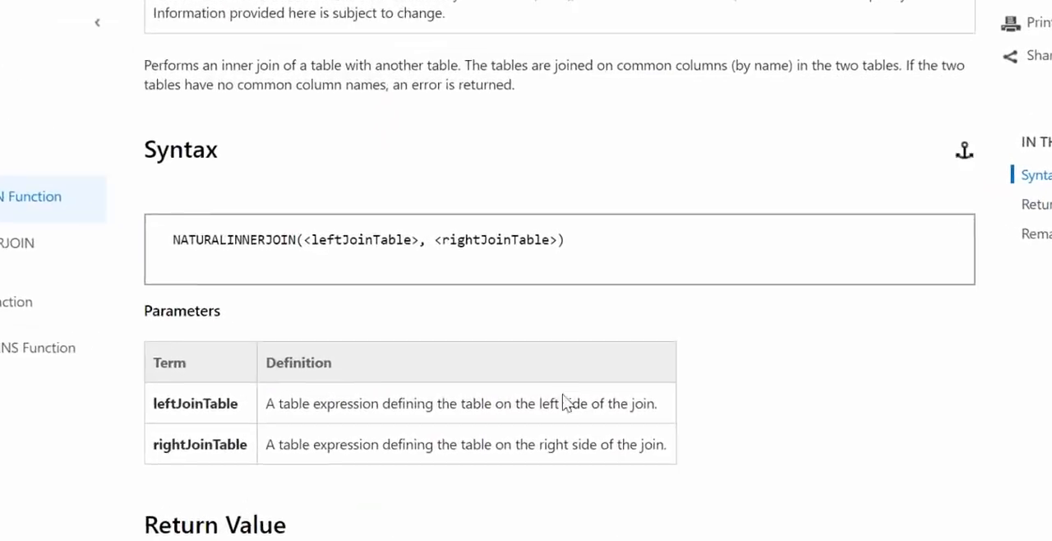
scroll(down, 3)
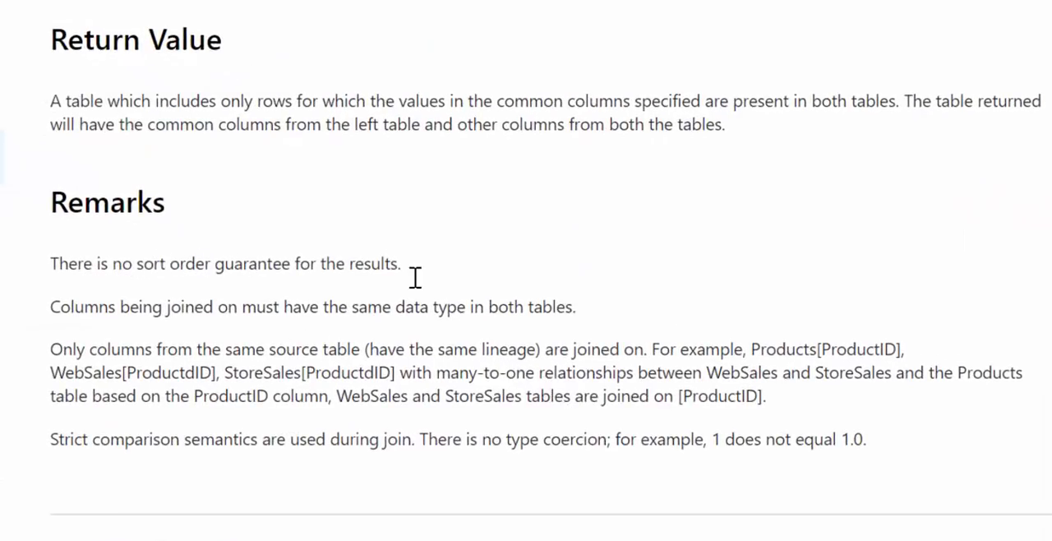
scroll(down, 3)
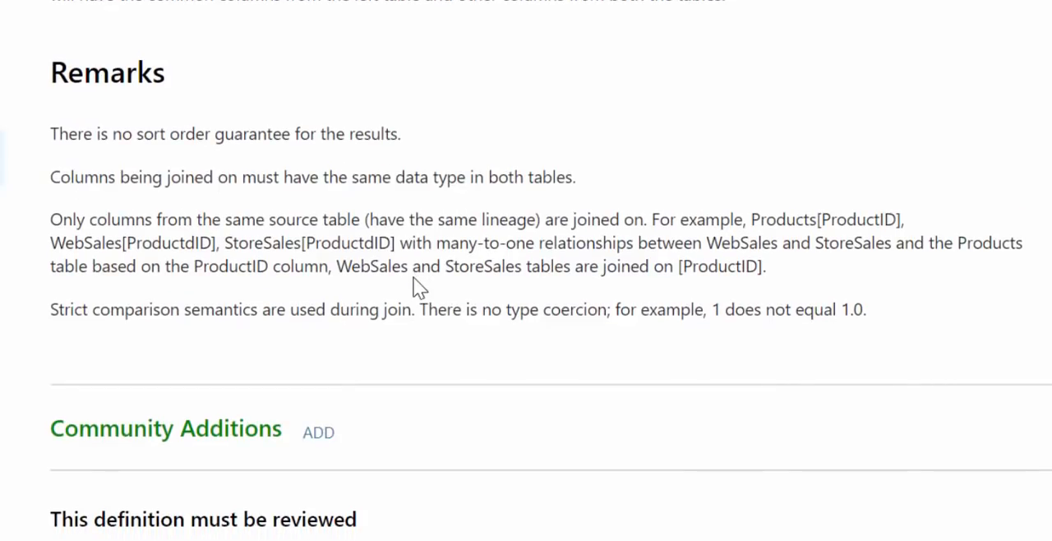
mouse_move(181, 184)
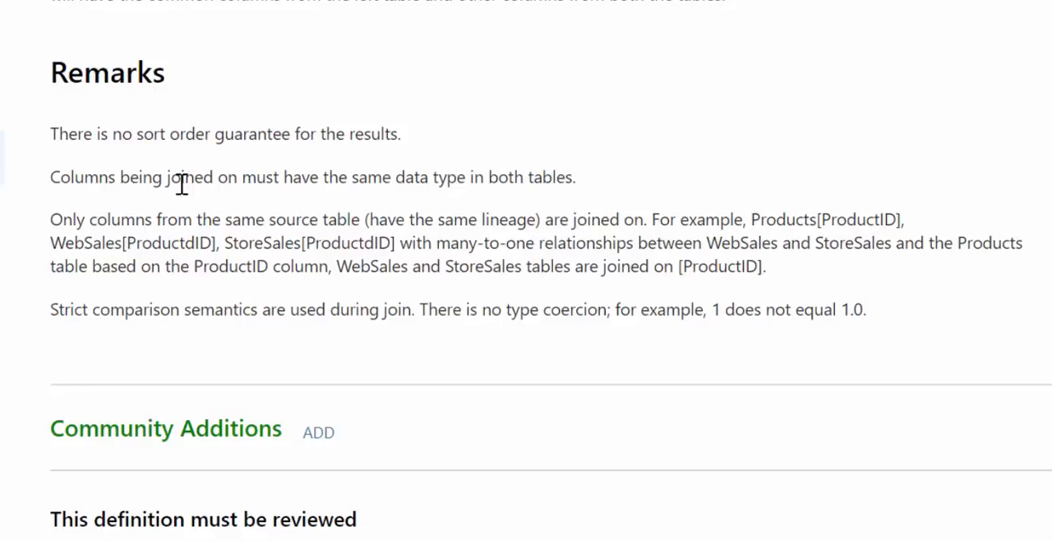
mouse_move(424, 203)
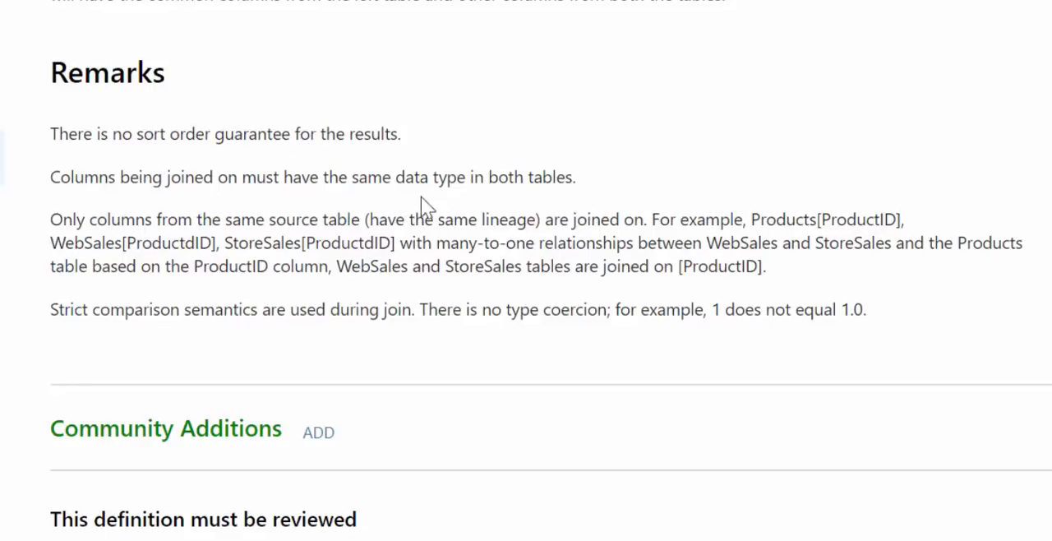
scroll(down, 3)
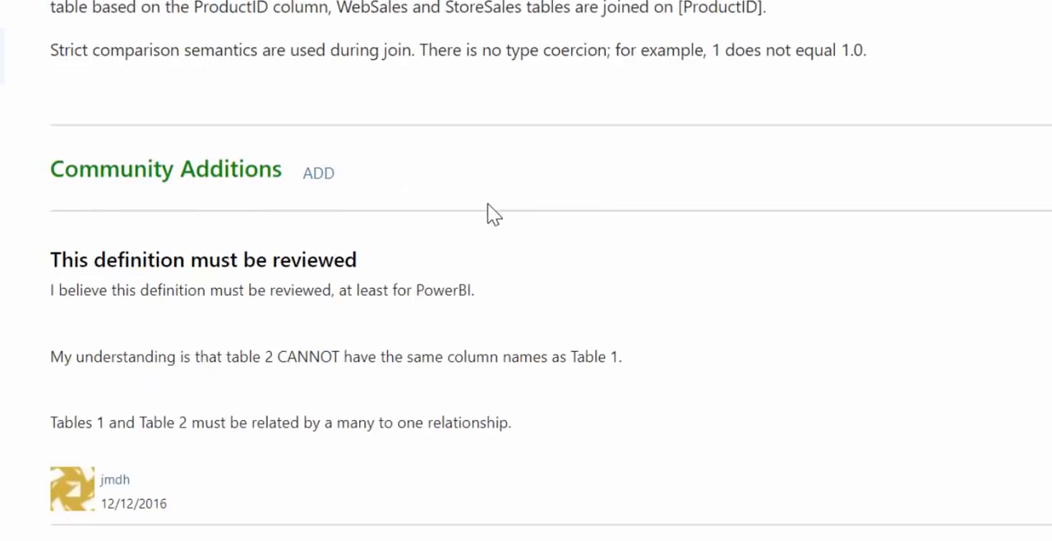
scroll(down, 3)
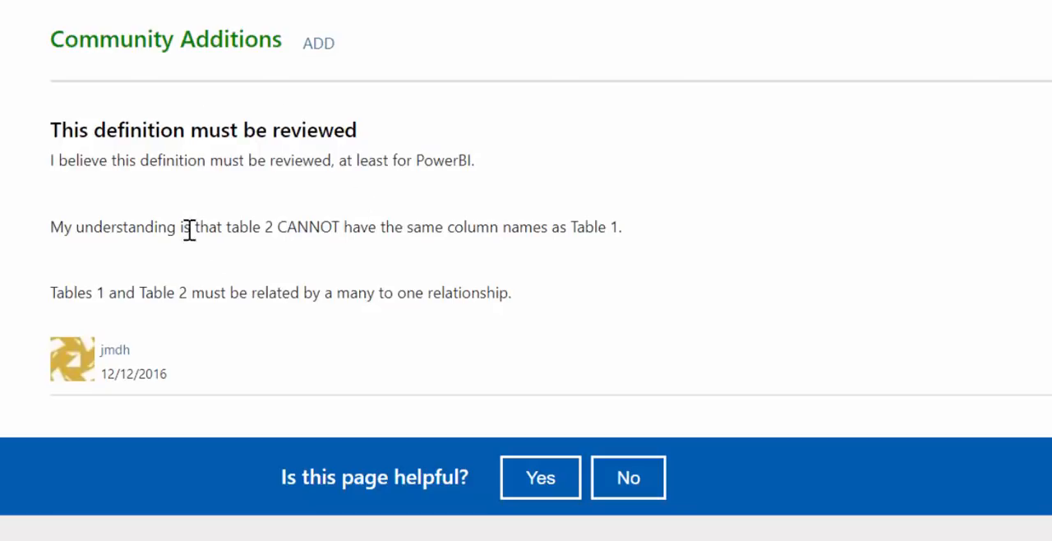
mouse_move(443, 194)
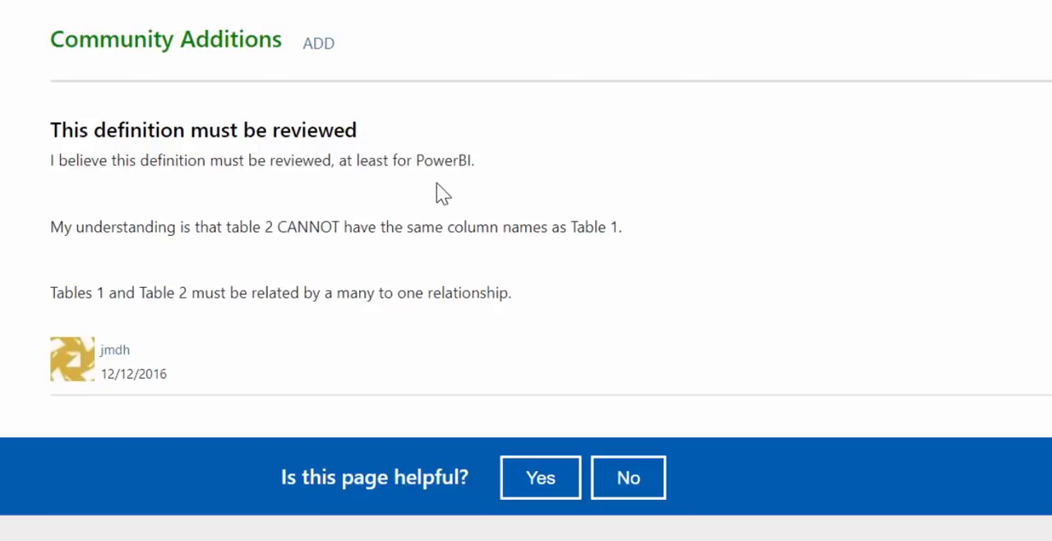
mouse_move(329, 260)
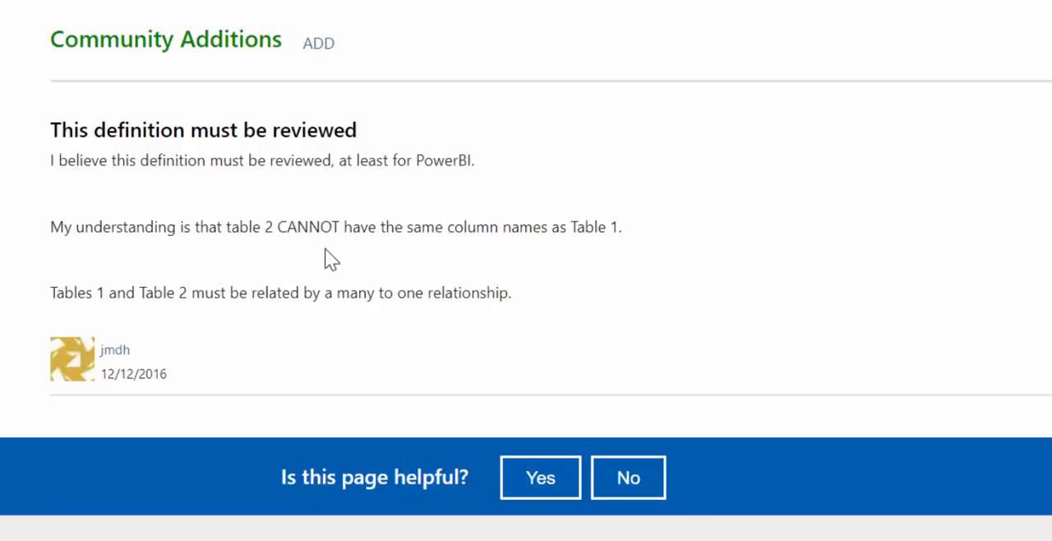
mouse_move(411, 214)
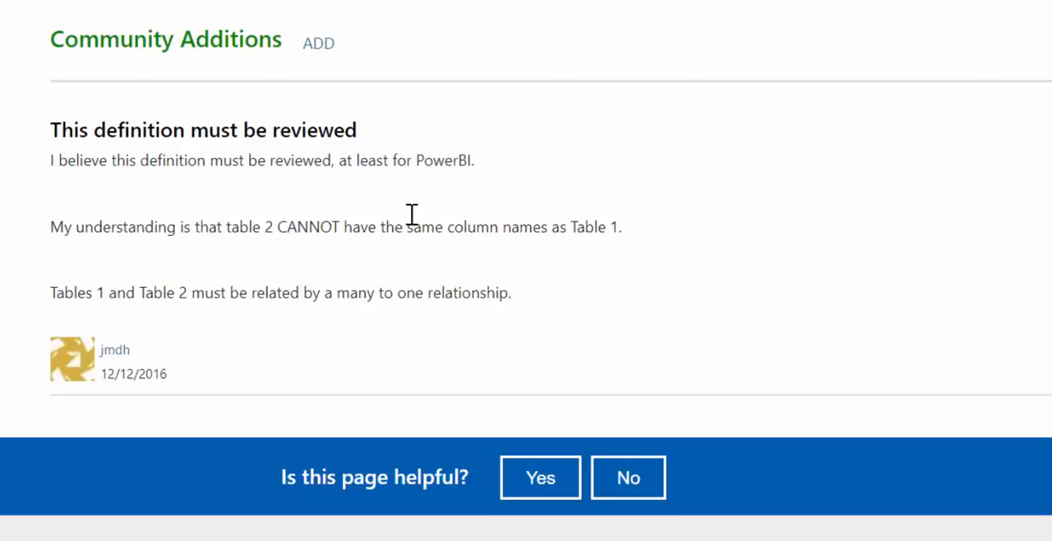
mouse_move(120, 289)
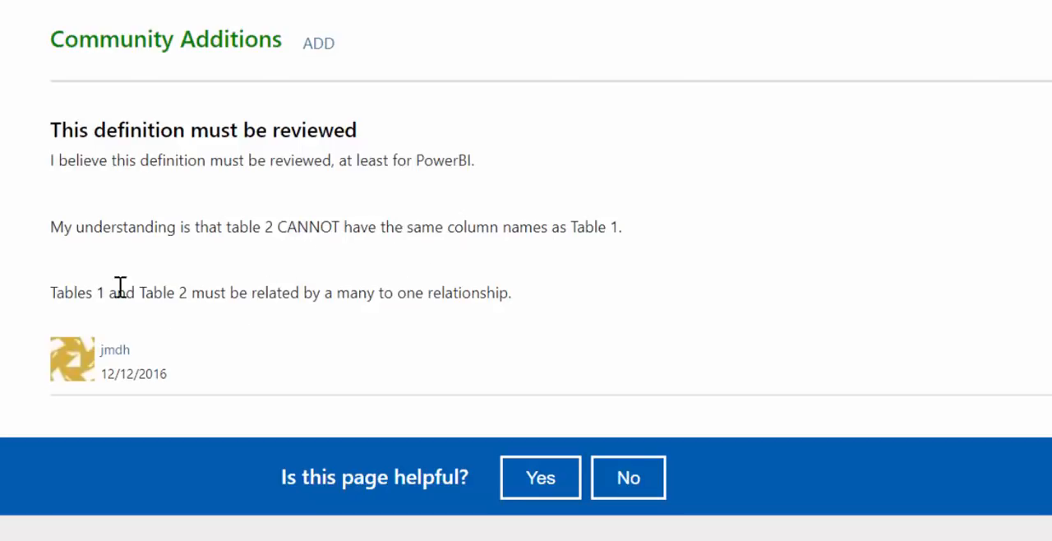
mouse_move(433, 322)
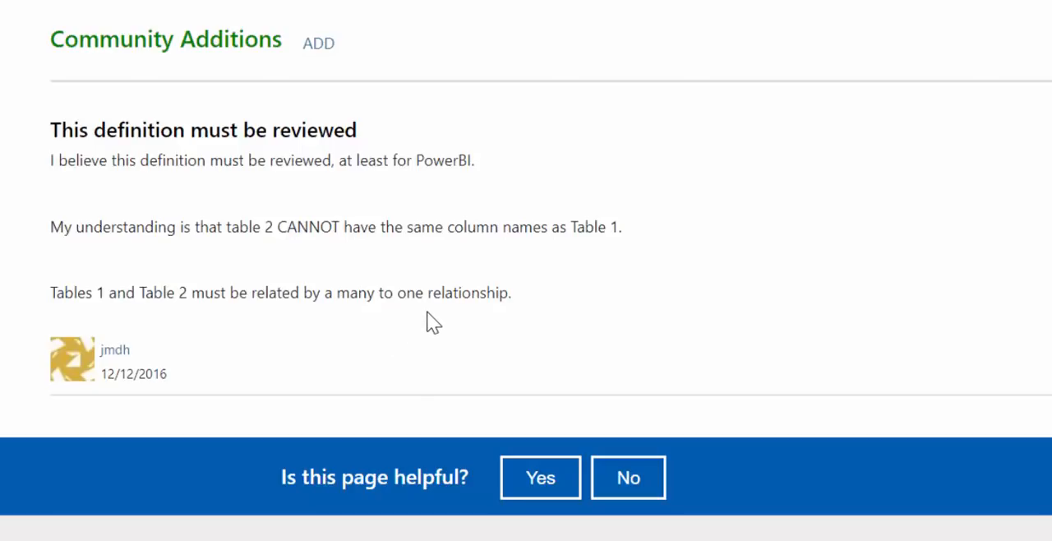
mouse_move(431, 299)
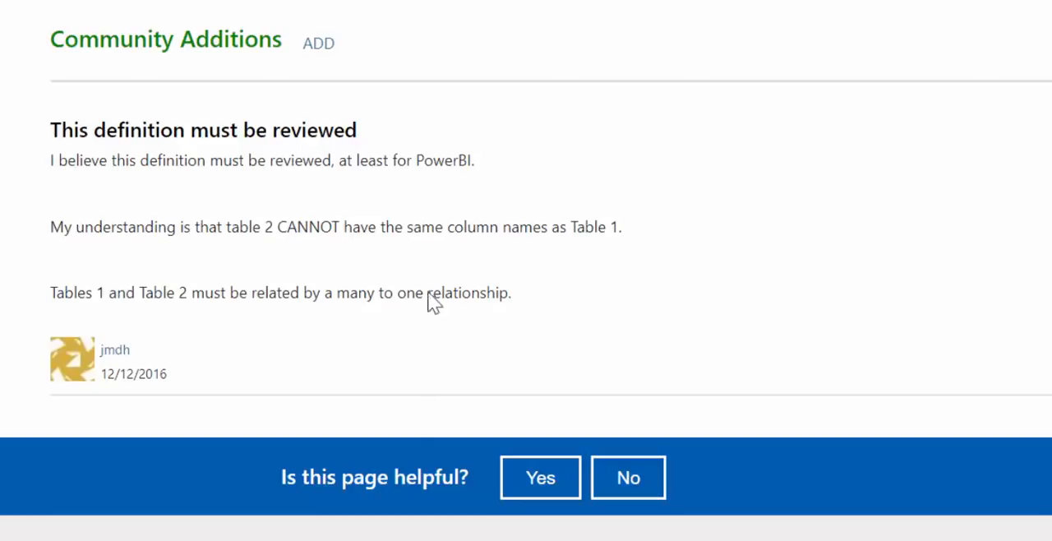
mouse_move(386, 218)
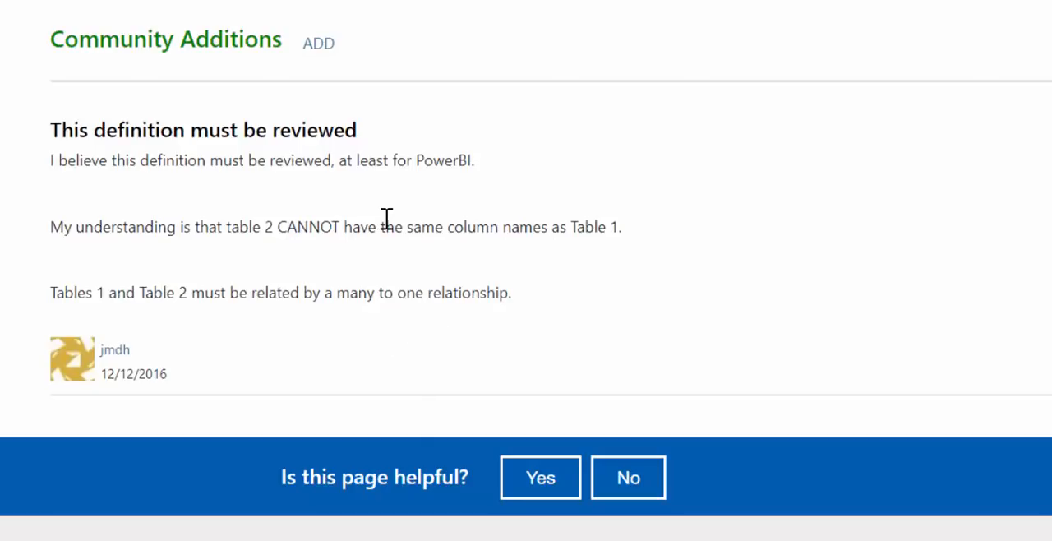
scroll(up, 3)
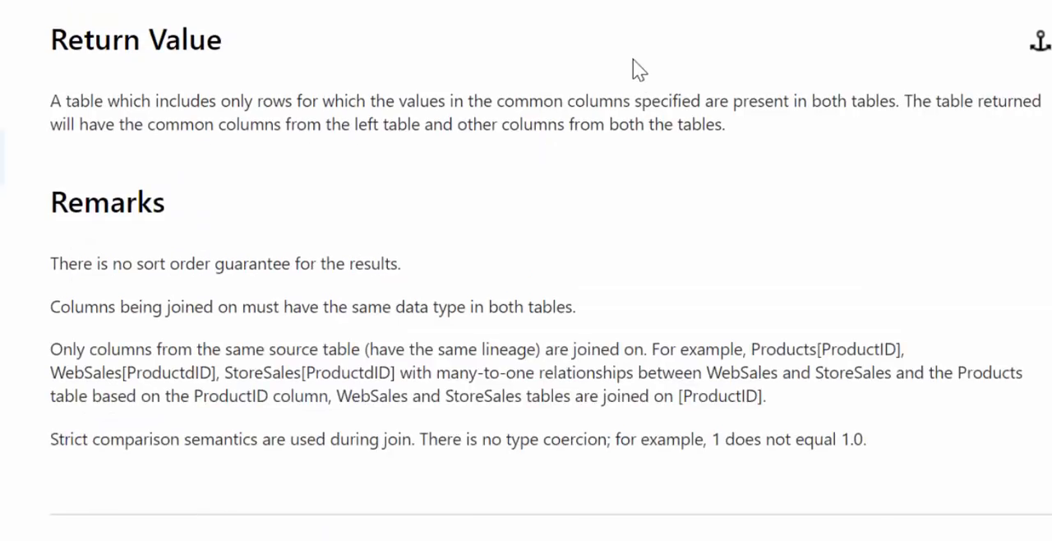
mouse_move(618, 184)
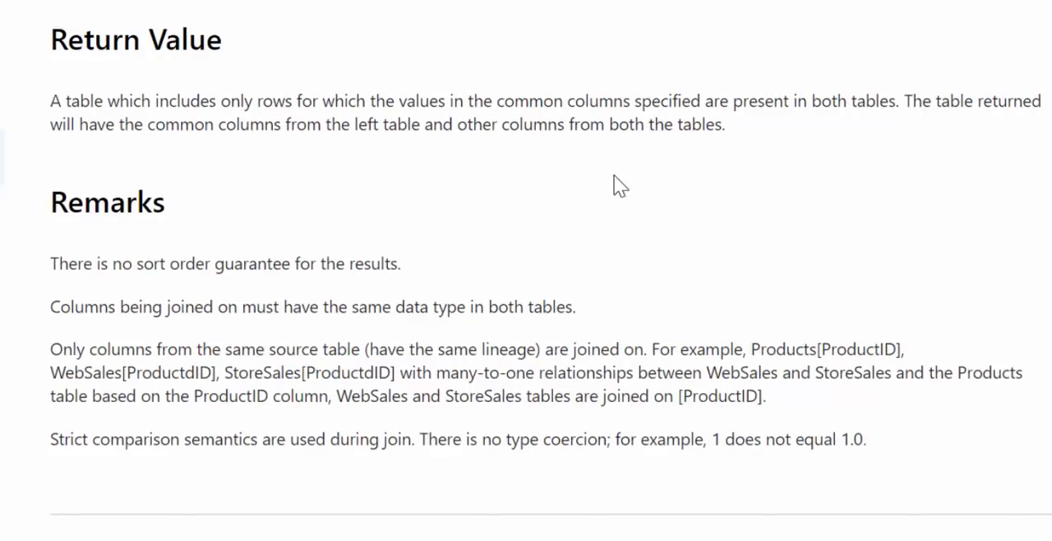
scroll(down, 3)
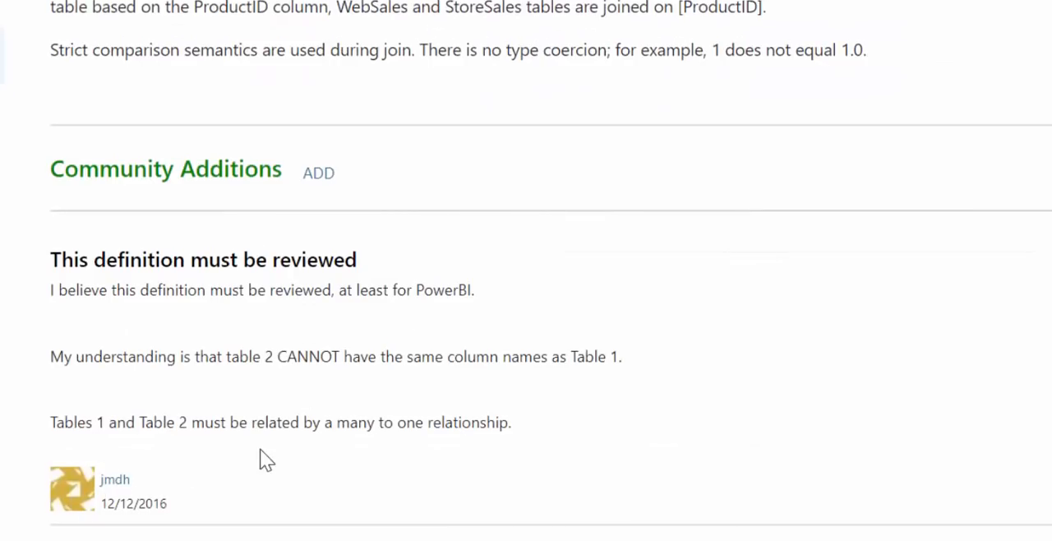
mouse_move(521, 387)
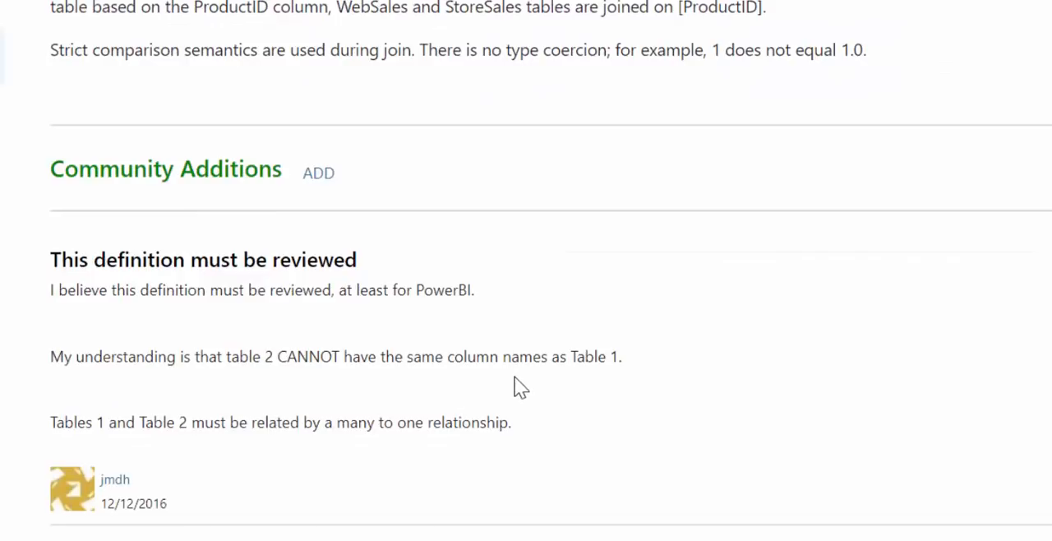
scroll(up, 3)
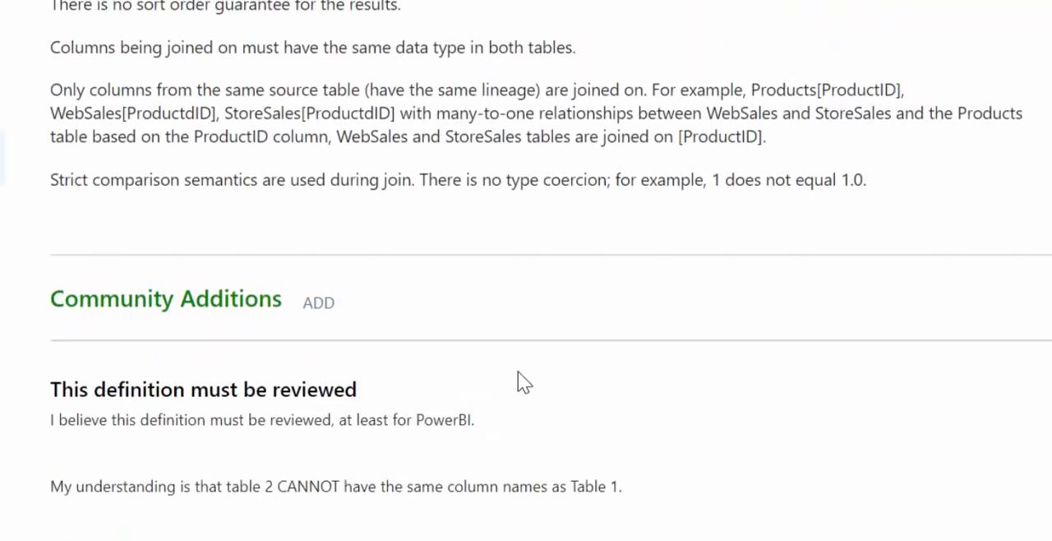
scroll(up, 3)
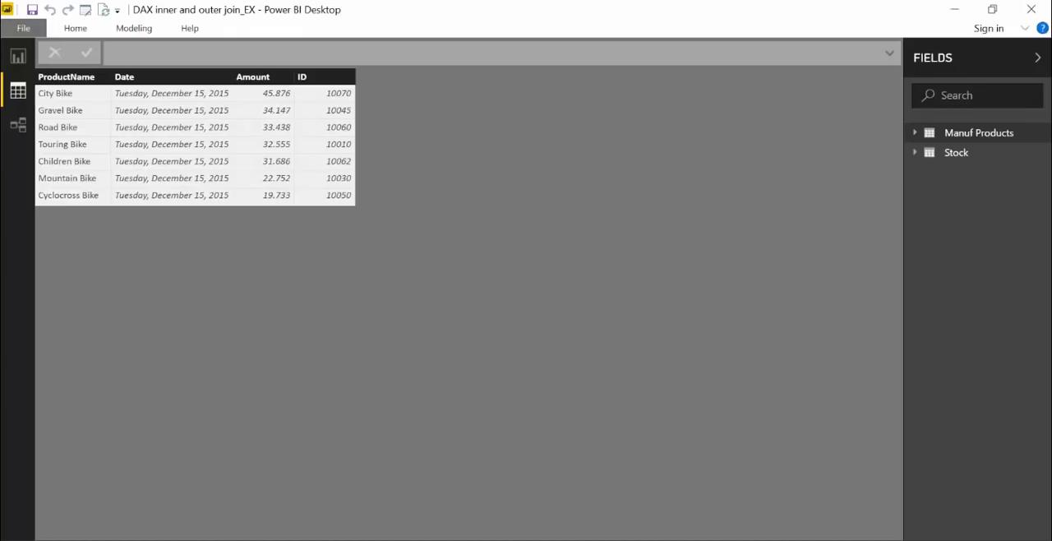
mouse_move(739, 184)
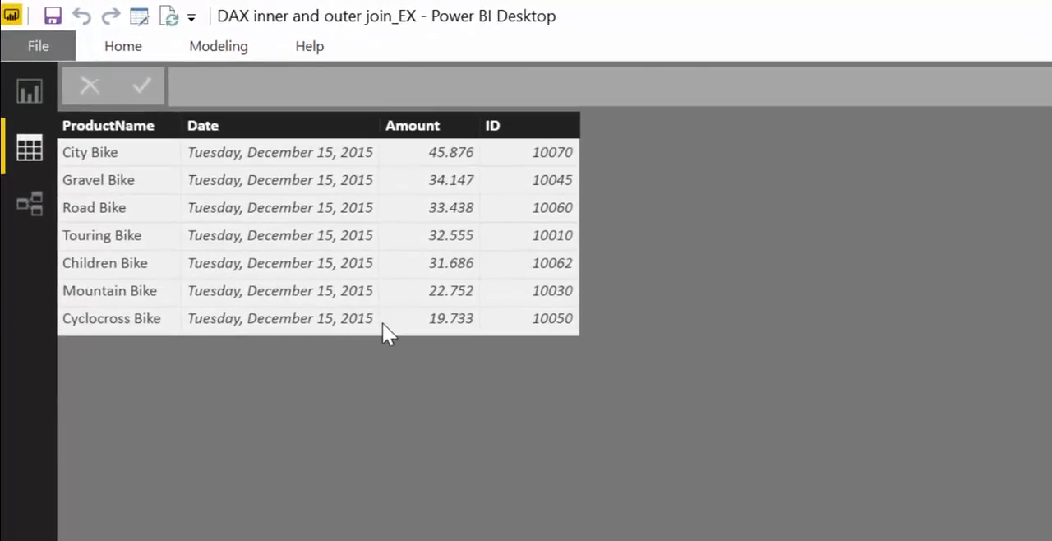
mouse_move(841, 240)
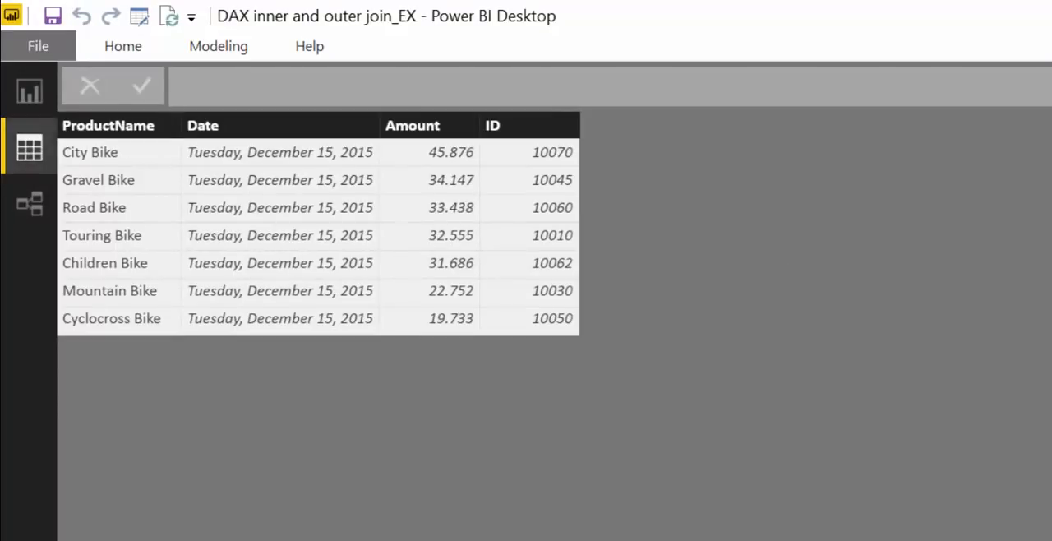
mouse_move(374, 212)
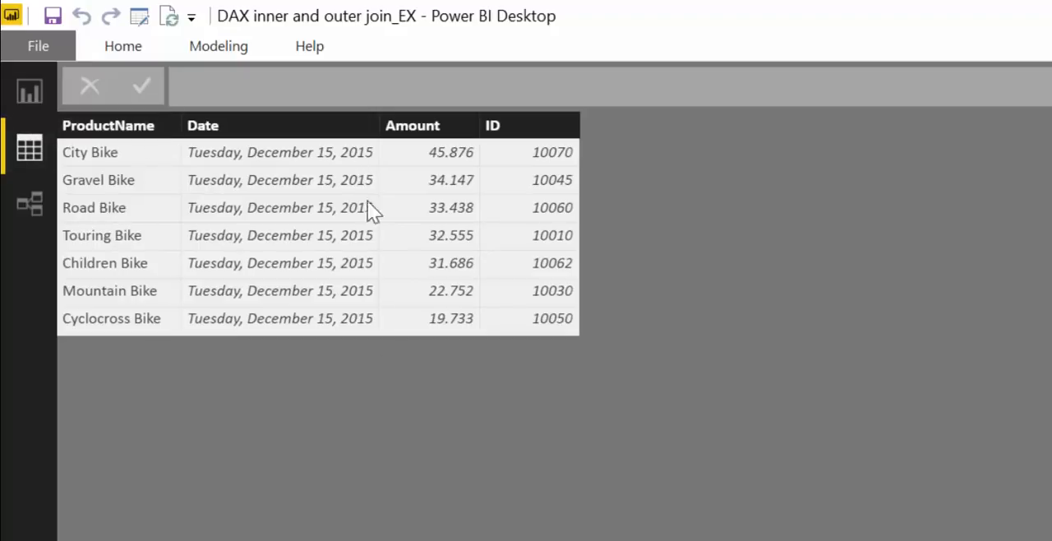
mouse_move(430, 342)
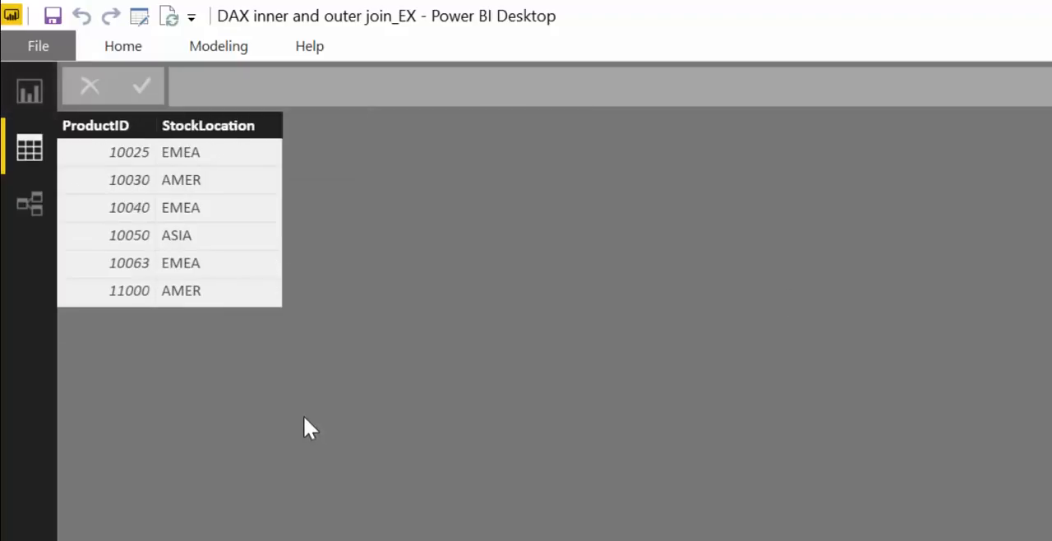
mouse_move(250, 315)
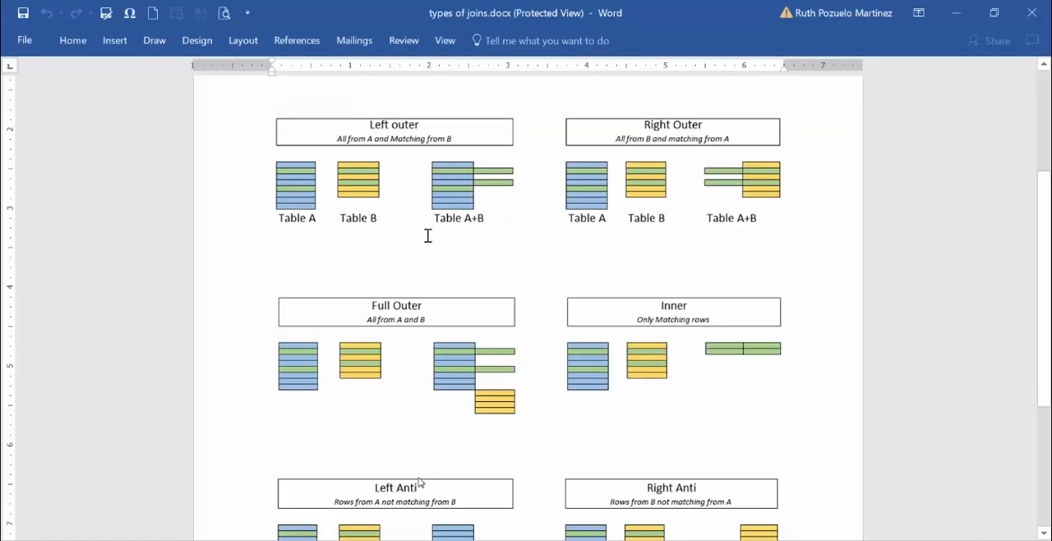
Scroll the joins document down to the Full Outer and Inner join diagrams
scroll(down, 3)
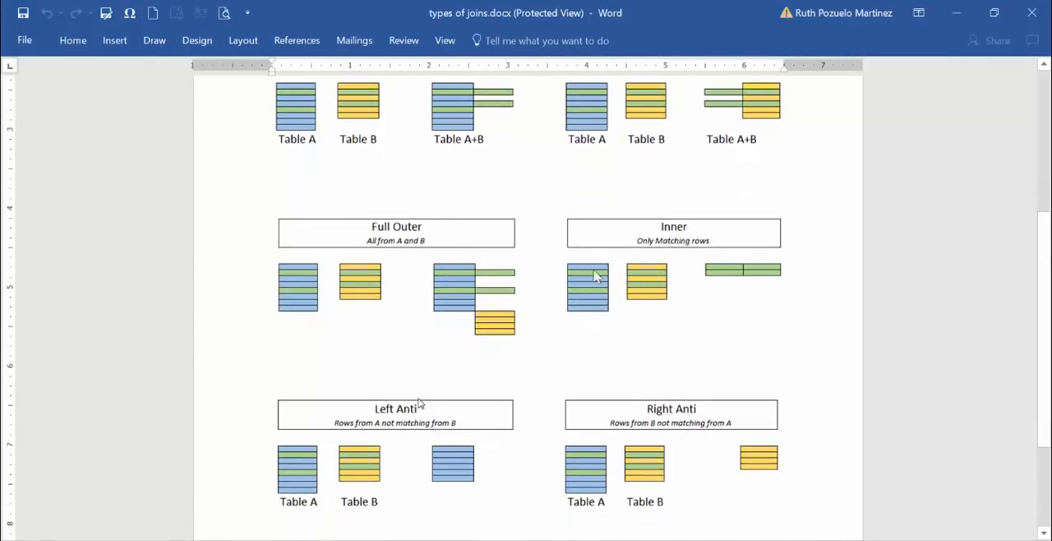
mouse_move(552, 296)
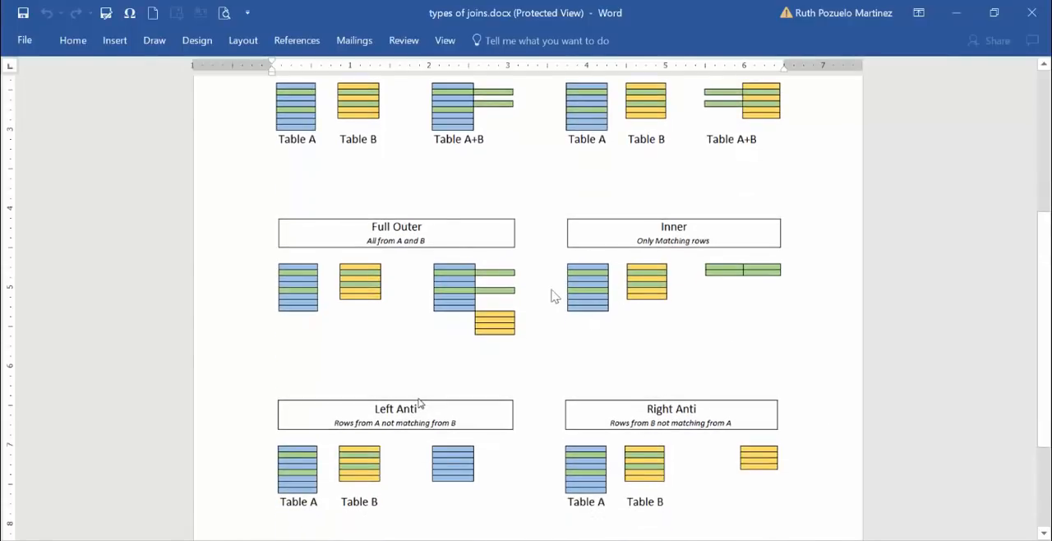
mouse_move(595, 287)
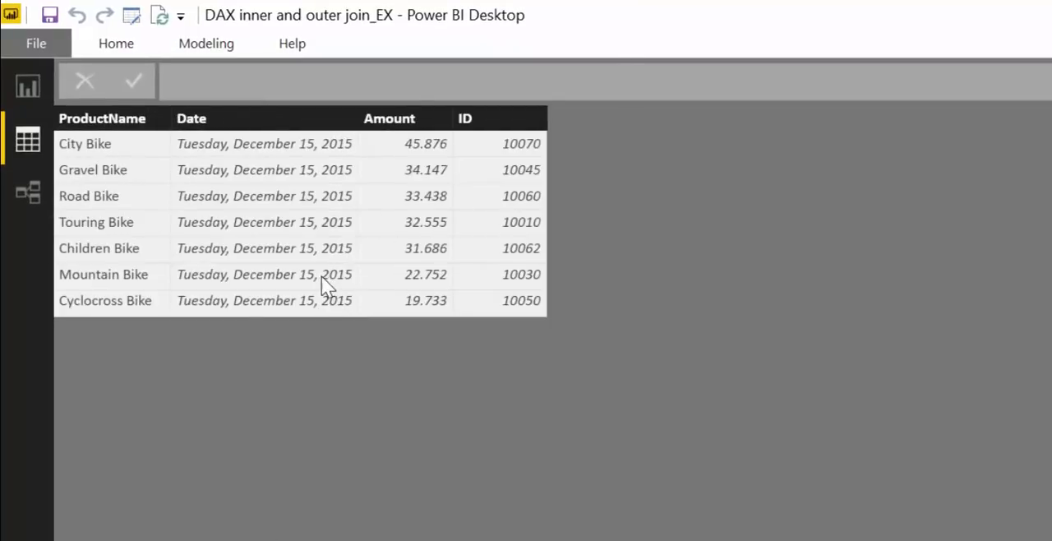
mouse_move(493, 305)
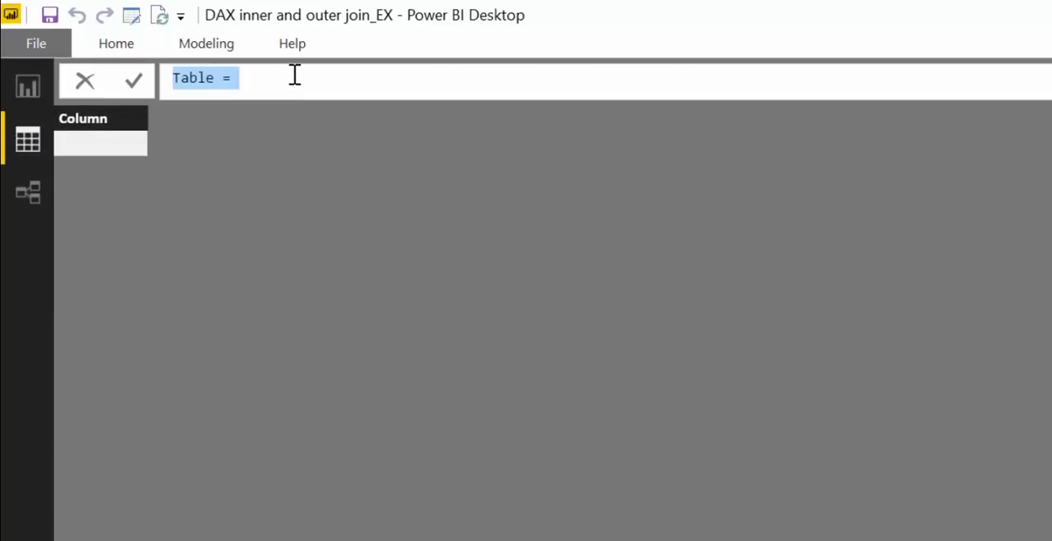
Enter Innerjoin = NATURALINNERJOIN('Manuf Products',Stock) and commit it, getting a no-common-join-columns error
text(Innerjoin)
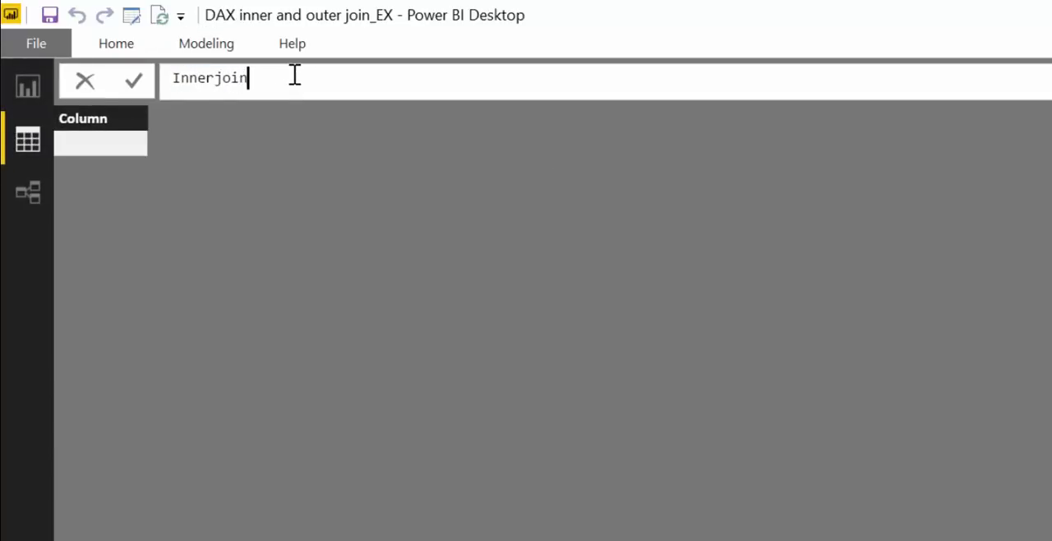
text(= in)
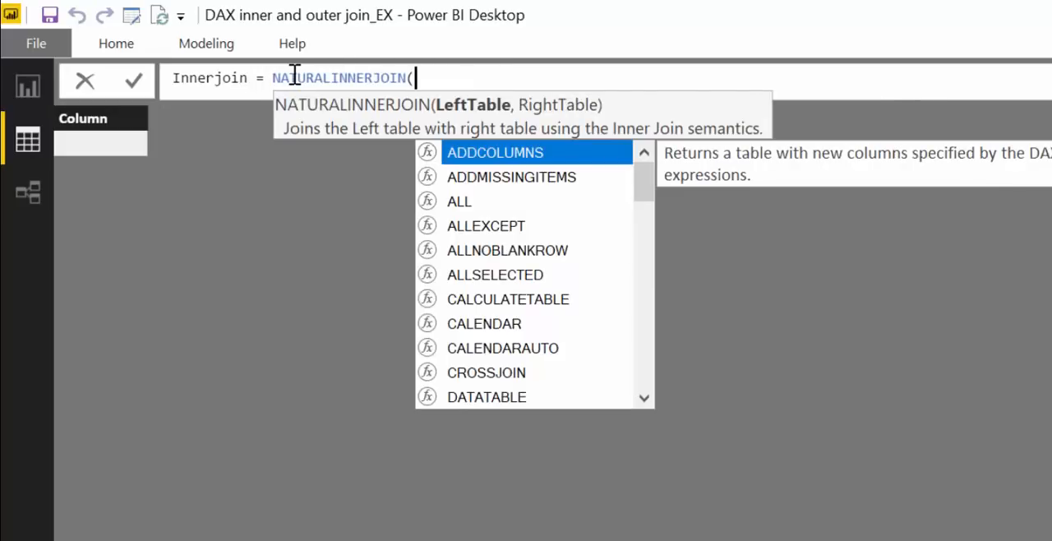
text(ma)
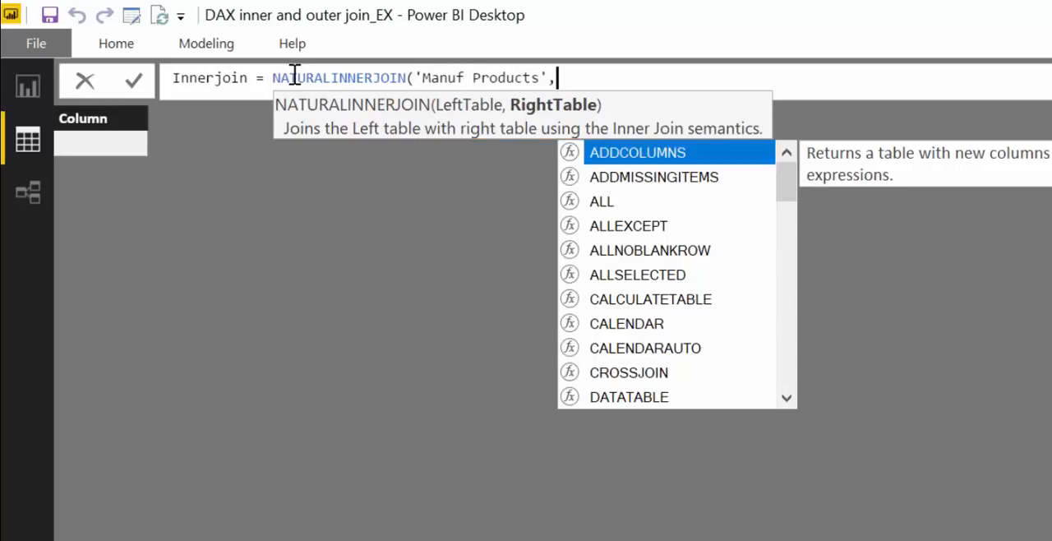
text(st)
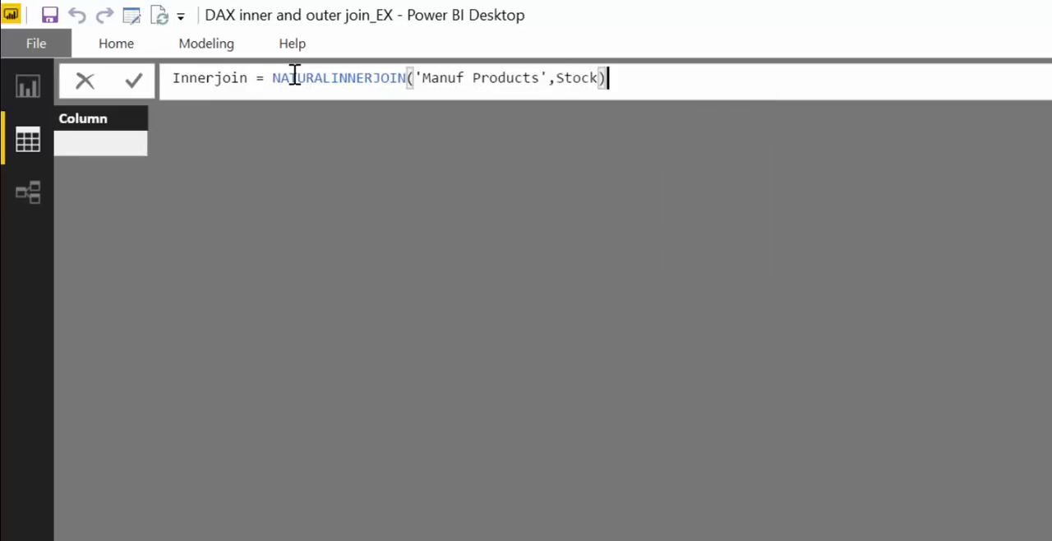
click(133, 78)
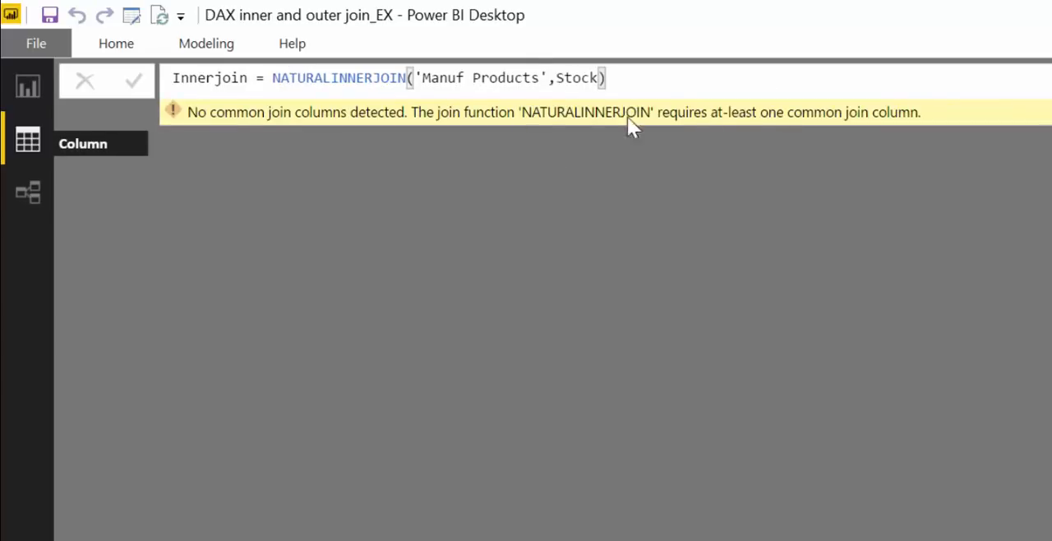
mouse_move(920, 134)
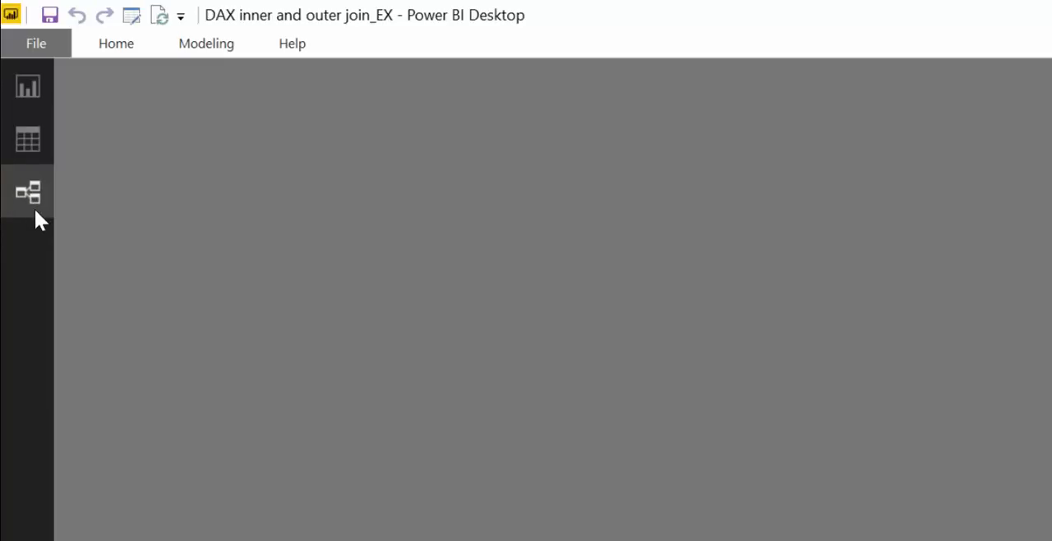
Link Manuf Products ID to Stock ProductID in Relationships view, then view Innerjoin's two matched bike rows
click(27, 191)
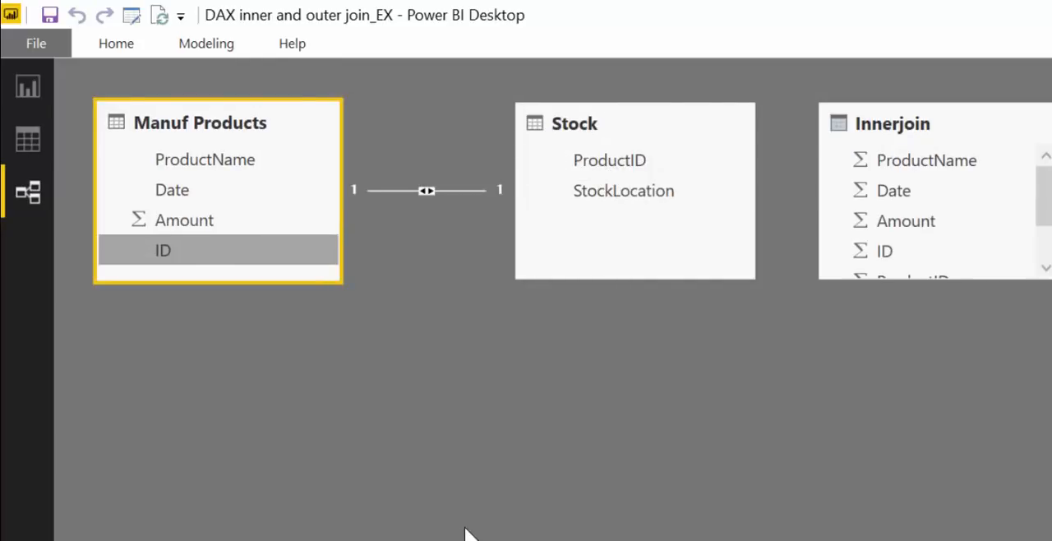
click(26, 138)
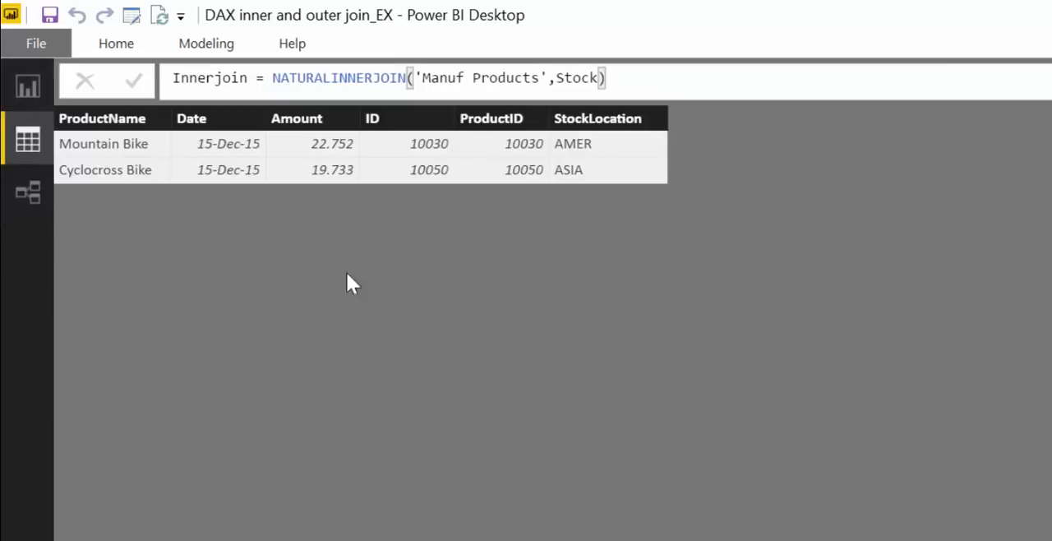
mouse_move(841, 203)
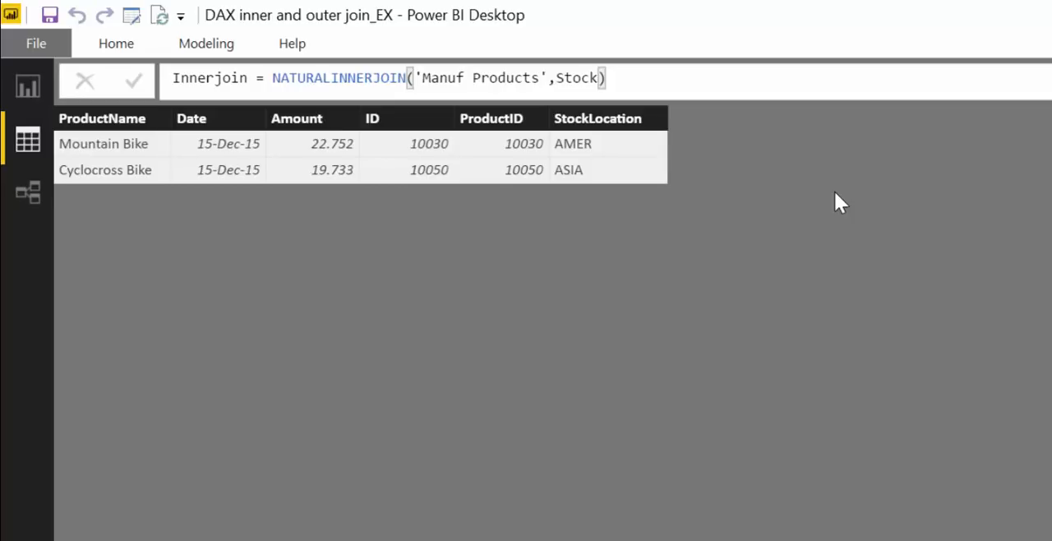
mouse_move(123, 174)
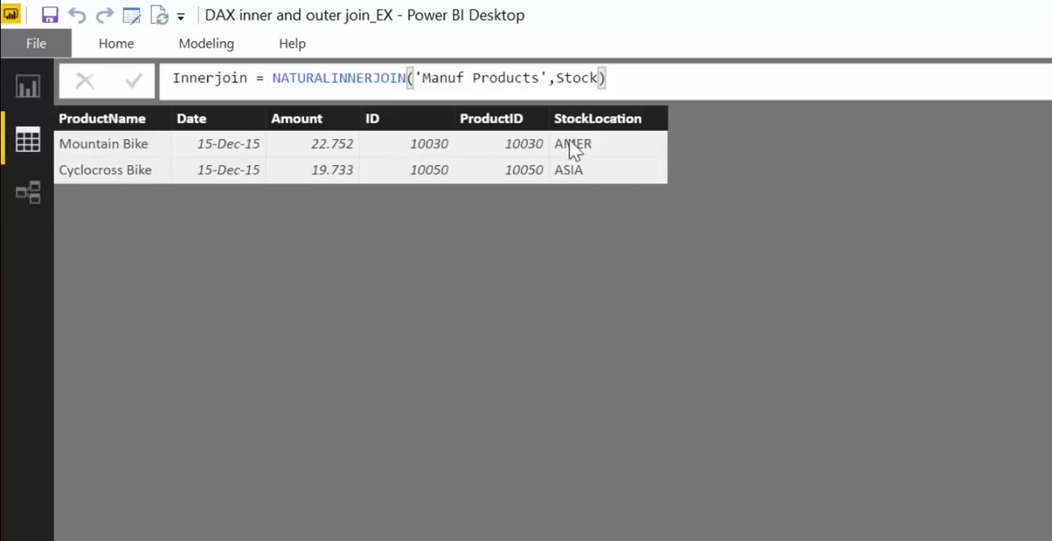
mouse_move(611, 172)
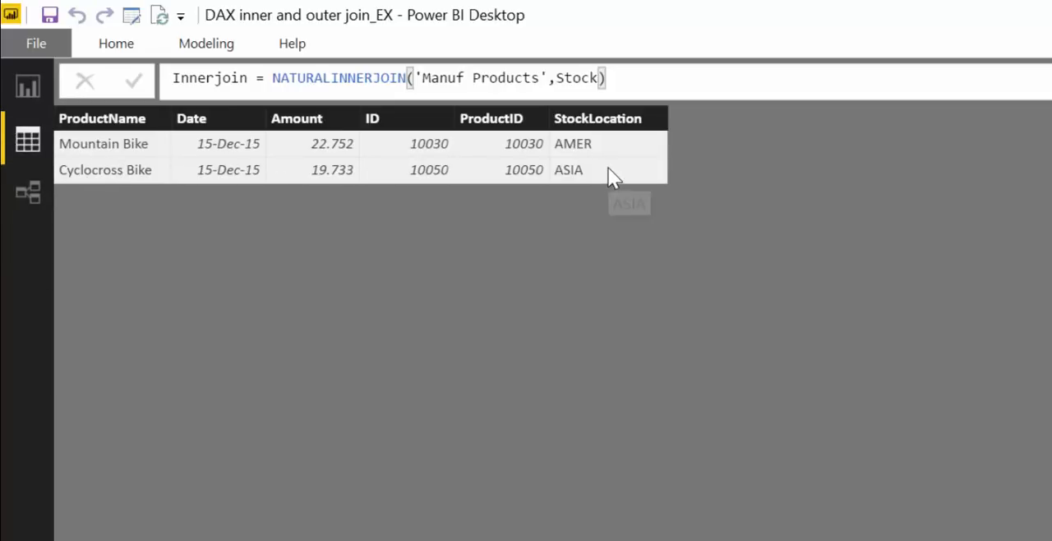
mouse_move(429, 144)
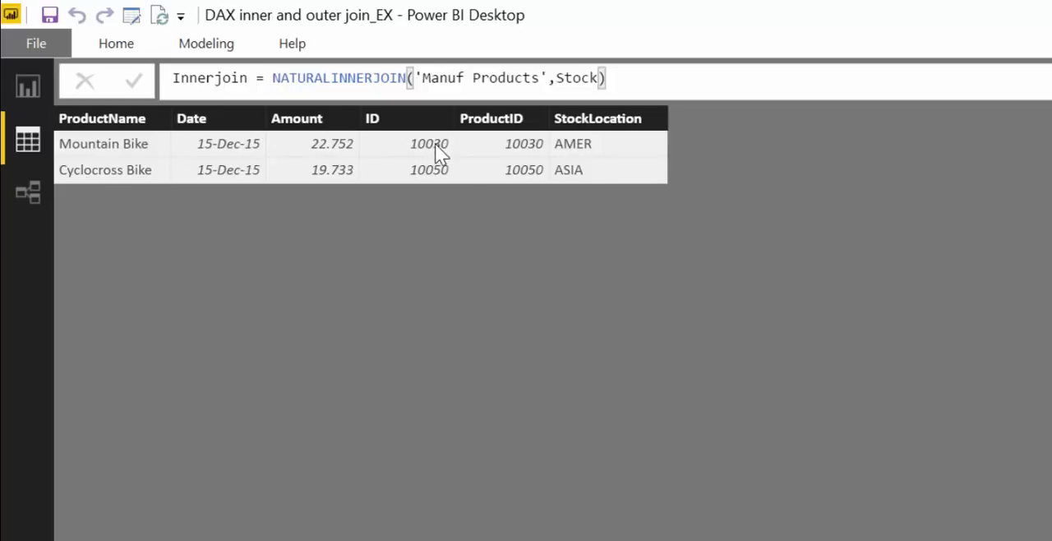
mouse_move(464, 179)
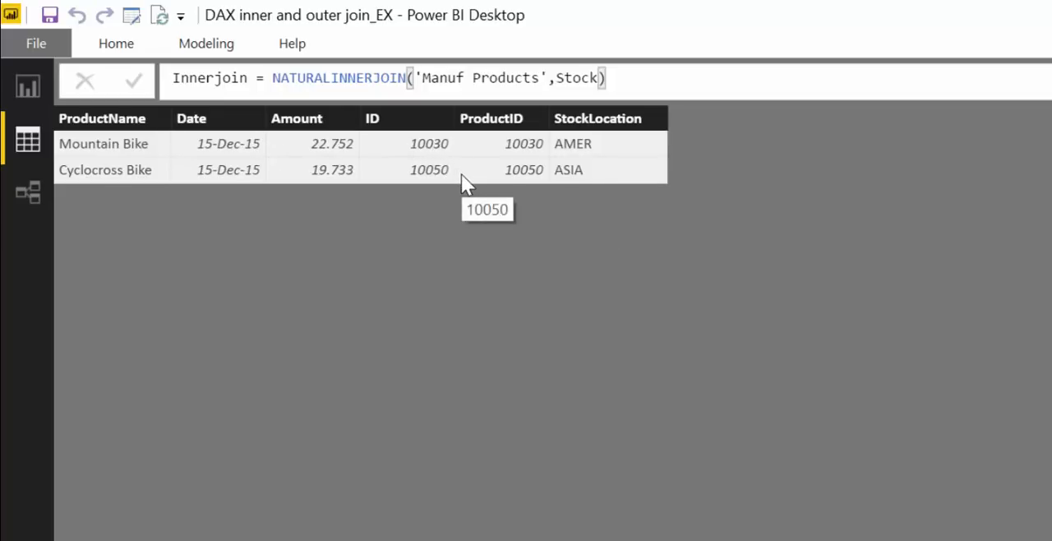
mouse_move(484, 183)
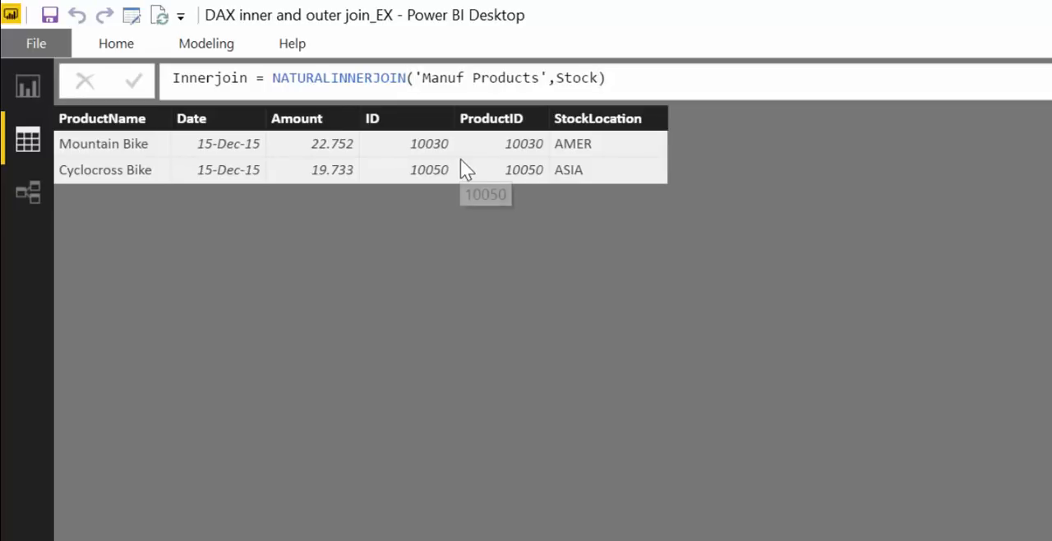
mouse_move(573, 431)
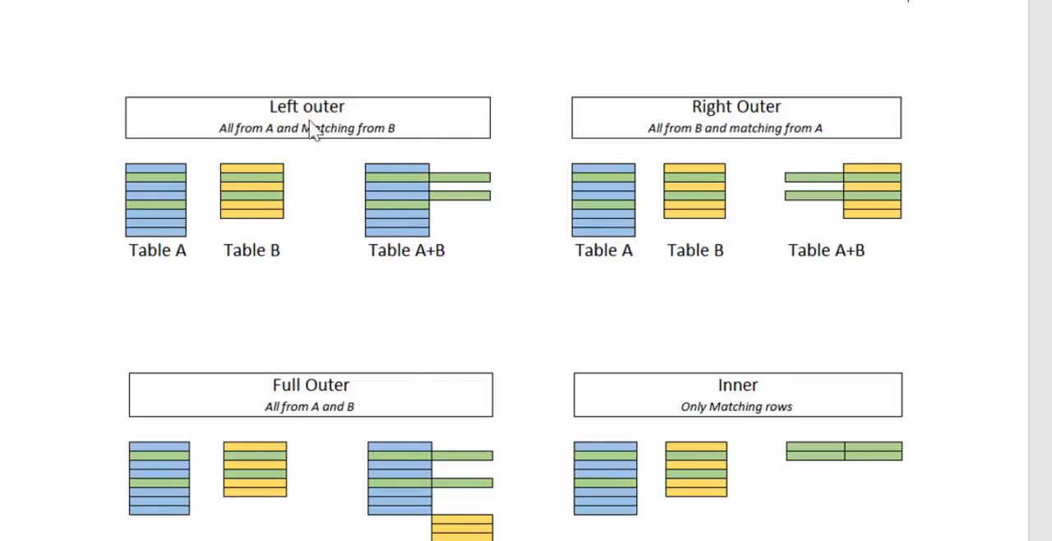
mouse_move(182, 226)
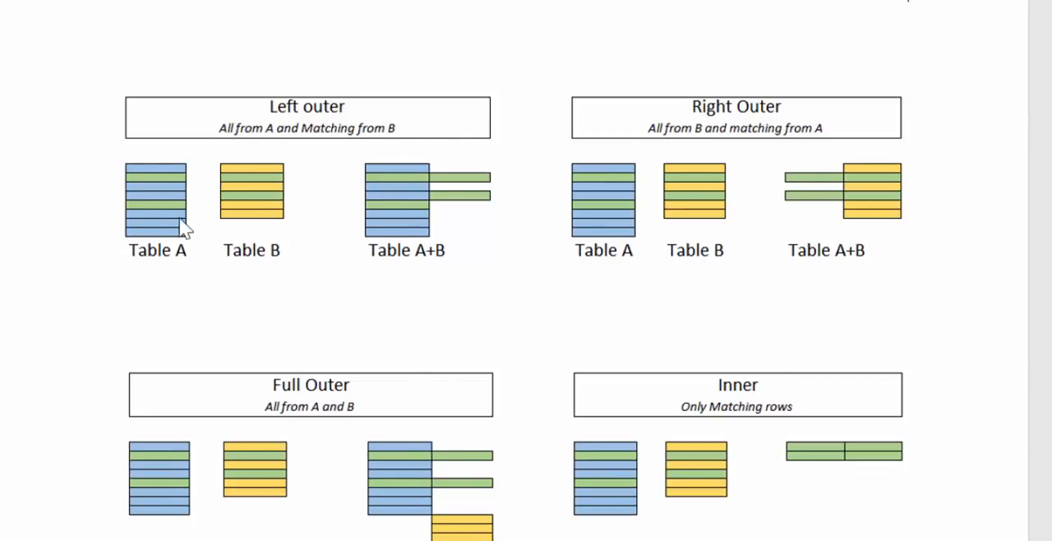
mouse_move(271, 215)
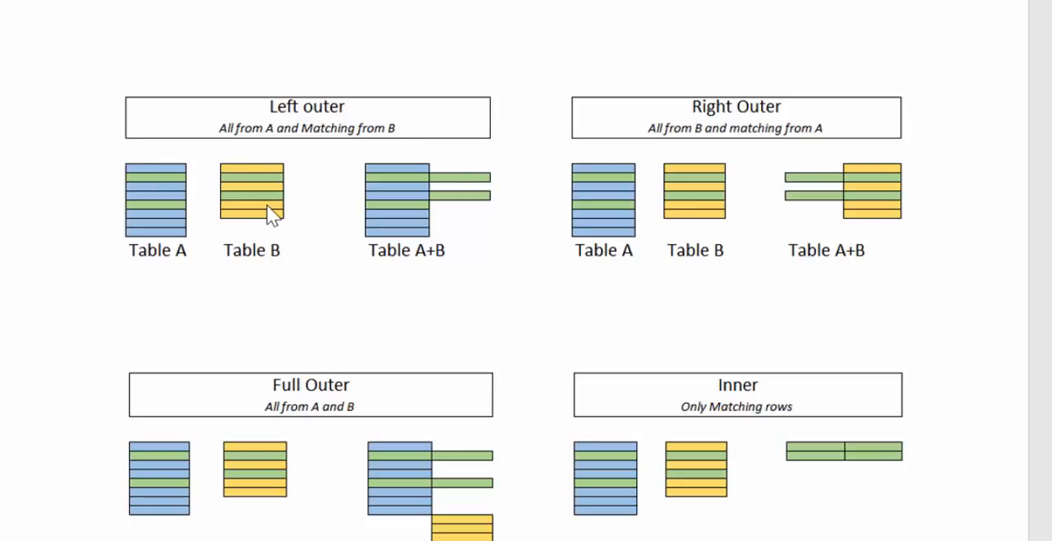
mouse_move(740, 464)
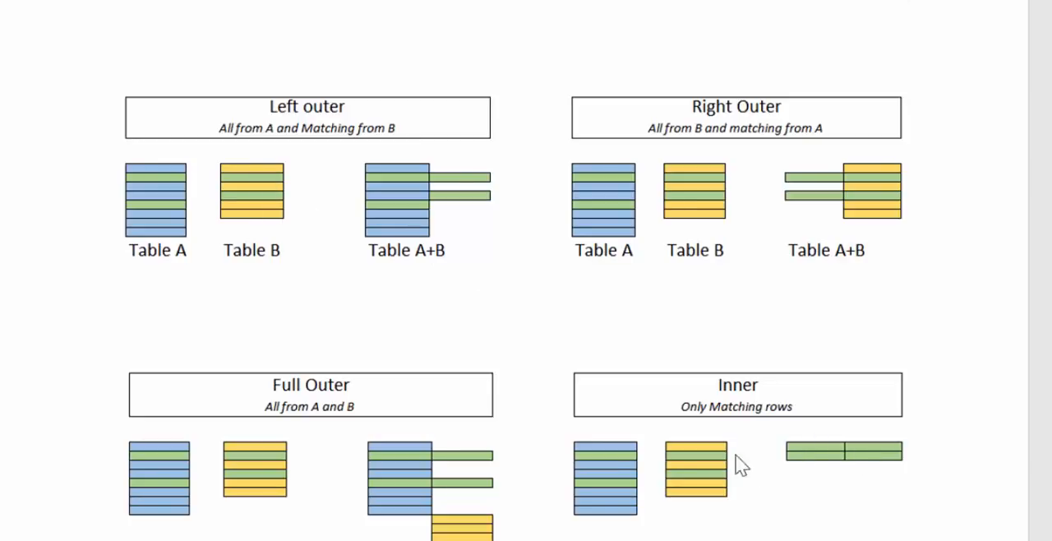
mouse_move(184, 247)
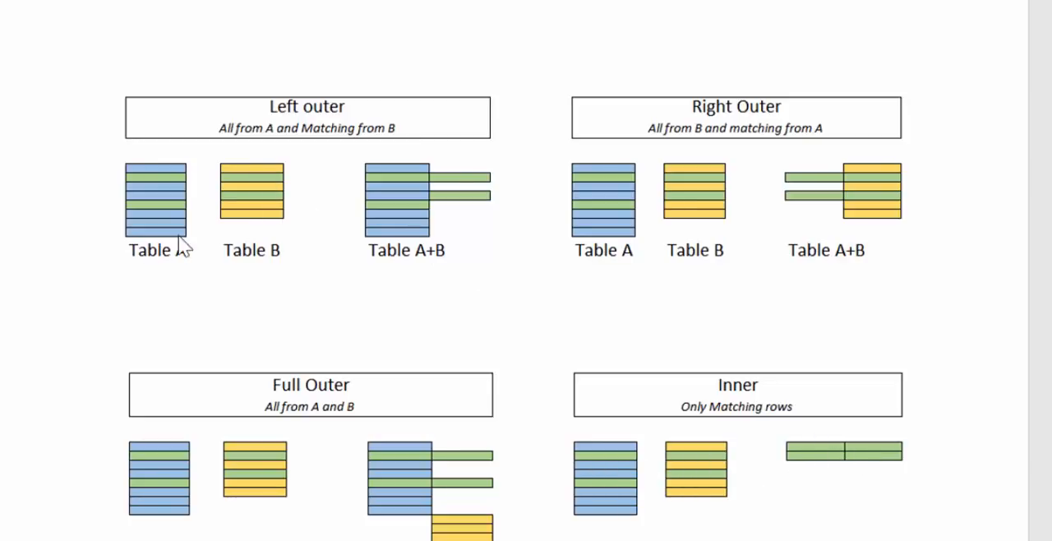
mouse_move(510, 182)
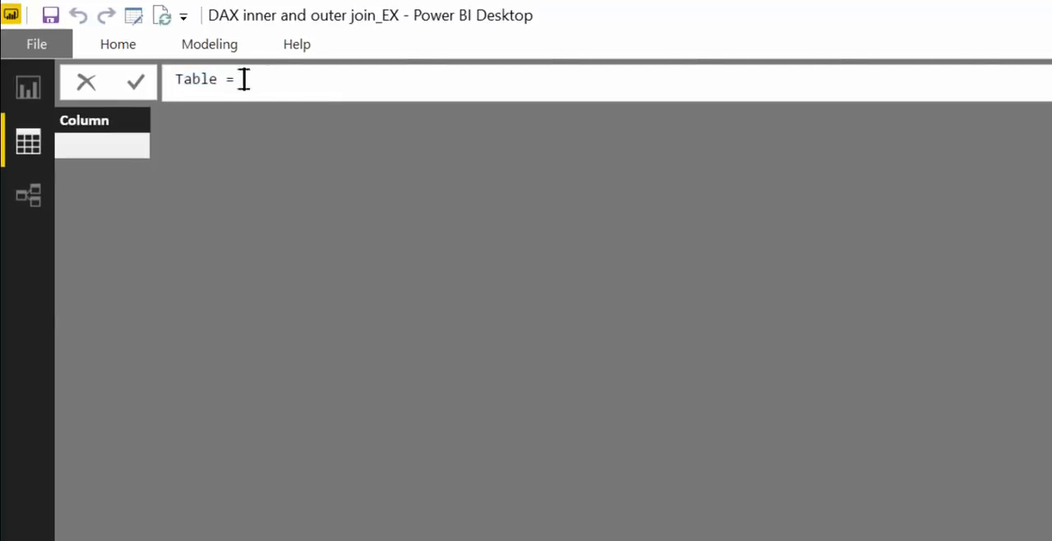
Enter Outerjoin = NATURALLEFTOUTERJOIN('Manuf Products',Stock) and commit it, returning all seven bikes
text(Outer)
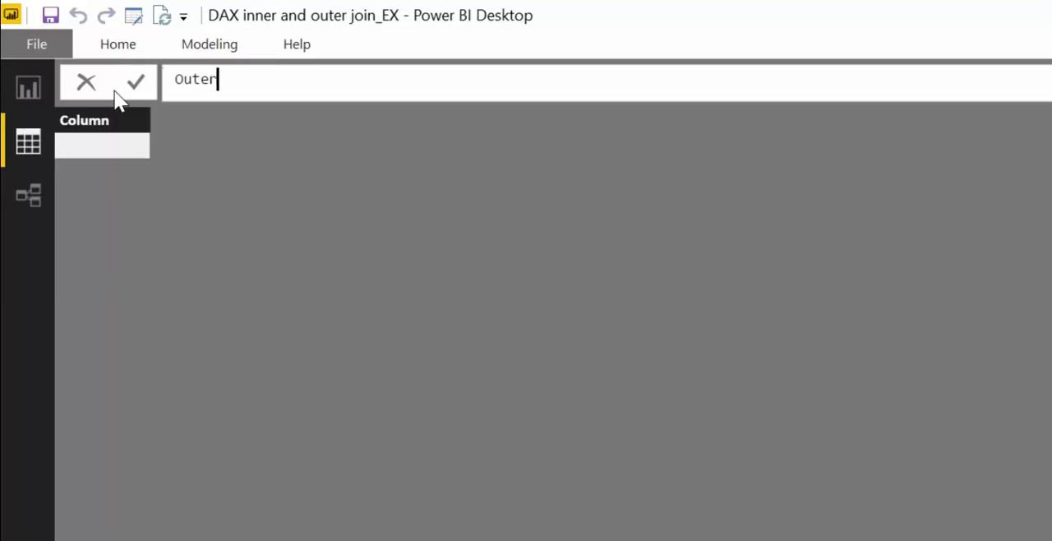
text(join)
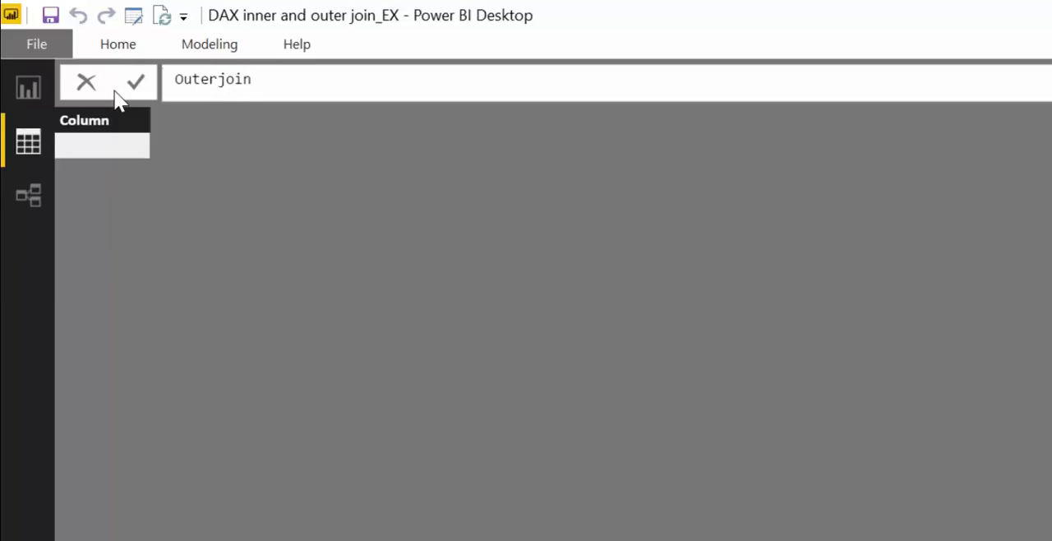
text(=)
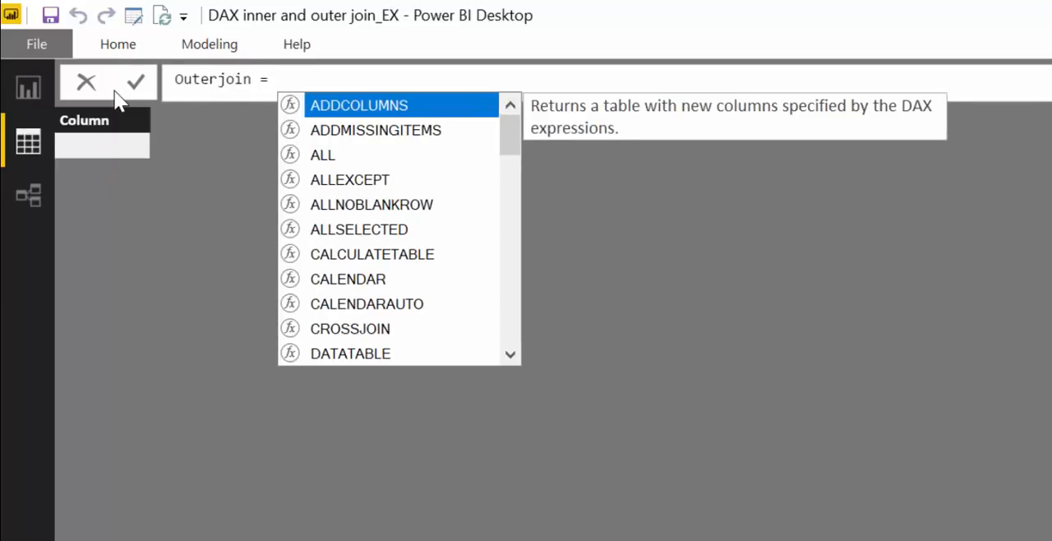
click(279, 78)
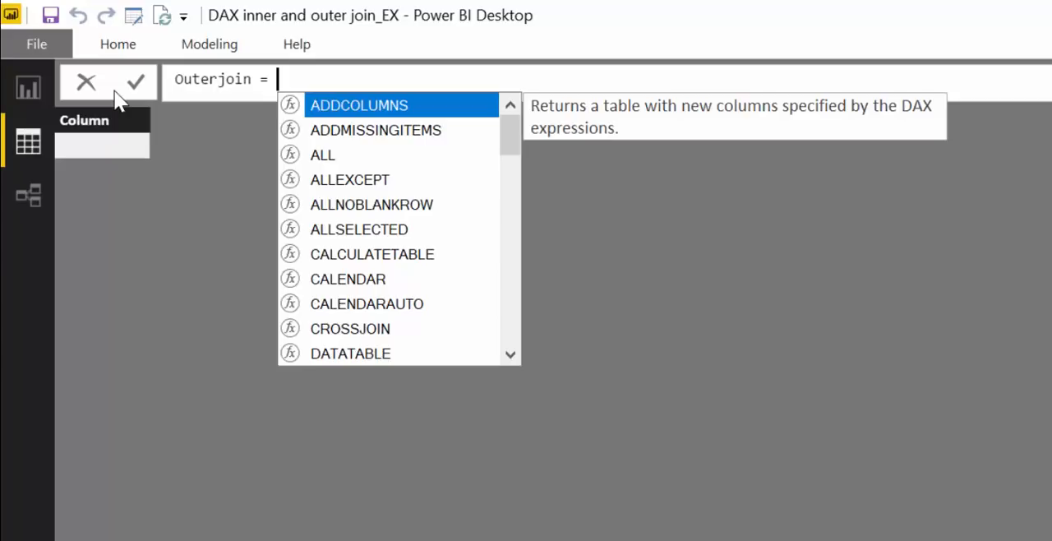
text(jo)
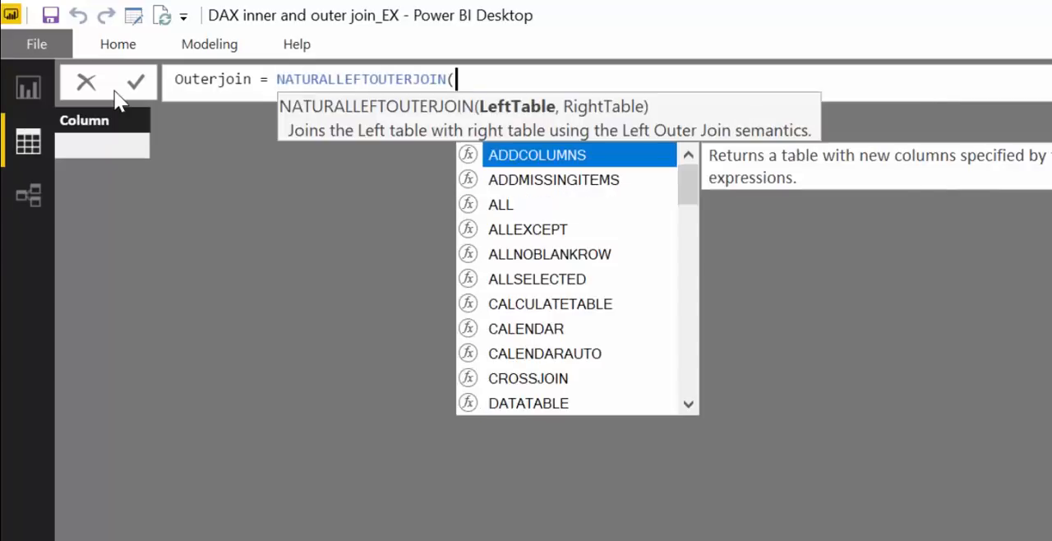
text(ma)
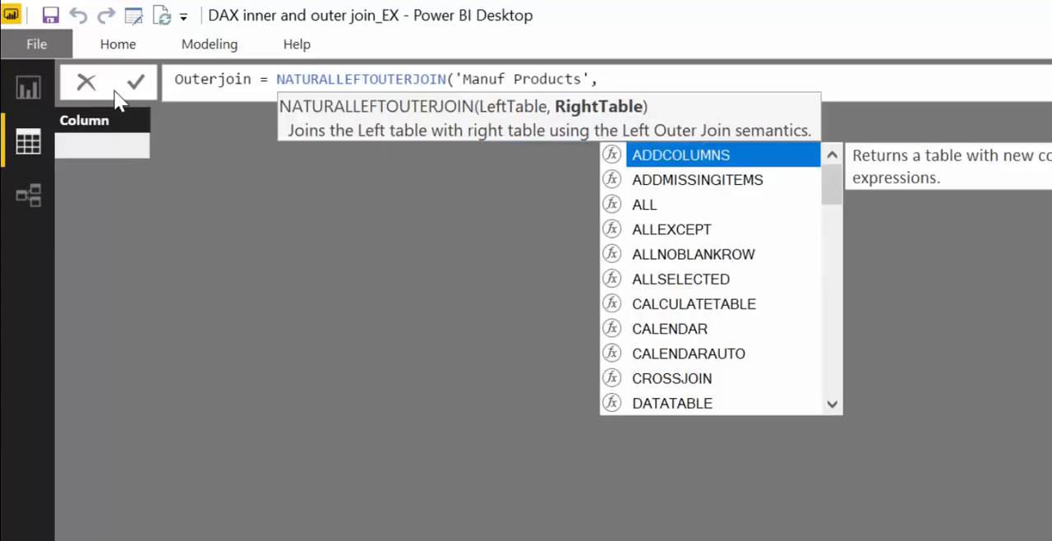
text(Stock)
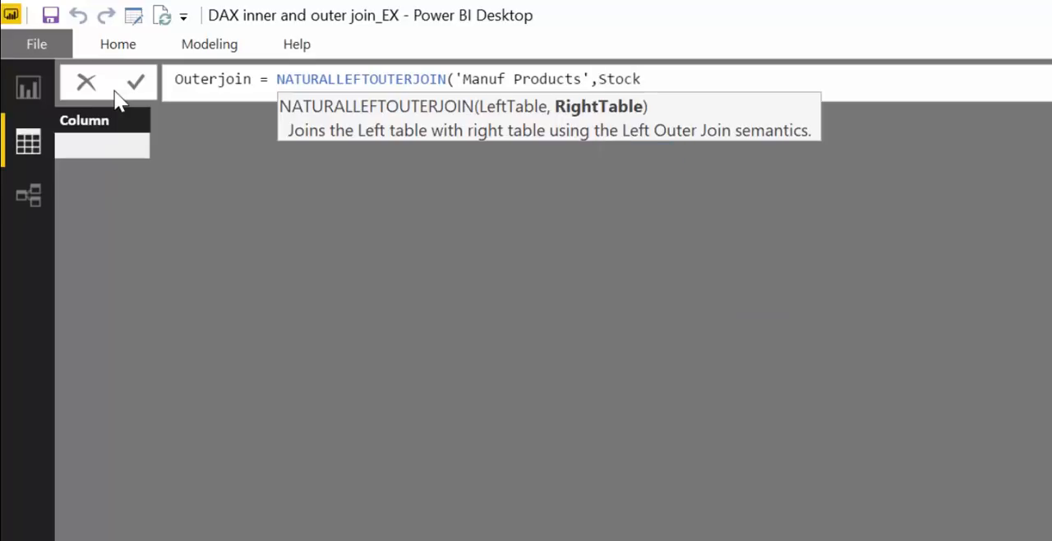
text())
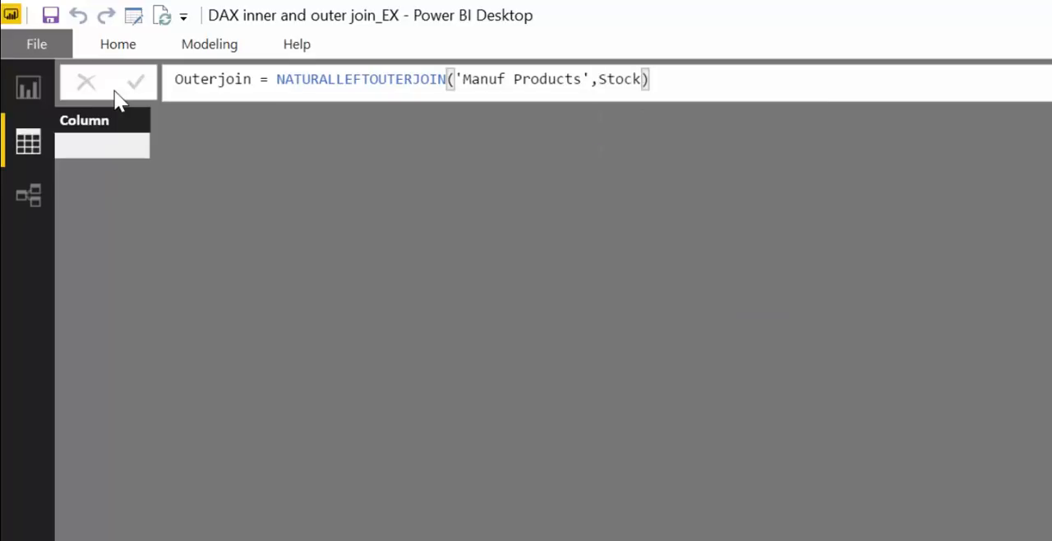
click(137, 81)
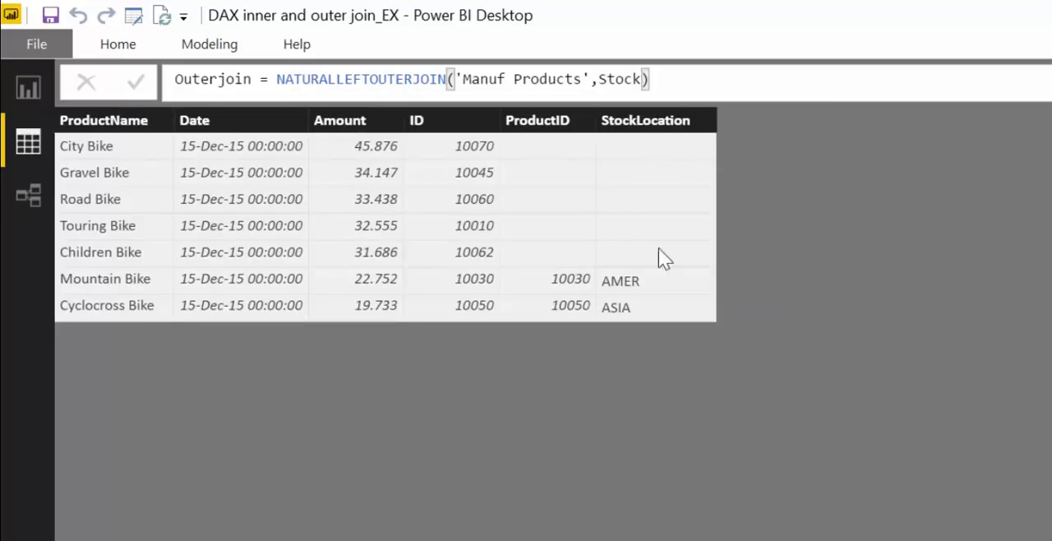
mouse_move(279, 194)
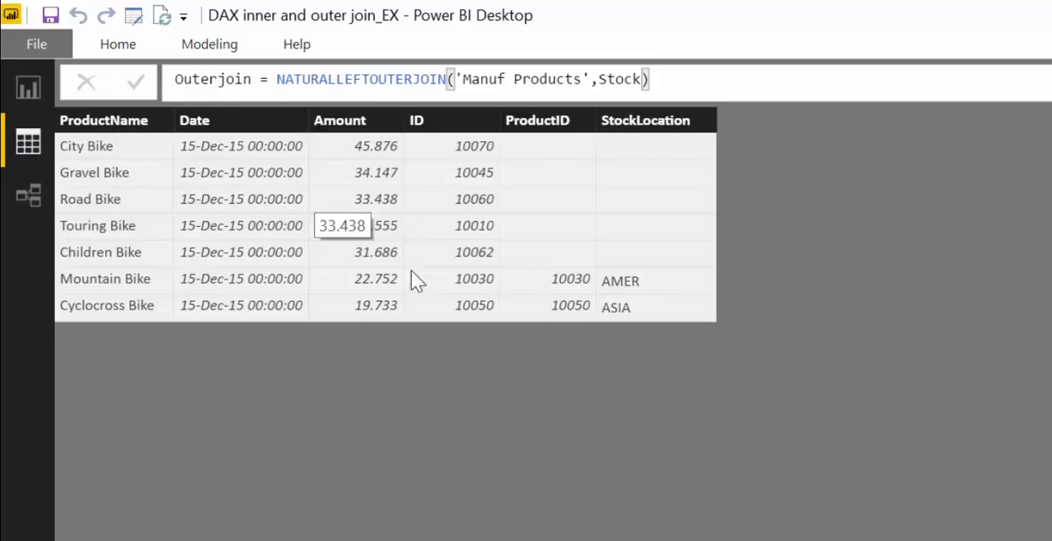
mouse_move(102, 128)
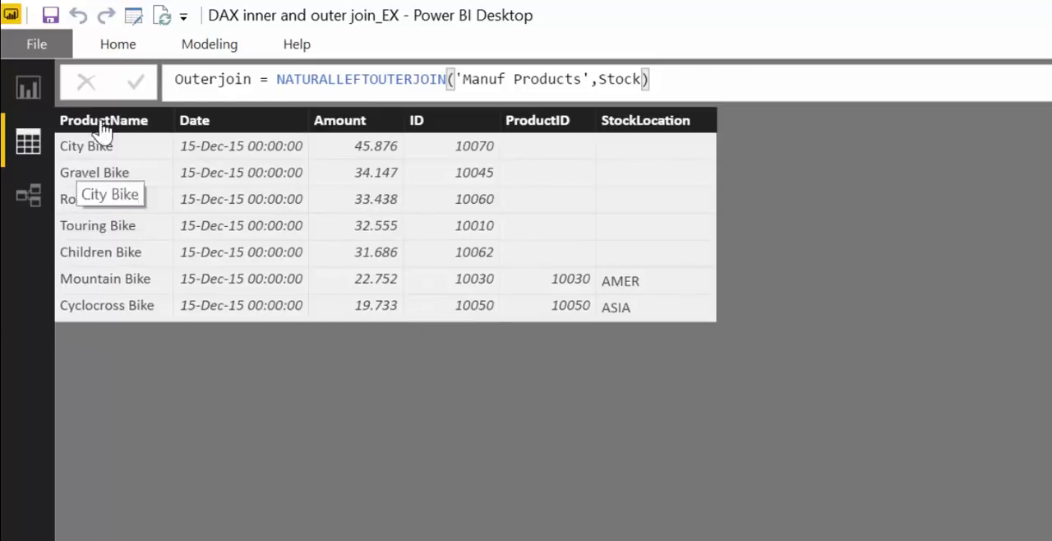
mouse_move(69, 217)
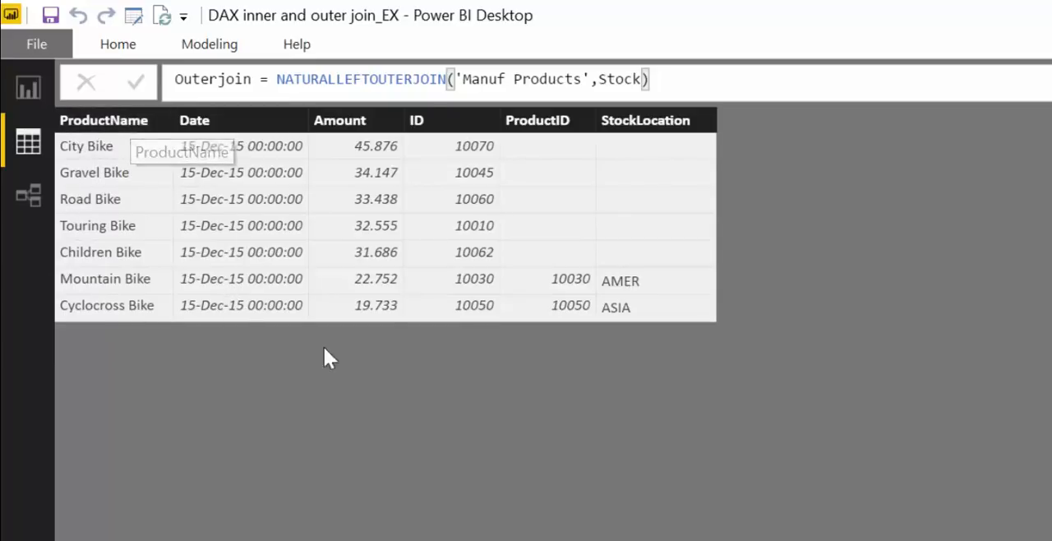
mouse_move(641, 332)
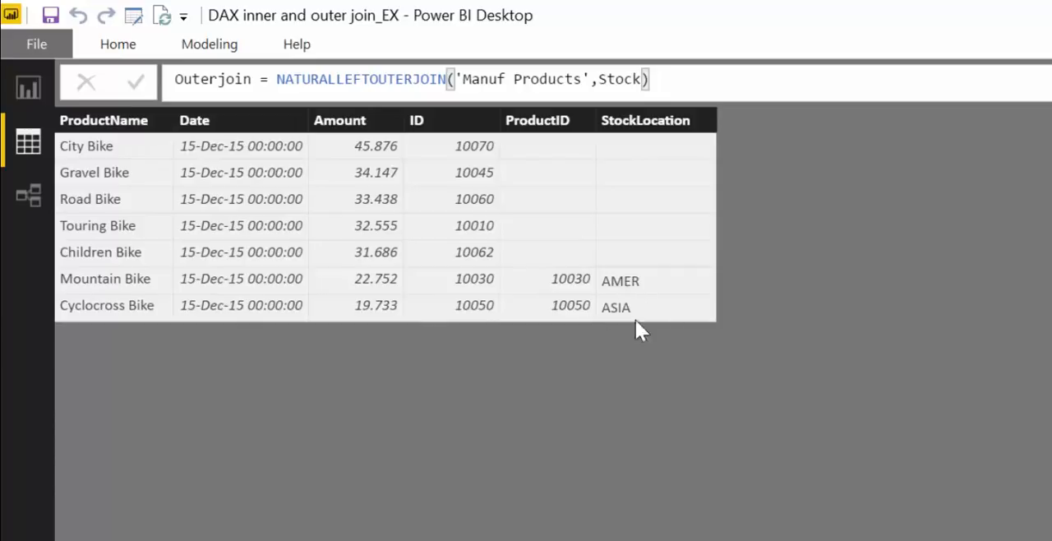
mouse_move(642, 306)
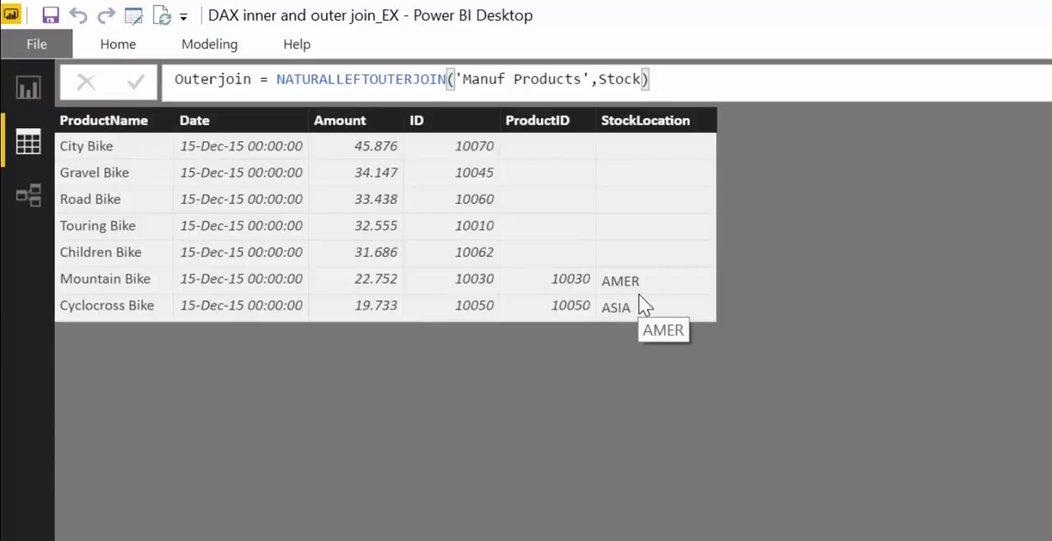
mouse_move(647, 294)
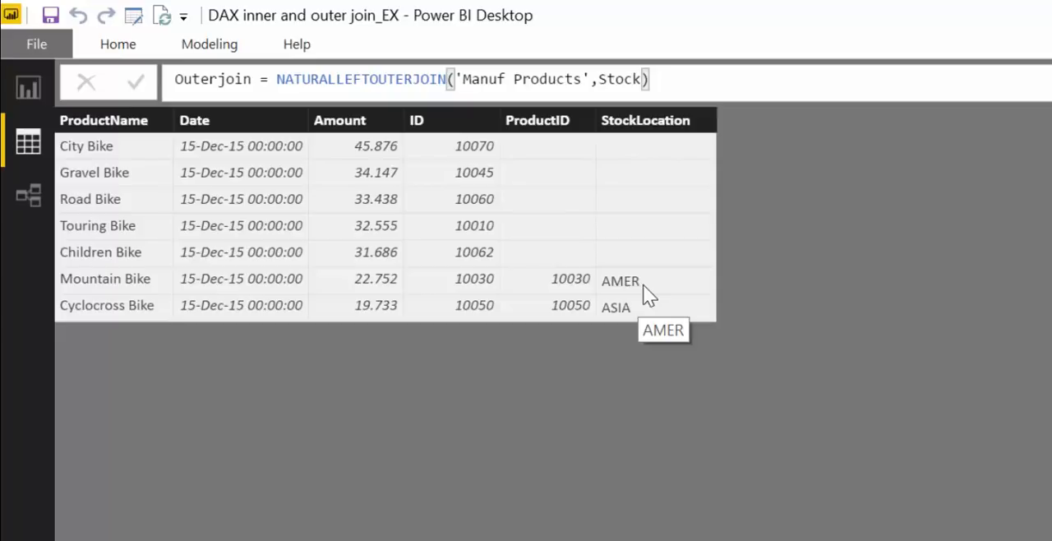
mouse_move(858, 463)
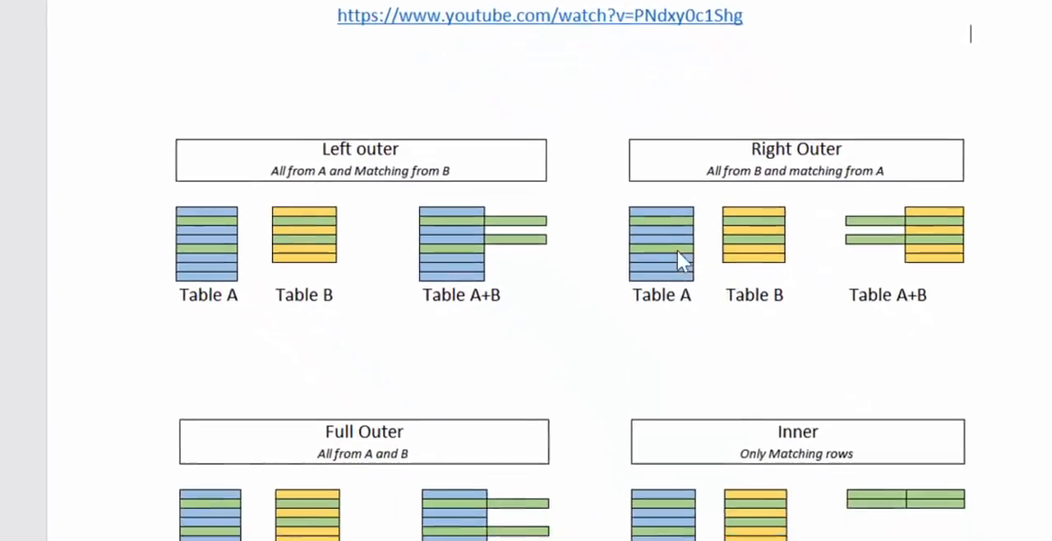
Scroll the Word document up to the Right Outer join diagram
scroll(up, 3)
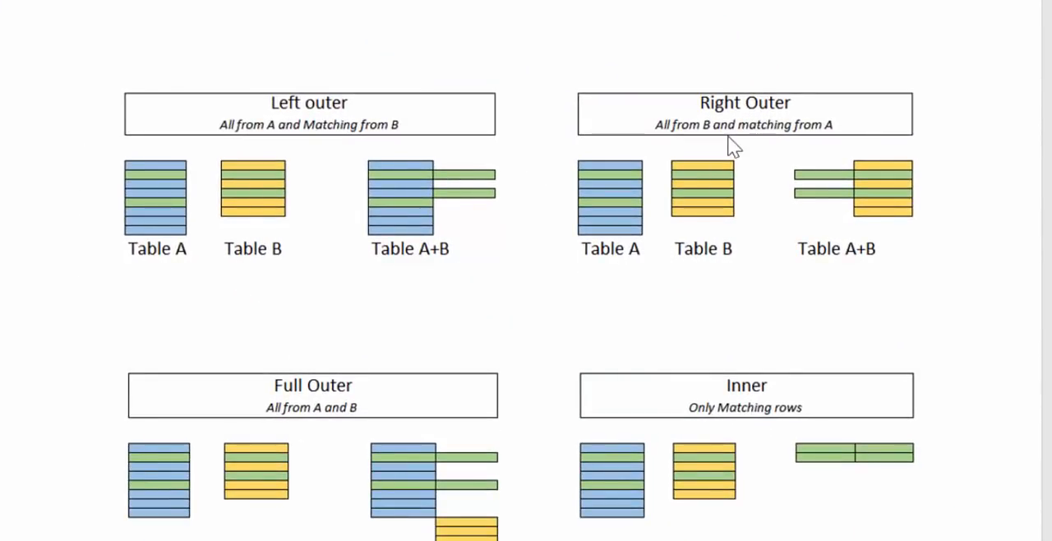
mouse_move(632, 278)
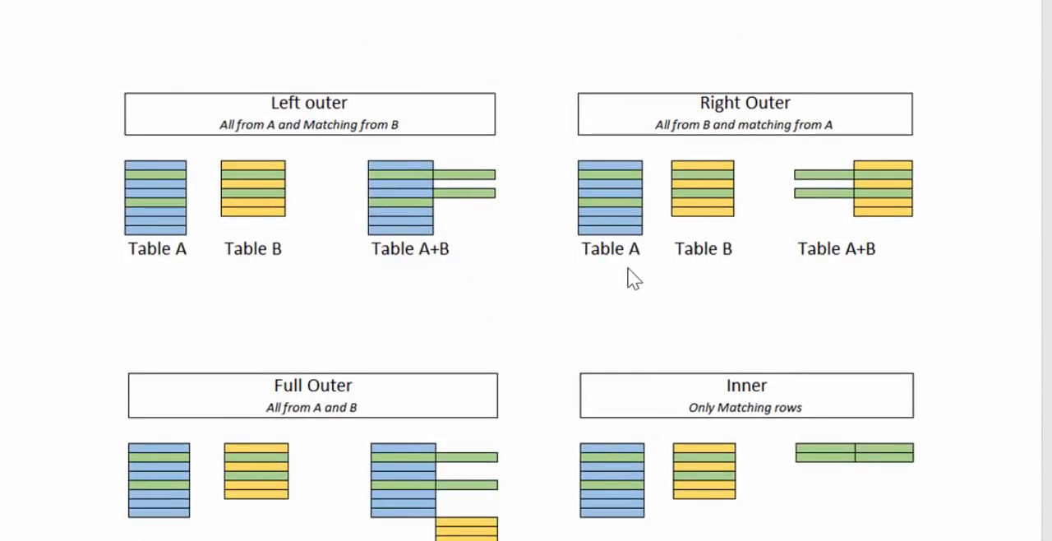
mouse_move(895, 217)
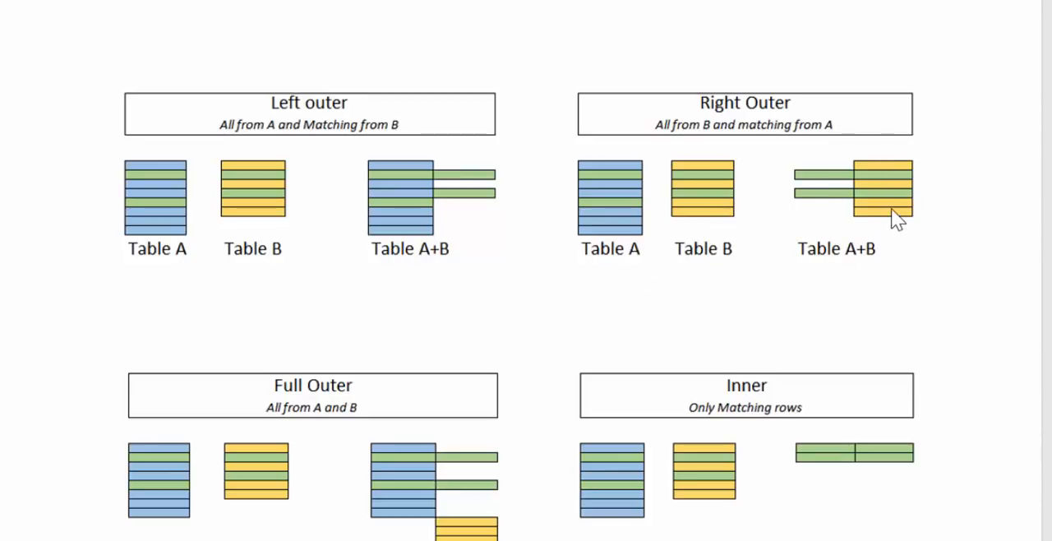
mouse_move(851, 212)
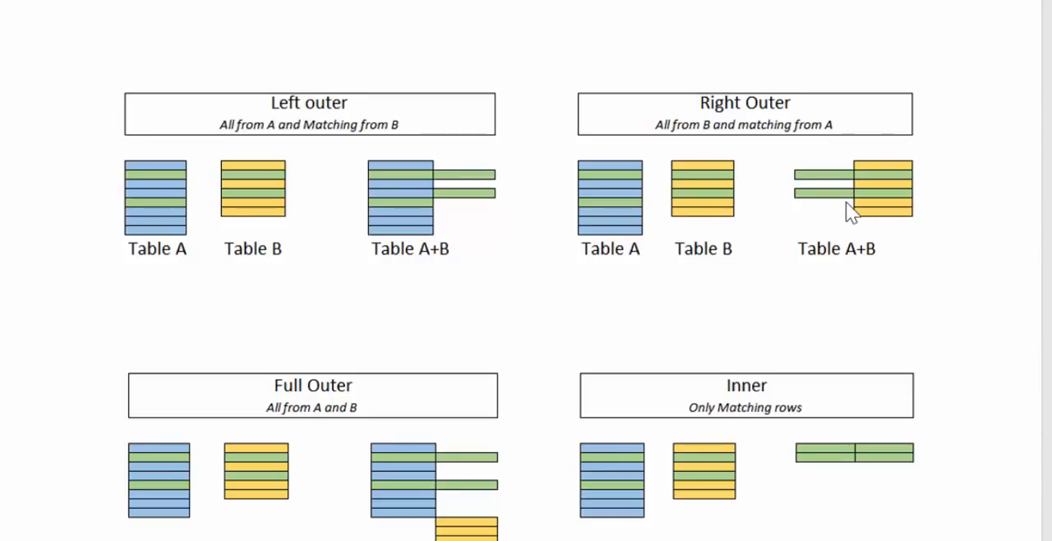
mouse_move(846, 220)
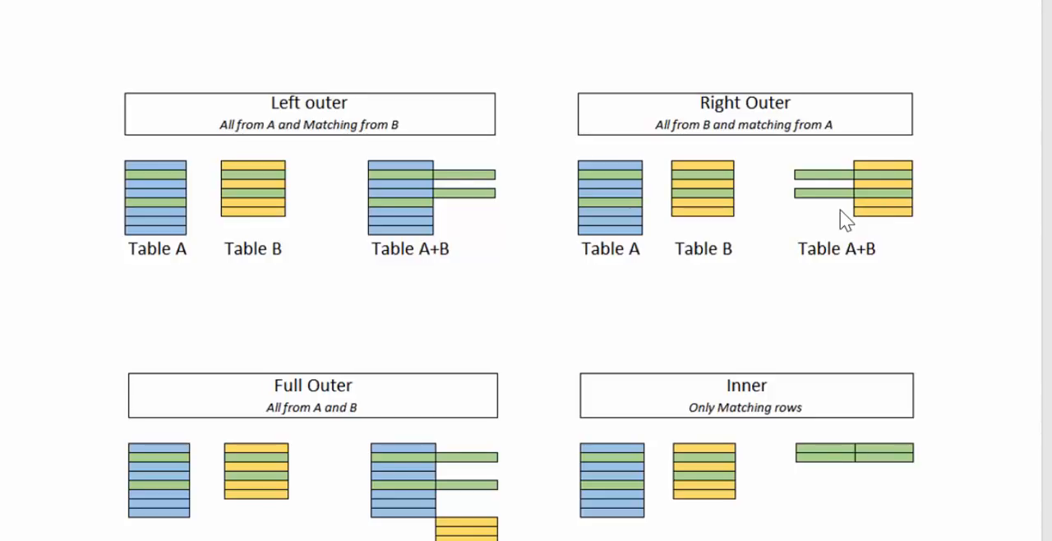
mouse_move(845, 197)
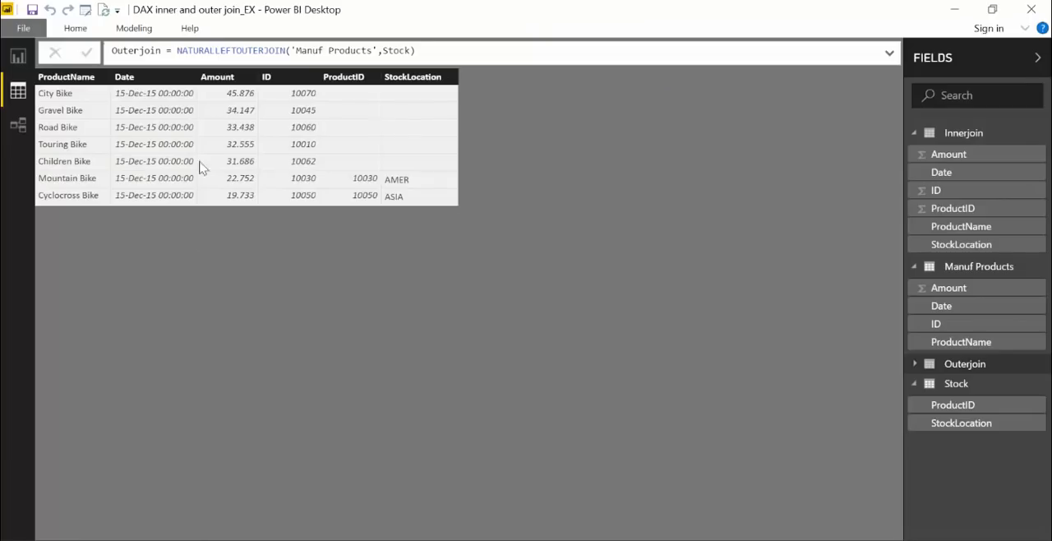
mouse_move(108, 43)
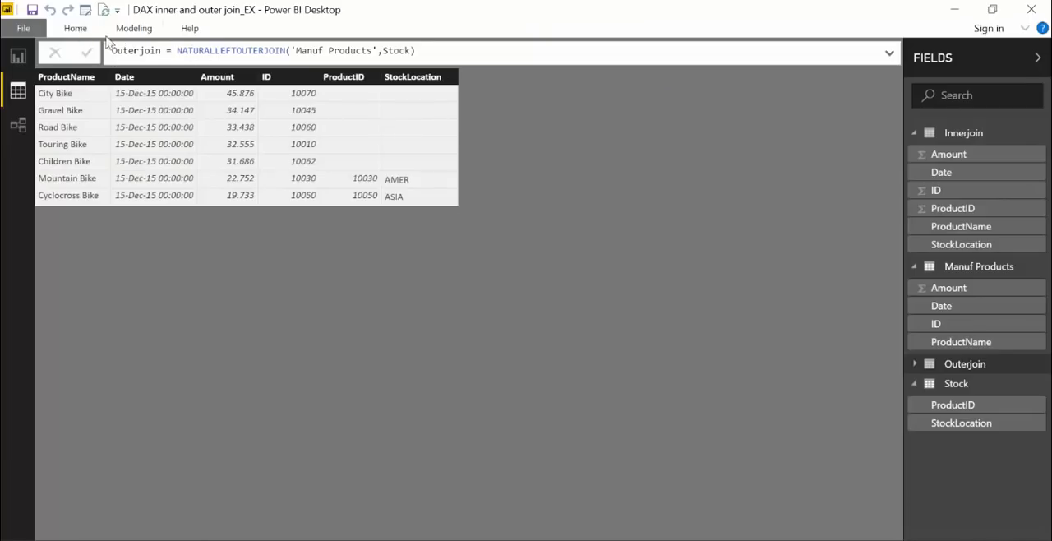
Add a new table Rightouterjoin = NATURALLEFTOUTERJOIN(Stock,'Manuf Products') and commit it, returning six stock rows
click(76, 26)
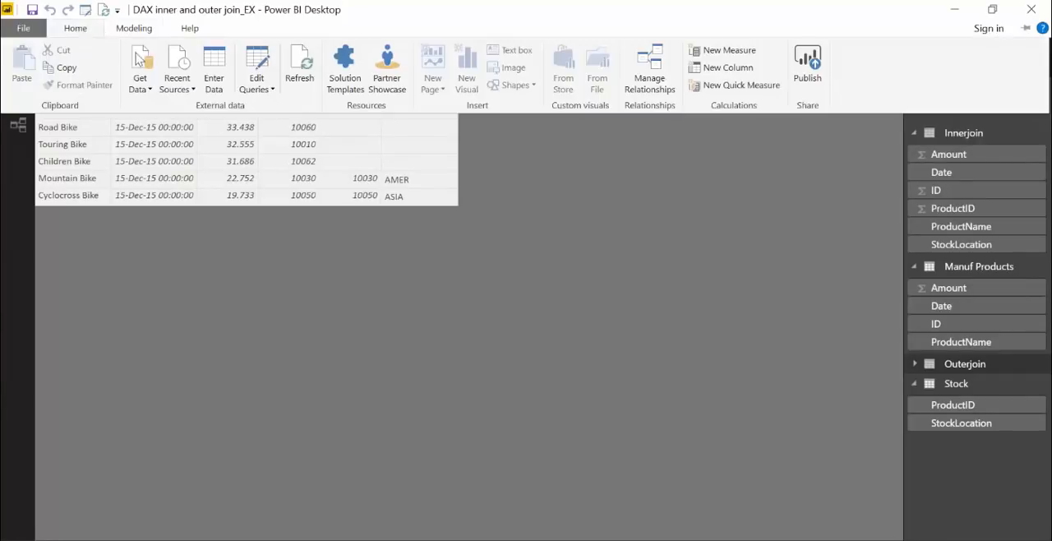
click(964, 363)
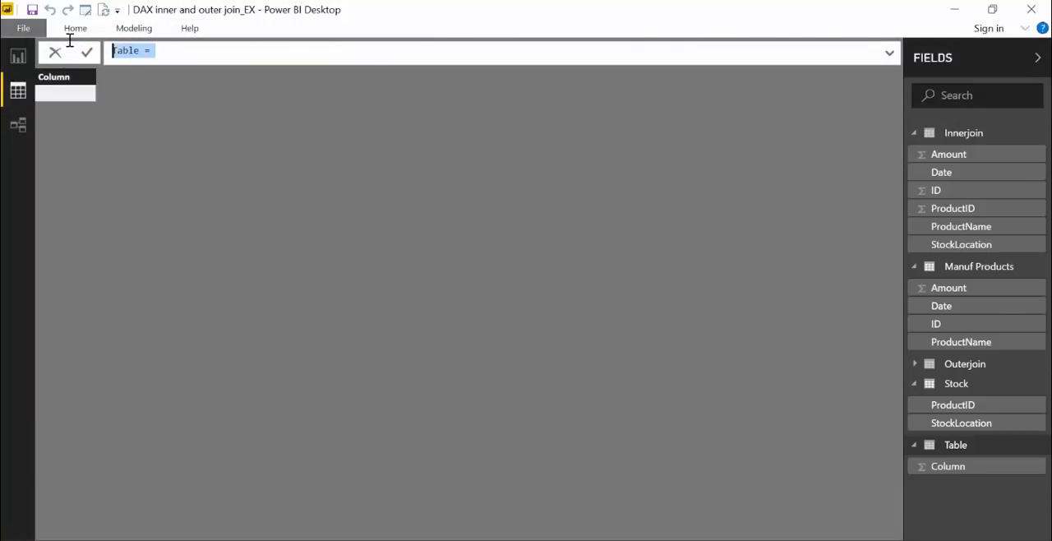
text(Right)
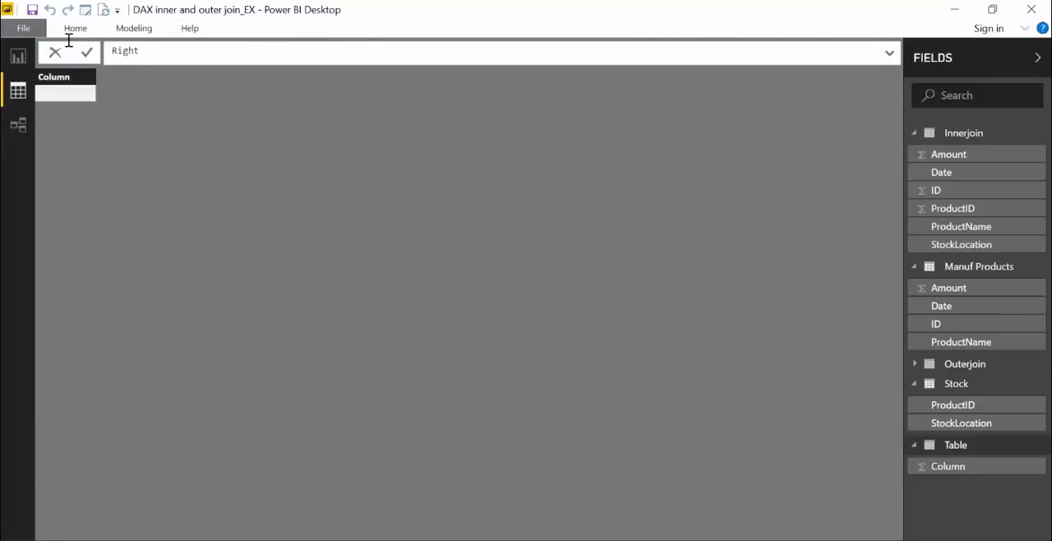
text(outerjoin)
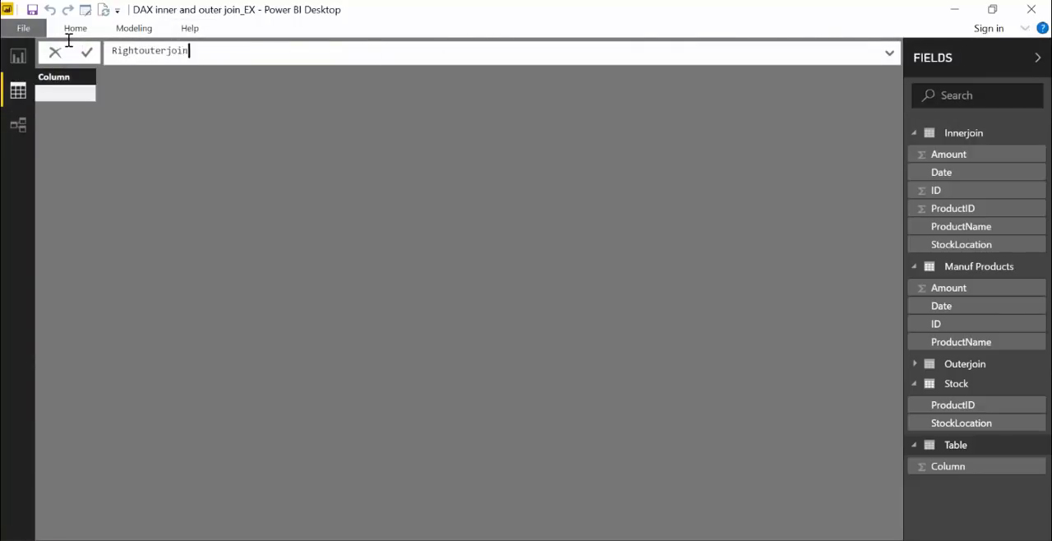
text(=)
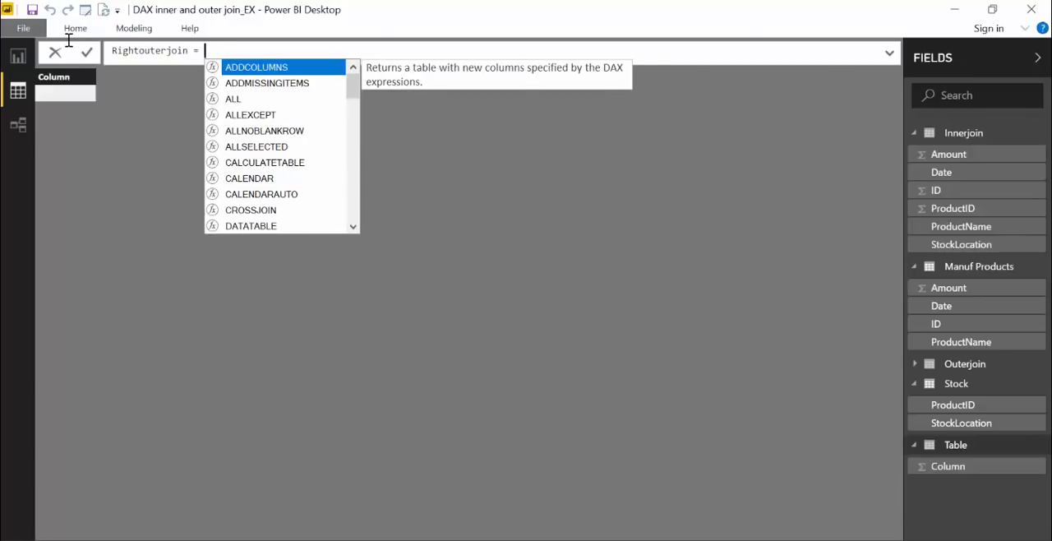
text(joi)
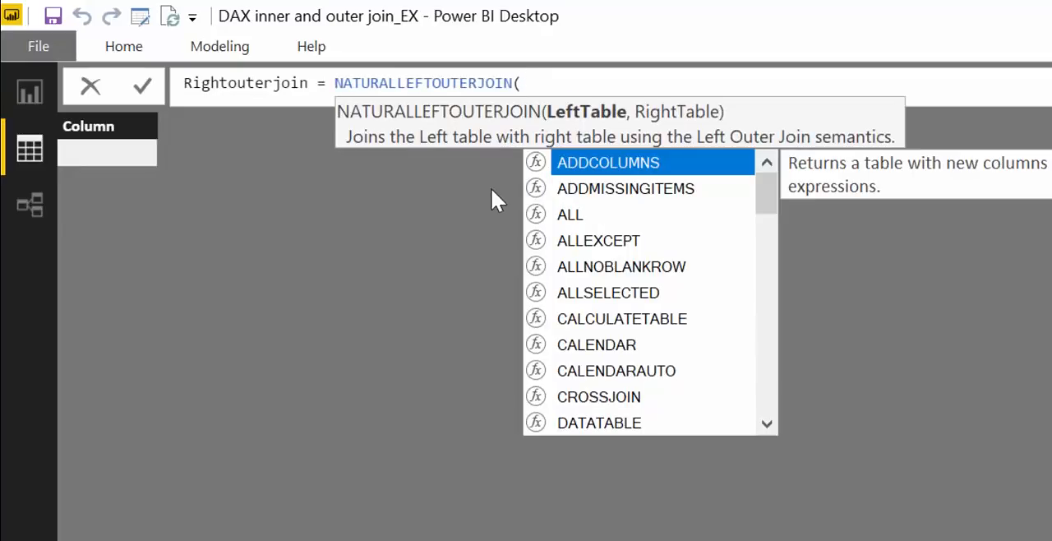
text(Stock)
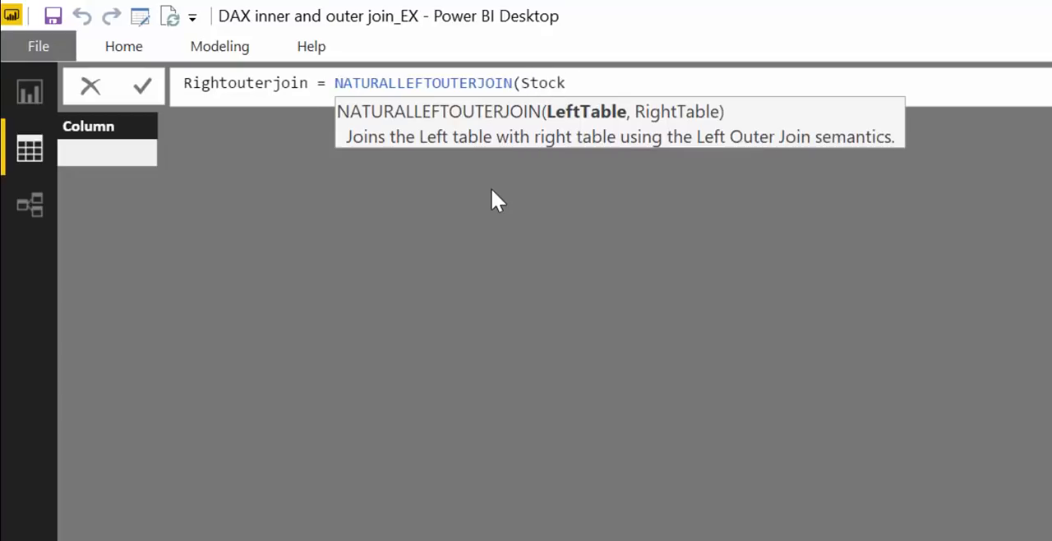
text(,'Manuf Products'))
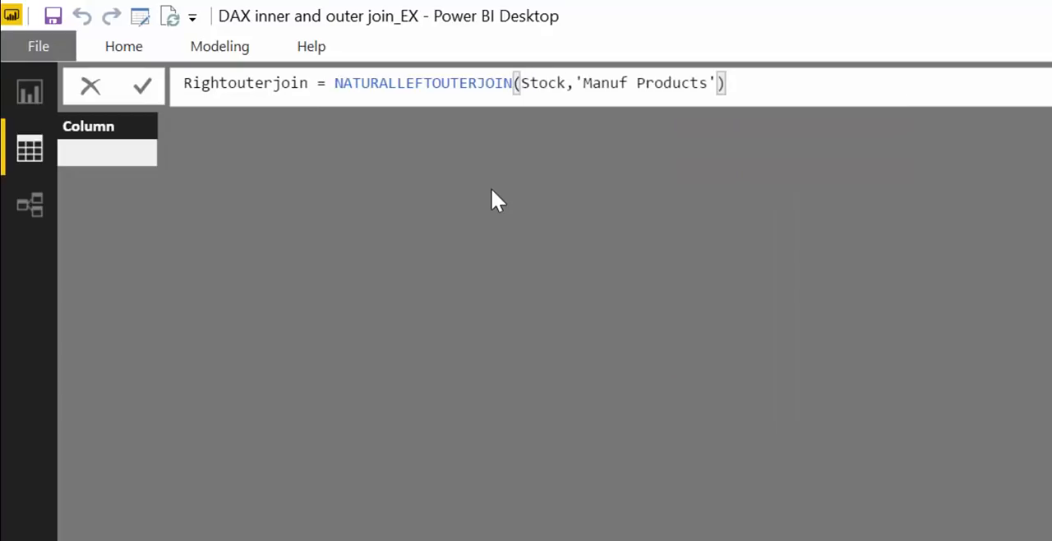
click(141, 86)
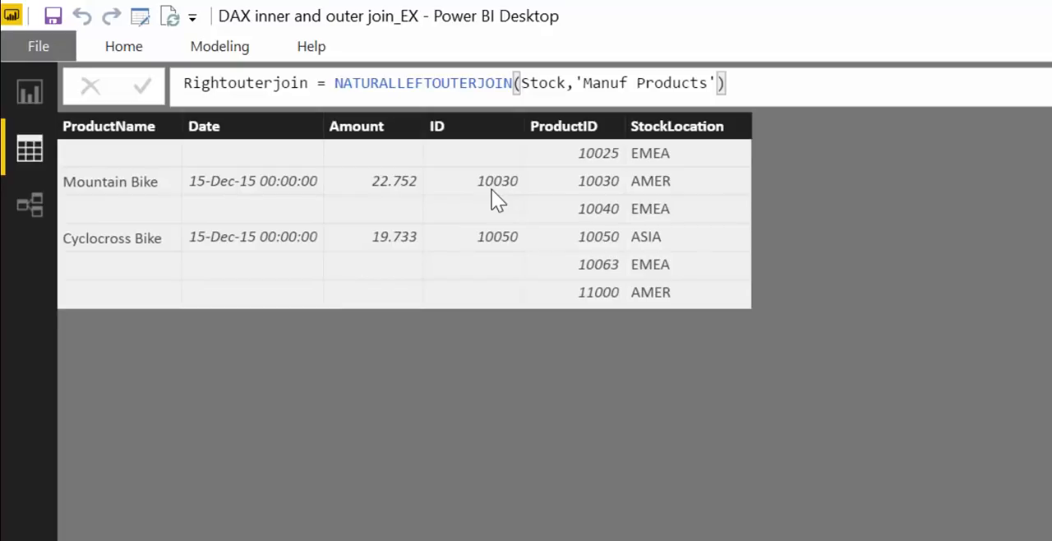
mouse_move(608, 217)
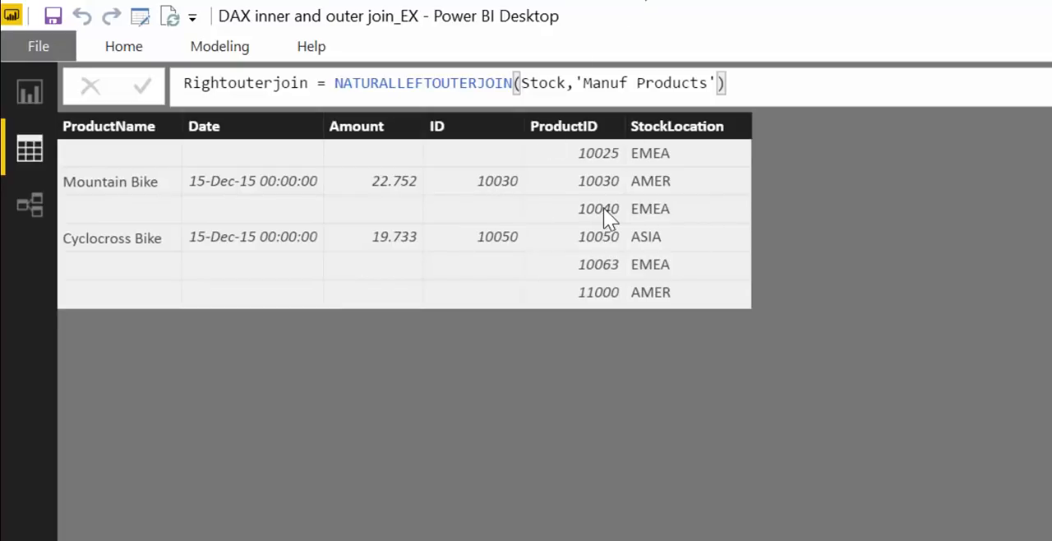
mouse_move(272, 227)
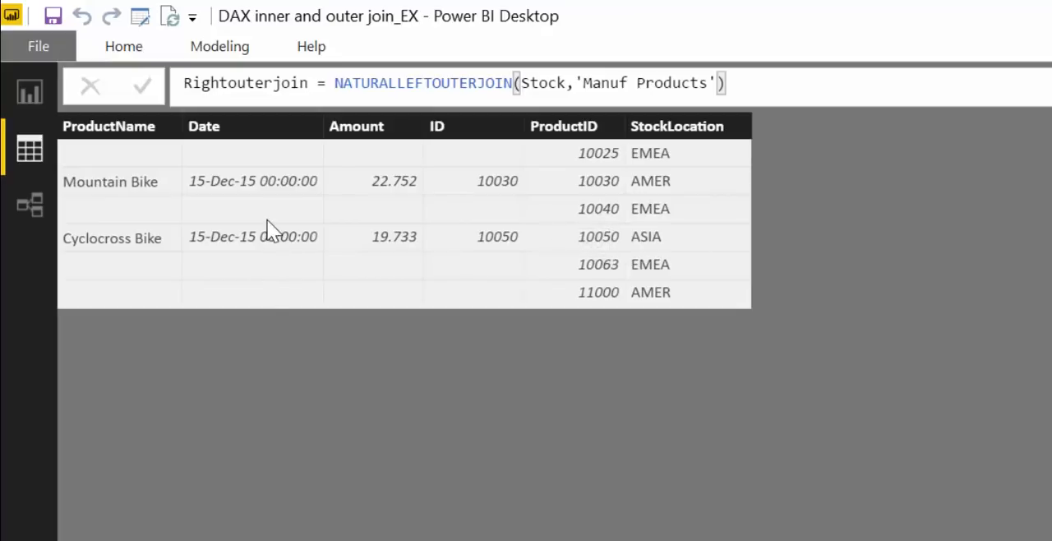
mouse_move(299, 243)
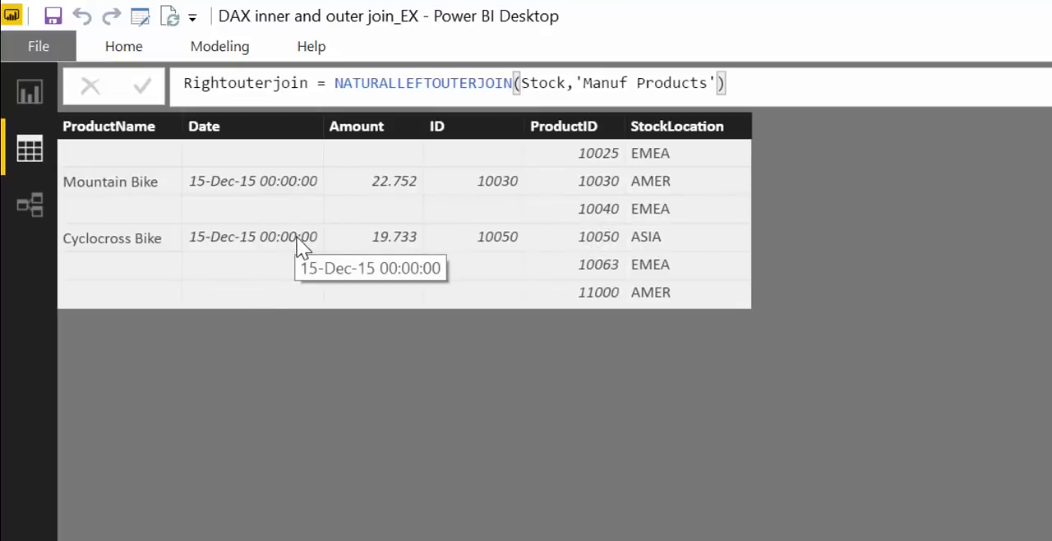
mouse_move(943, 270)
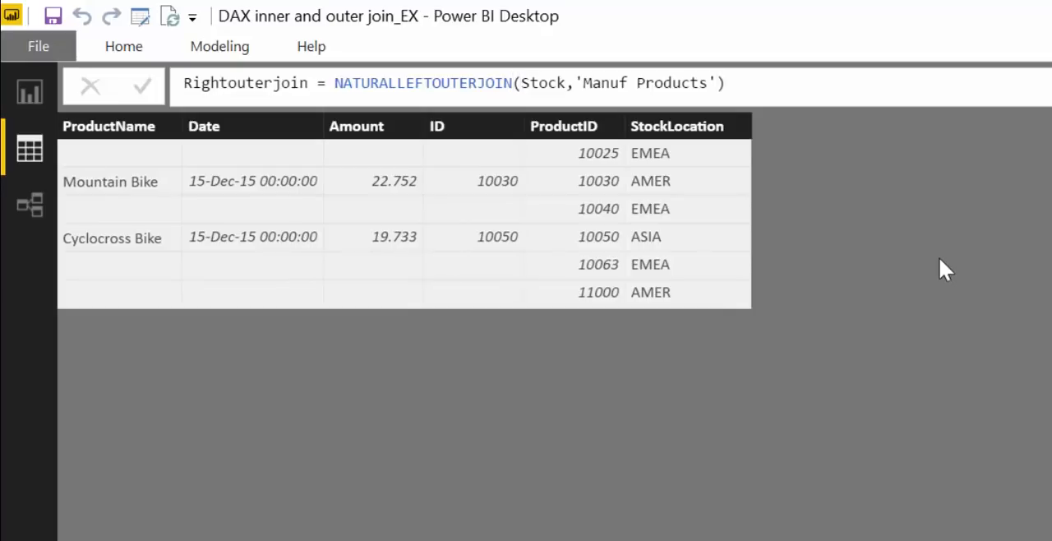
mouse_move(480, 194)
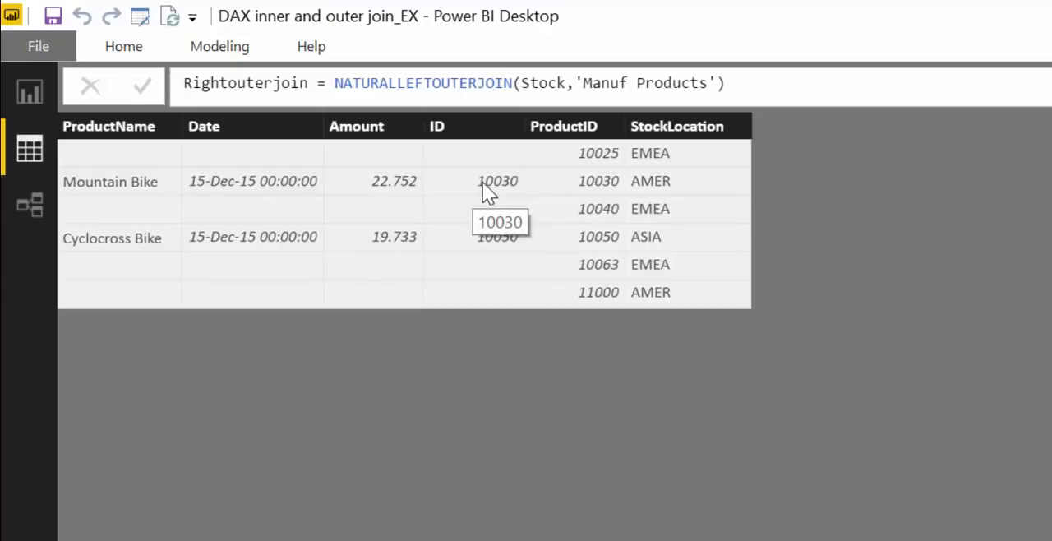
mouse_move(502, 181)
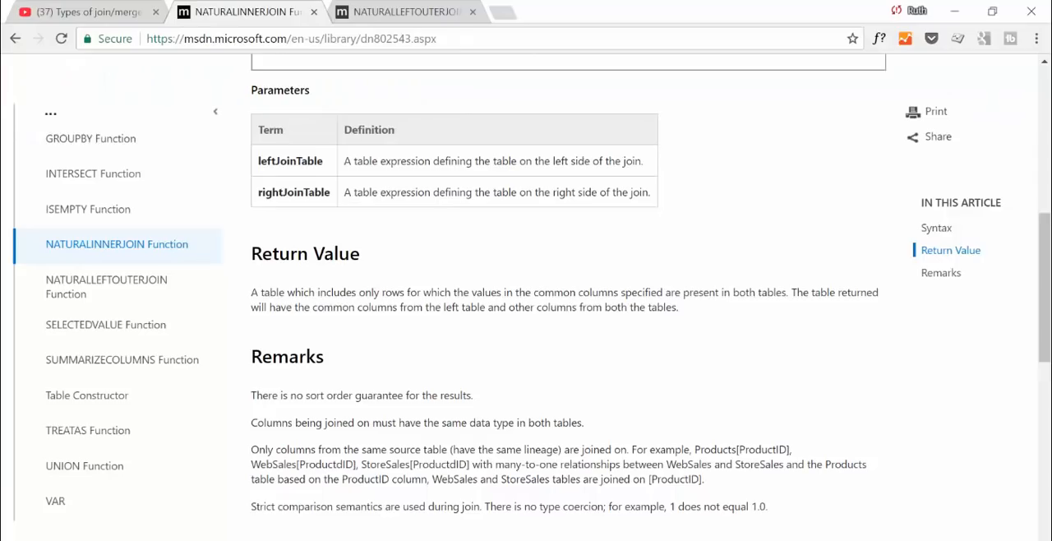
Scroll the NATURALINNERJOIN page to the community note and highlight its text on column names
scroll(down, 3)
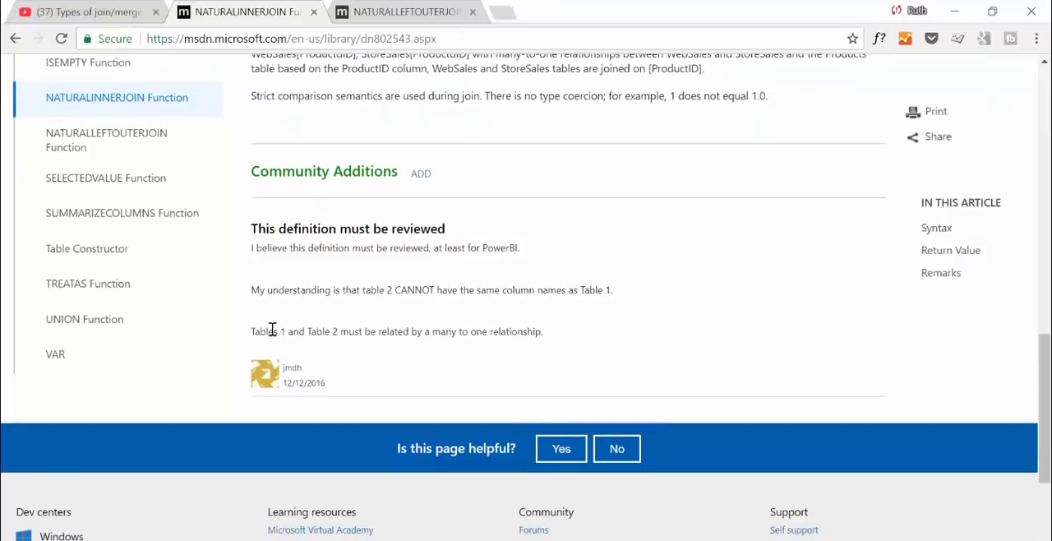
mouse_move(454, 312)
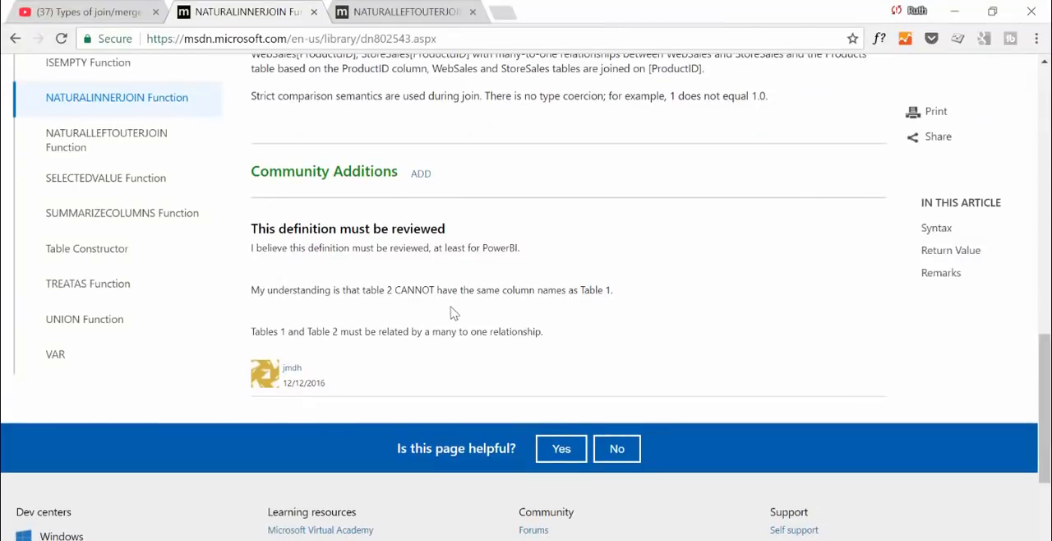
drag(266, 290, 513, 290)
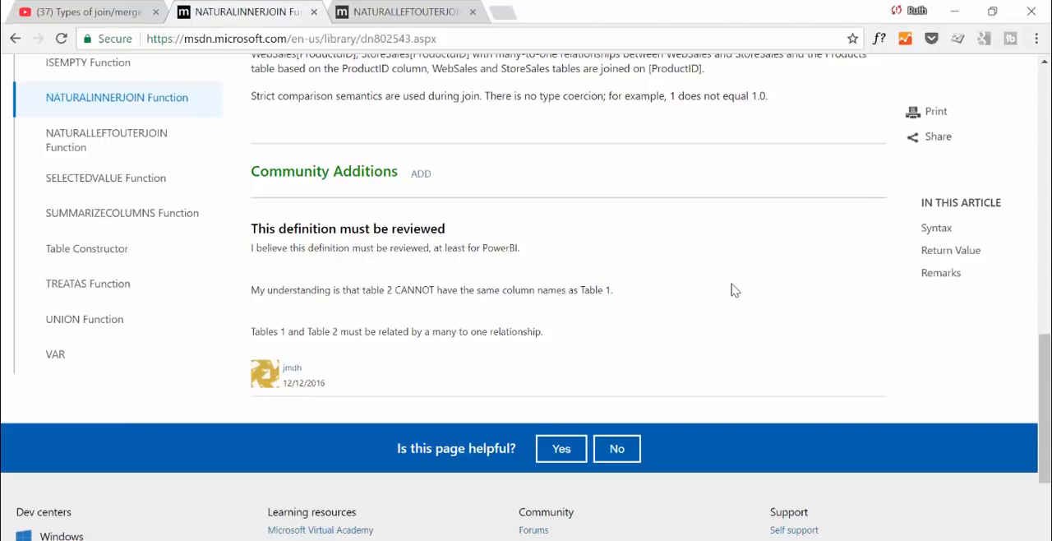
mouse_move(687, 332)
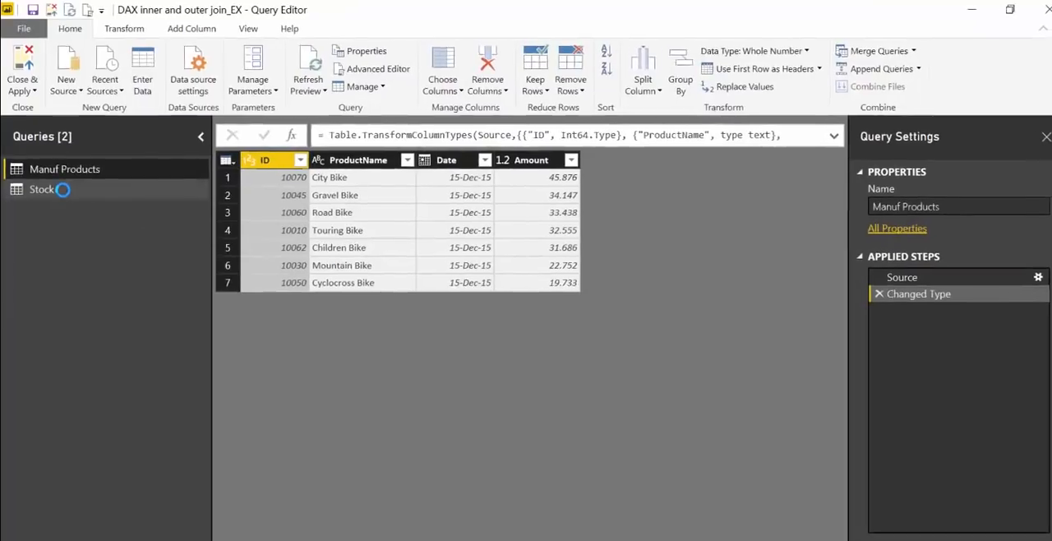
Check the Stock and Manuf Products queries, Close & Apply, and dismiss the ProductName-already-exists-in-Innerjoin error
click(41, 189)
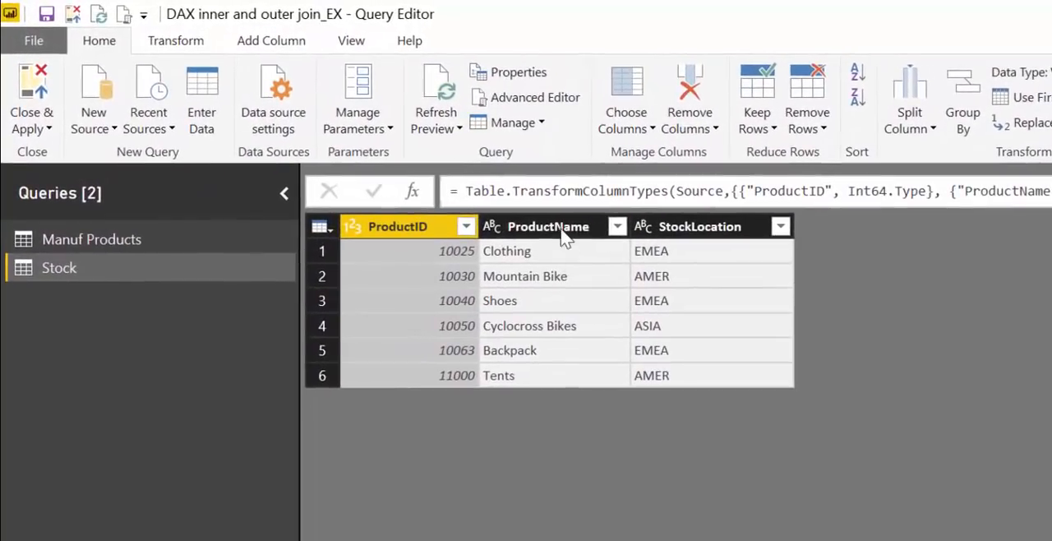
mouse_move(674, 276)
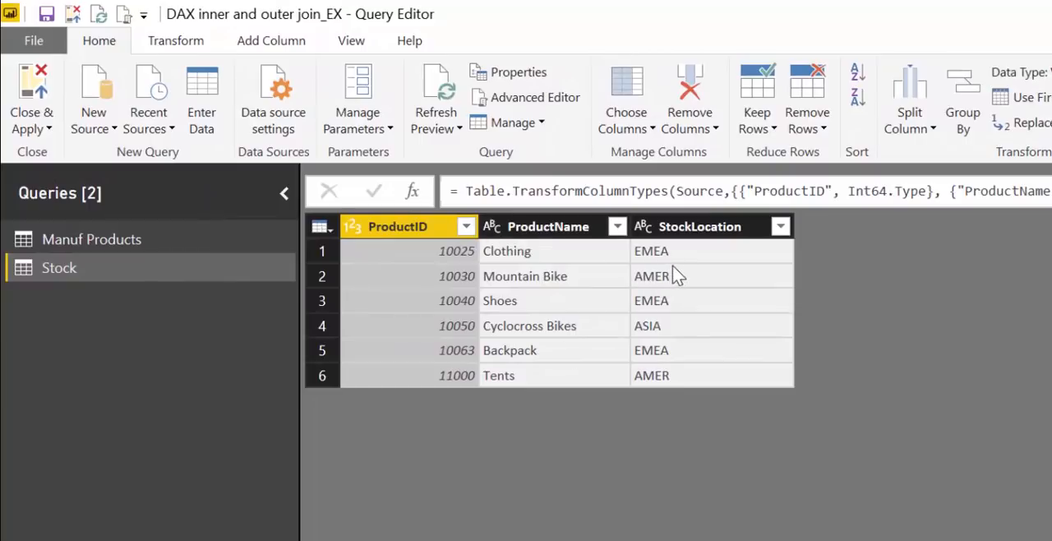
click(93, 240)
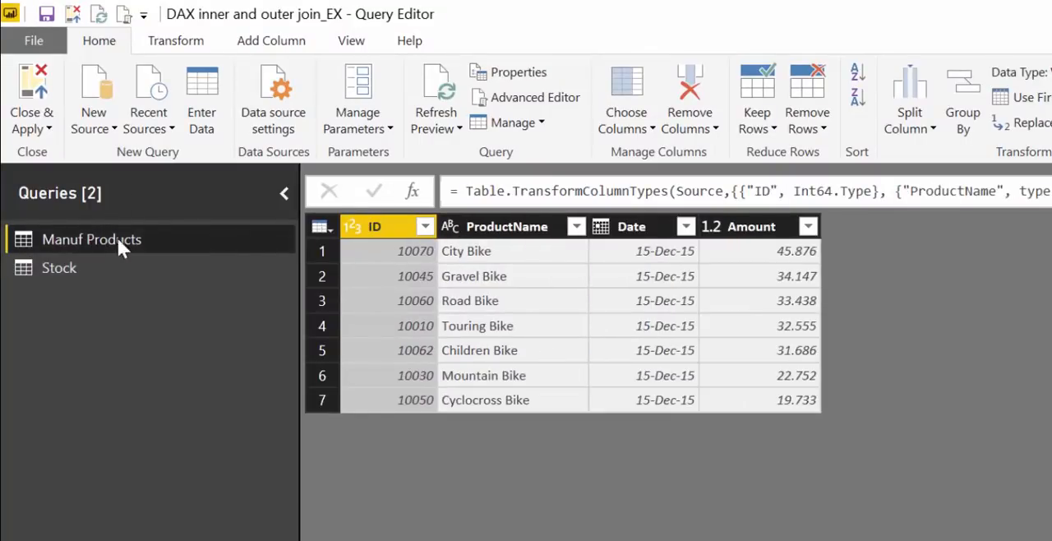
click(60, 266)
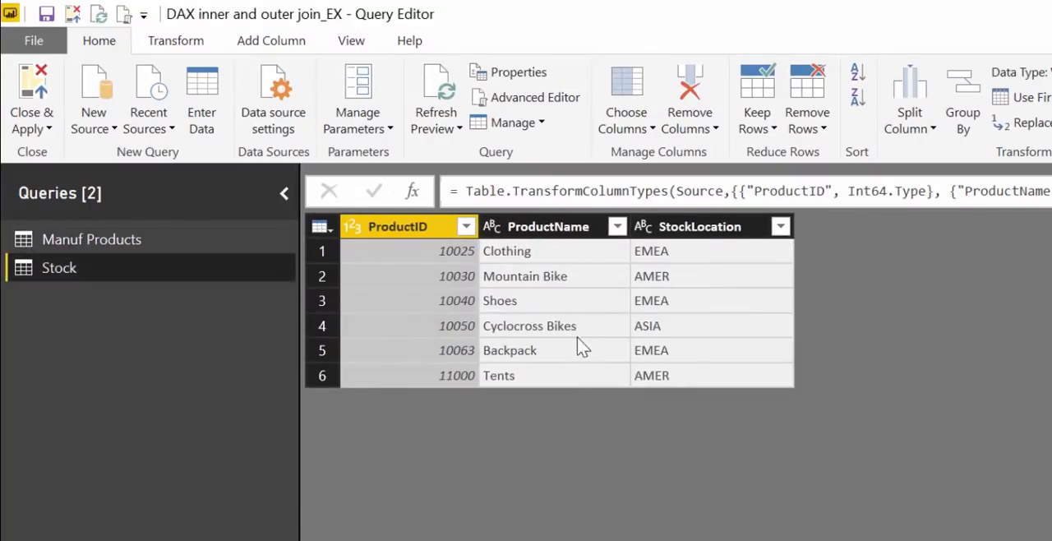
click(31, 99)
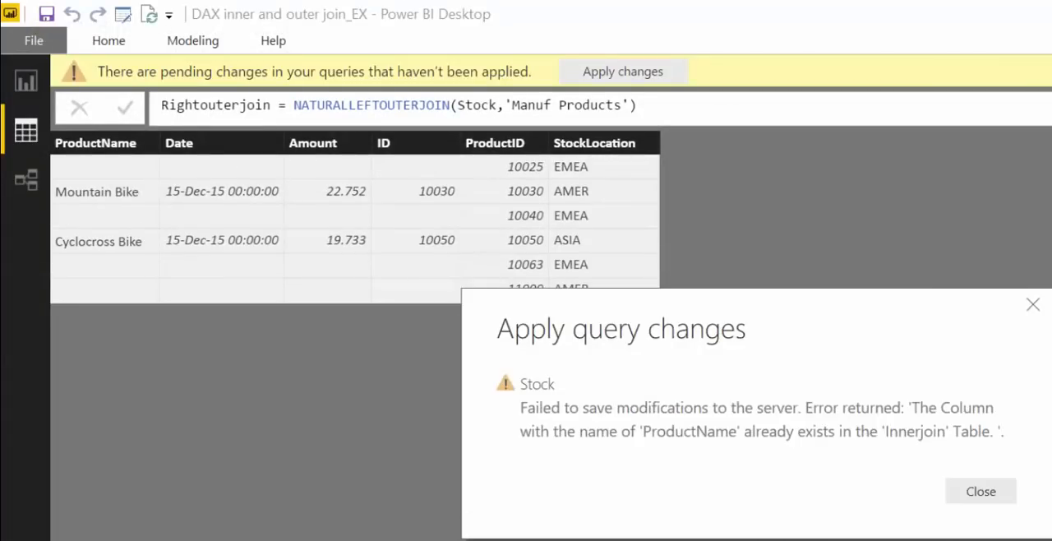
mouse_move(956, 452)
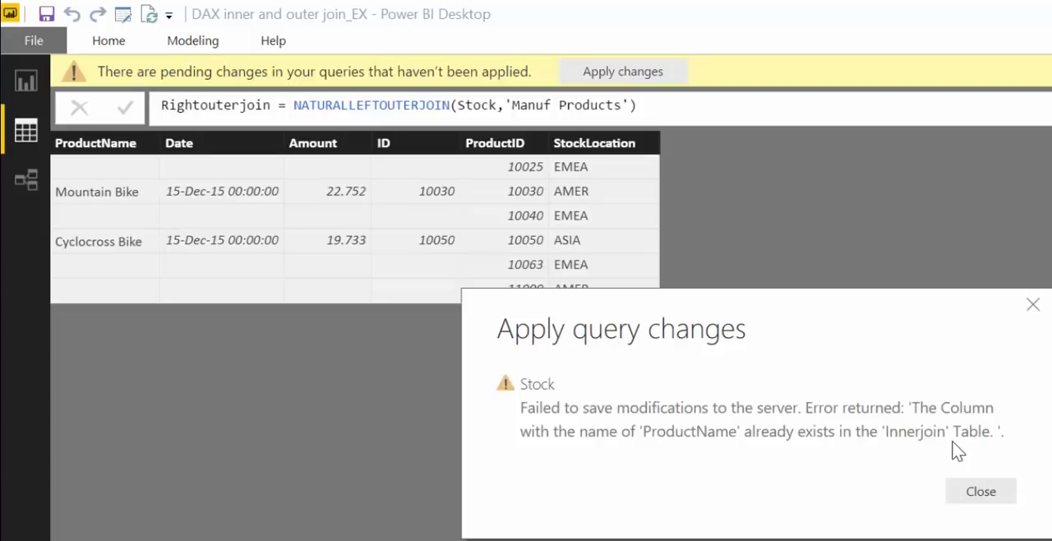
mouse_move(957, 424)
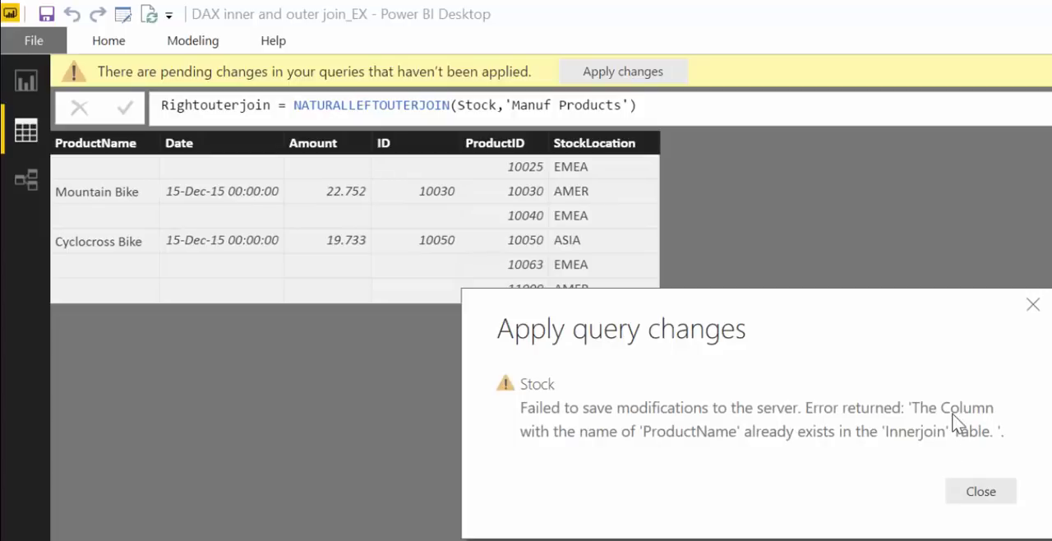
click(979, 490)
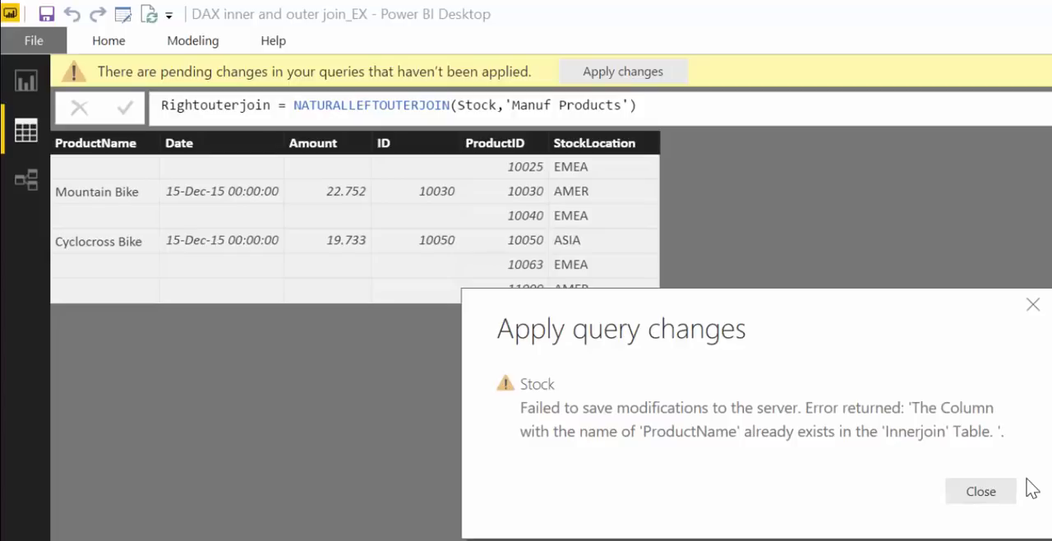
mouse_move(1018, 500)
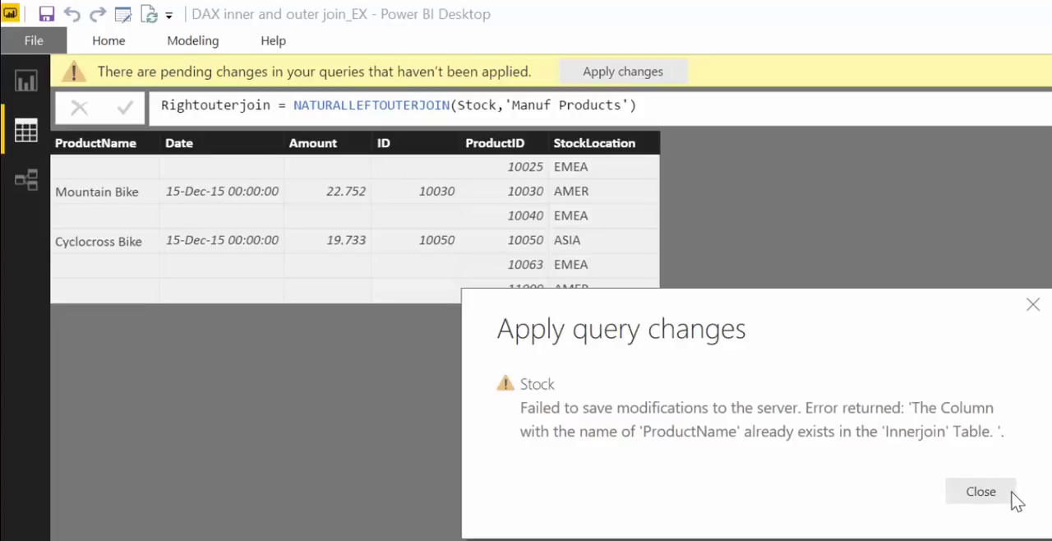
click(980, 490)
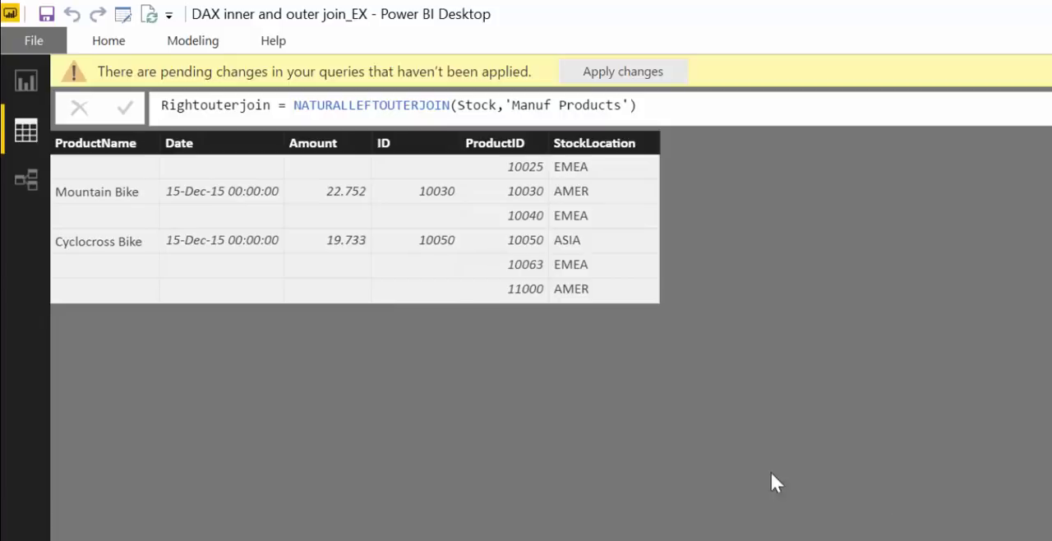
Reopen the Stock query, Close & Apply, check the Manuf Products–Stock relationship, and return to Data view
click(192, 39)
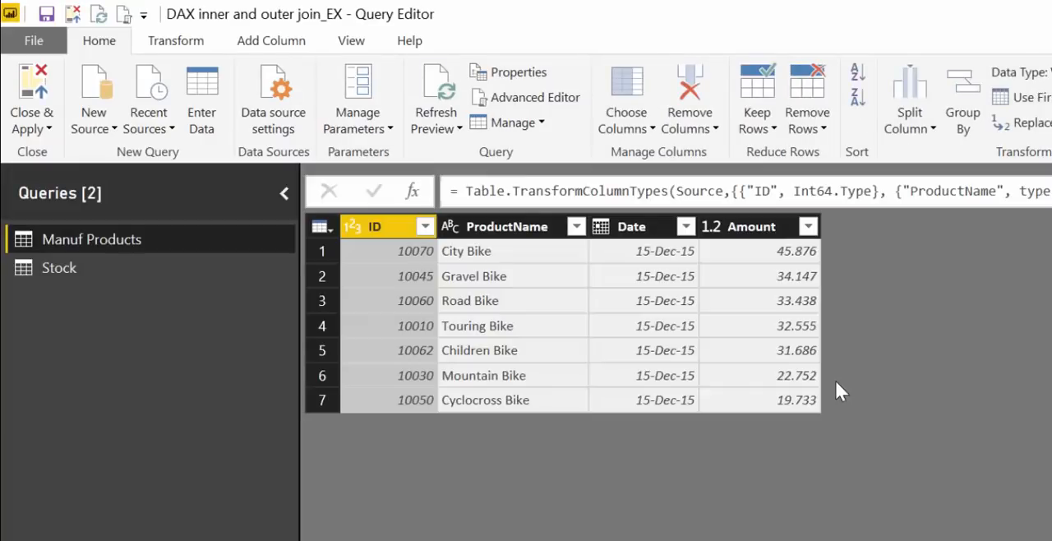
click(59, 266)
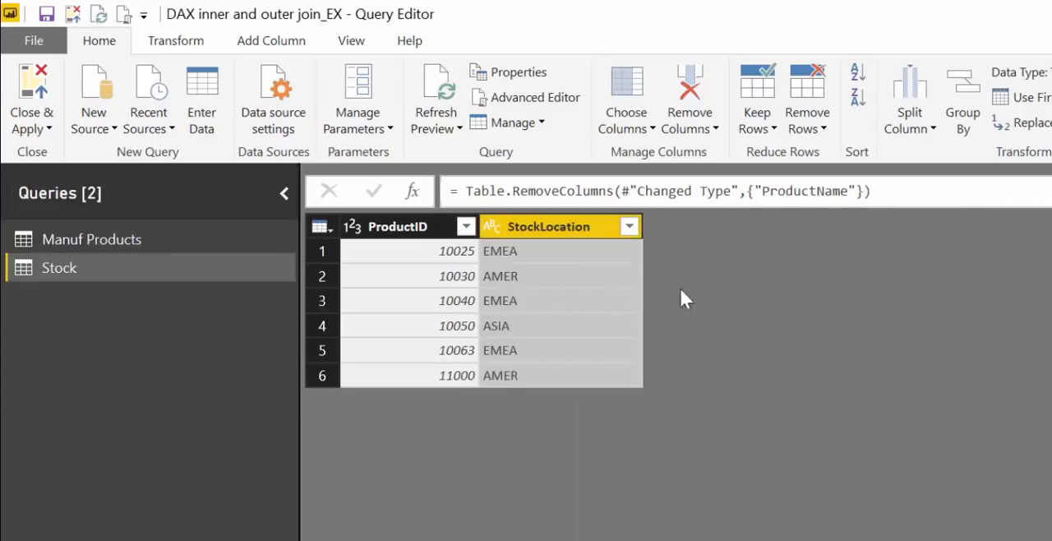
click(31, 98)
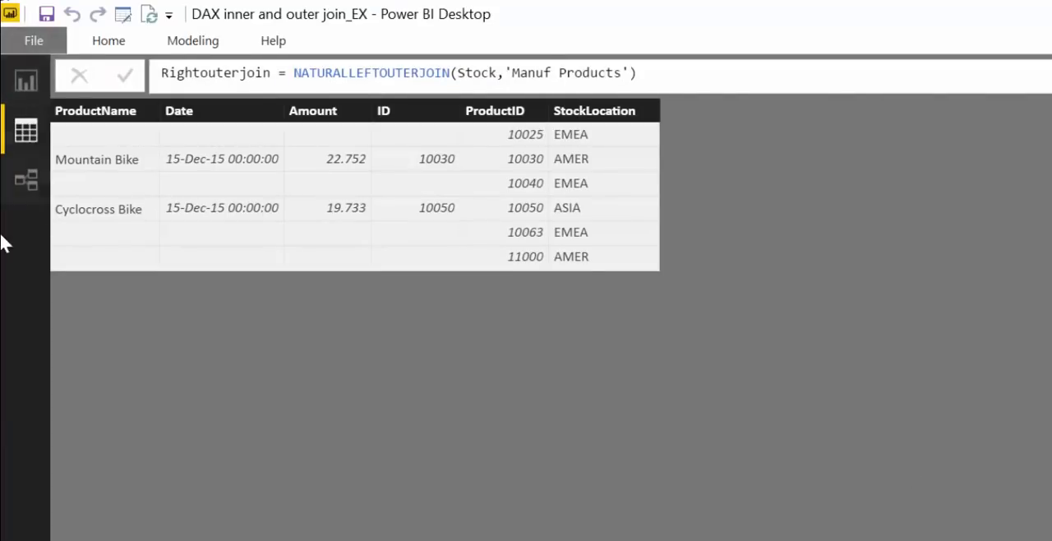
click(26, 179)
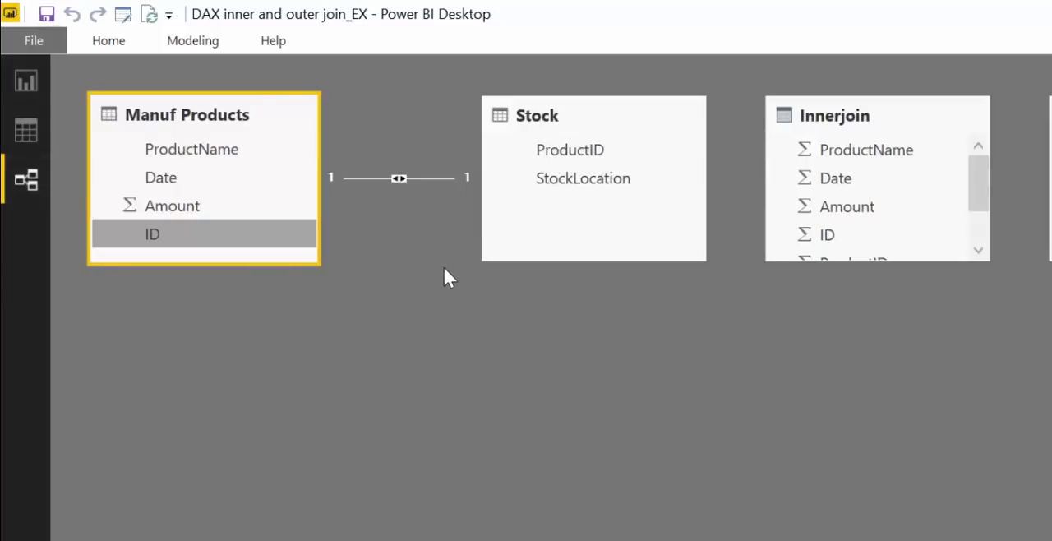
mouse_move(468, 220)
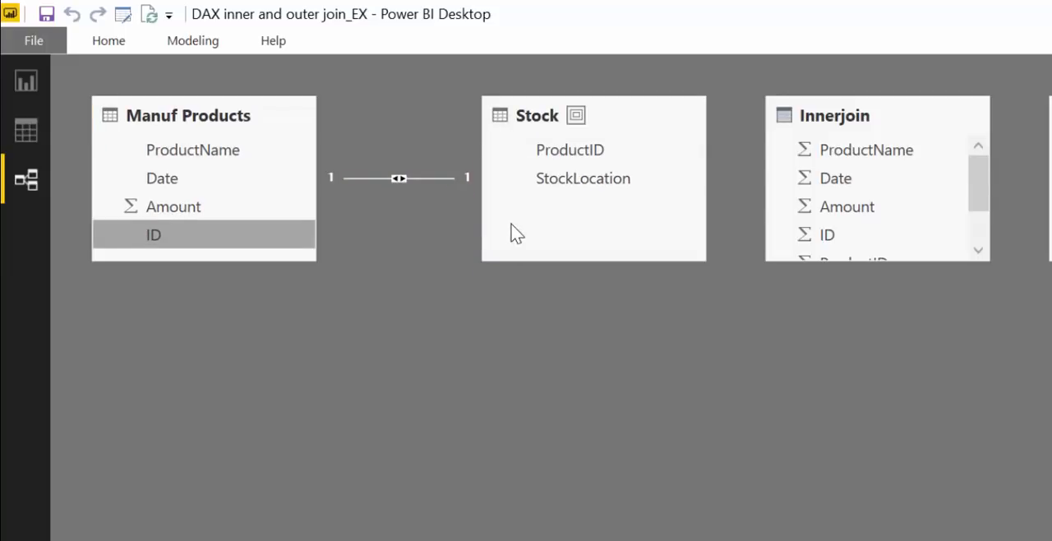
mouse_move(604, 206)
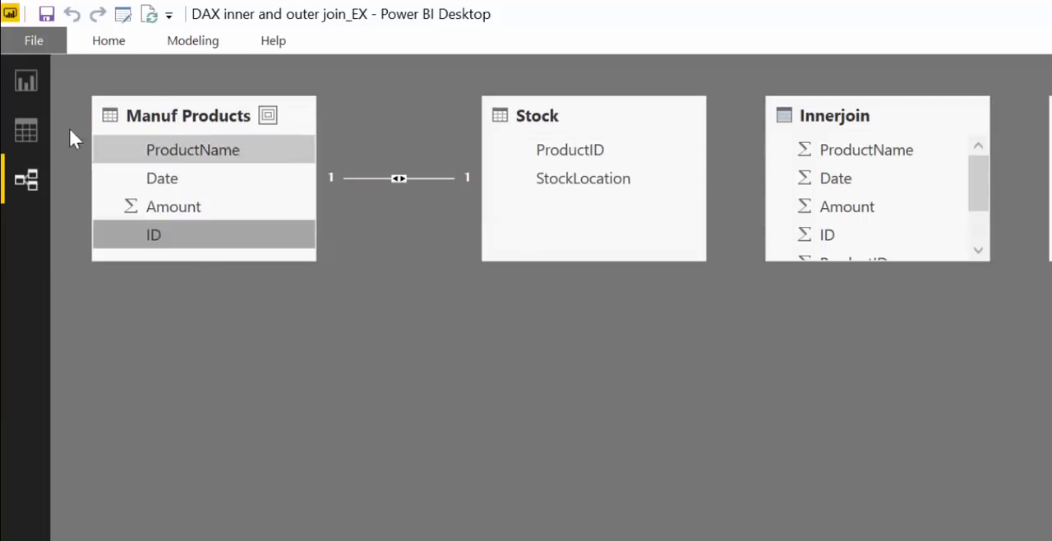
click(26, 129)
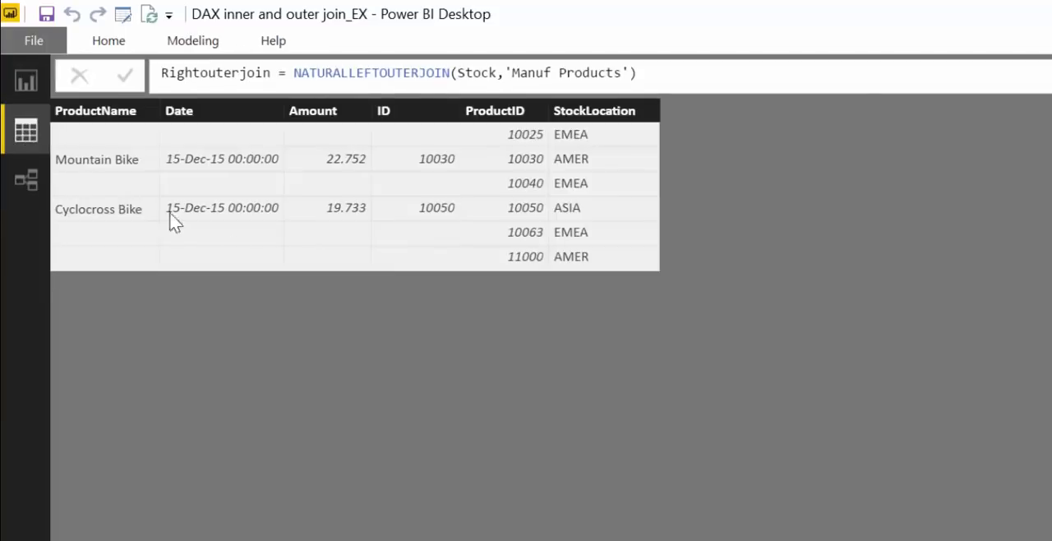
mouse_move(888, 367)
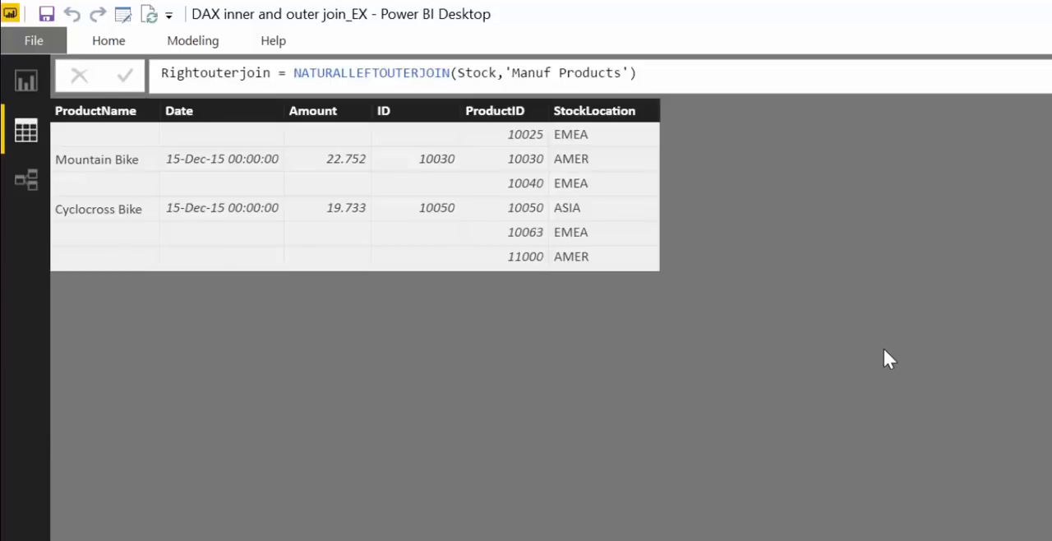
mouse_move(599, 337)
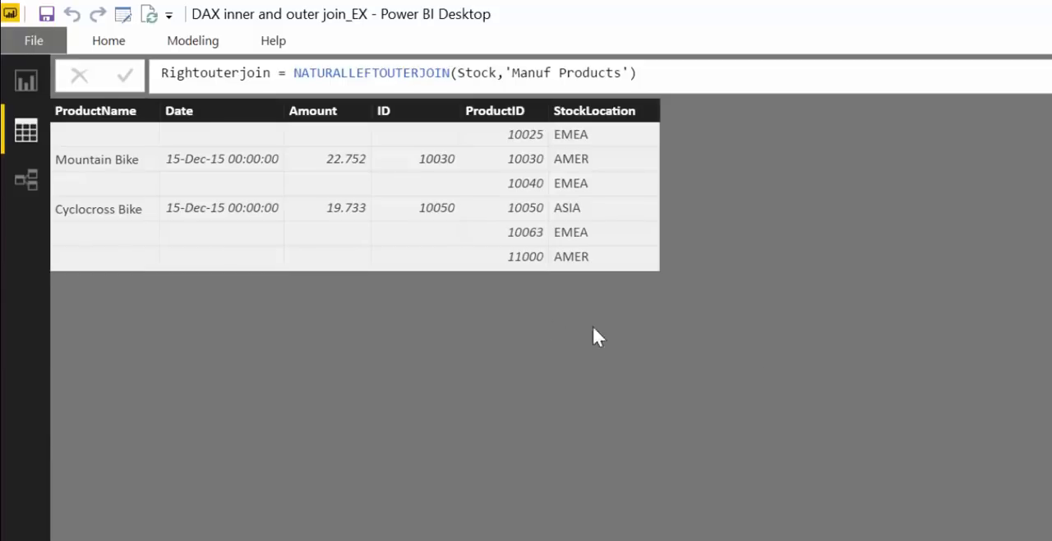
Create a table with VAR Manuf and Stocked ROW/UNION definitions returning NATURALINNERJOIN, giving City Bike 45.3 EMEA and Gravel Bike 34.2 ASIA
click(192, 40)
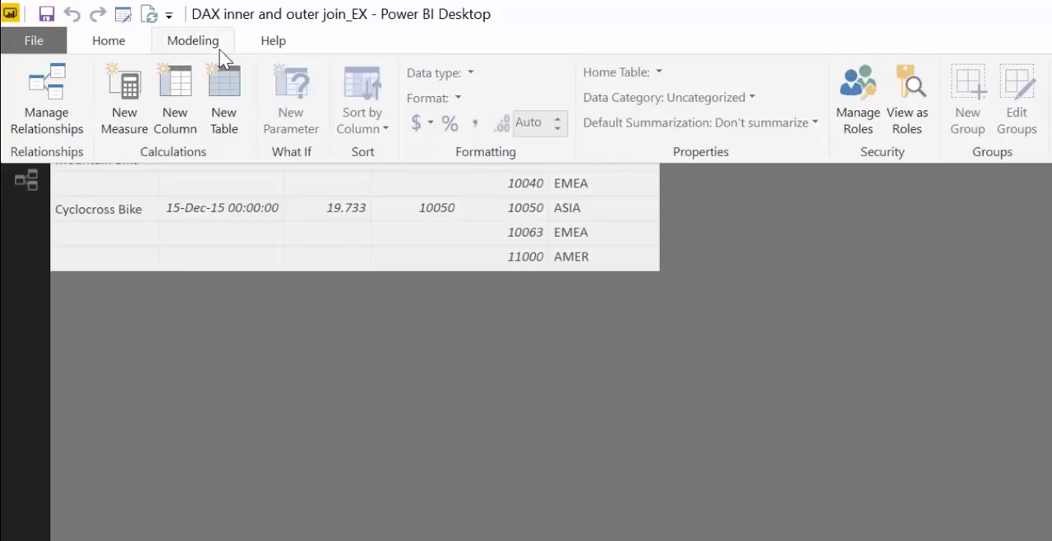
click(223, 99)
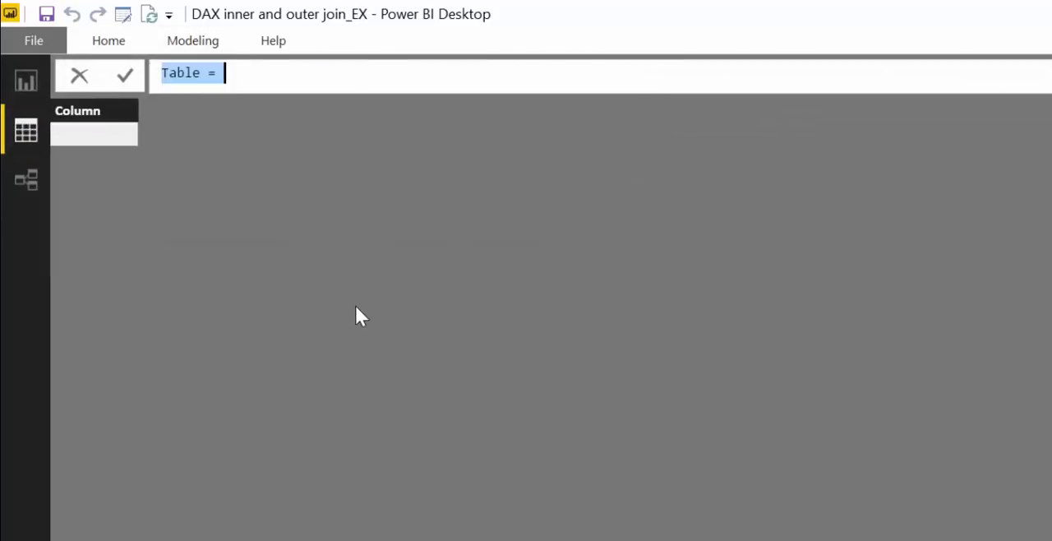
mouse_move(1019, 138)
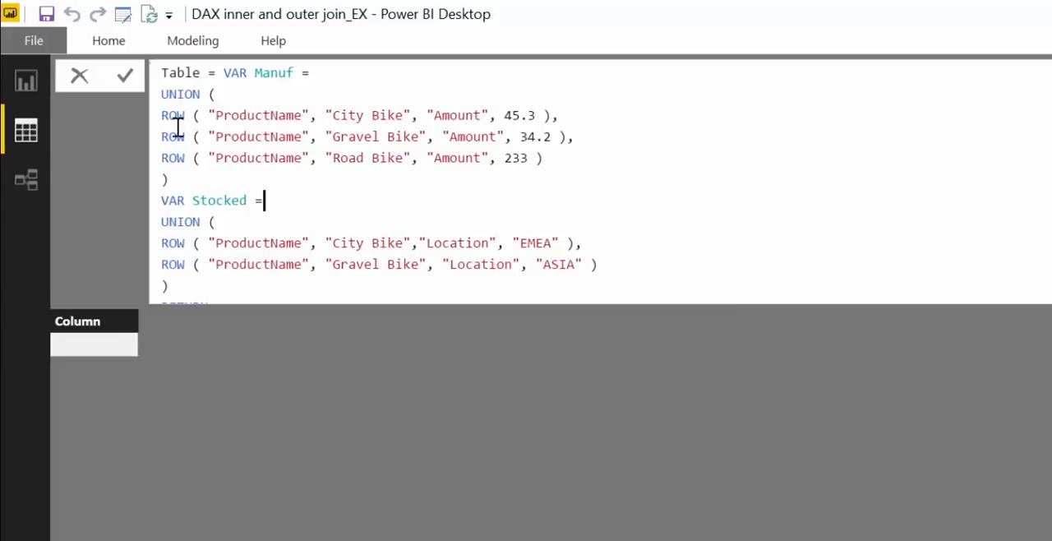
mouse_move(189, 125)
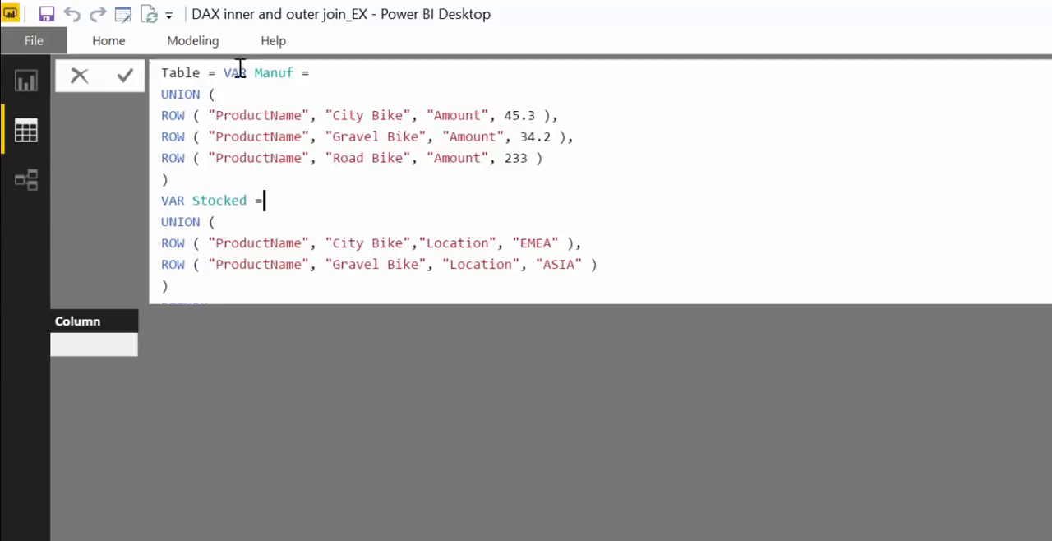
mouse_move(479, 237)
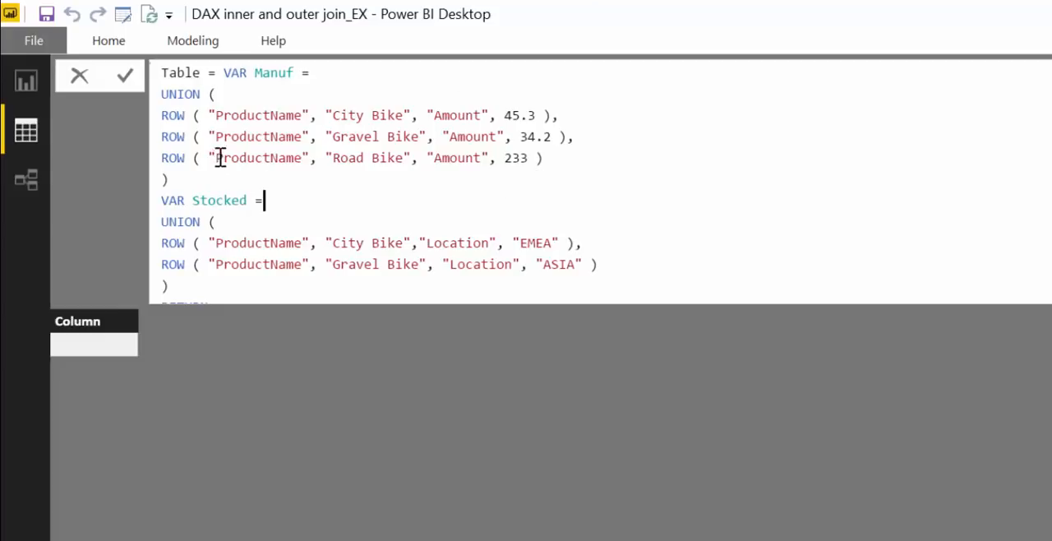
mouse_move(303, 162)
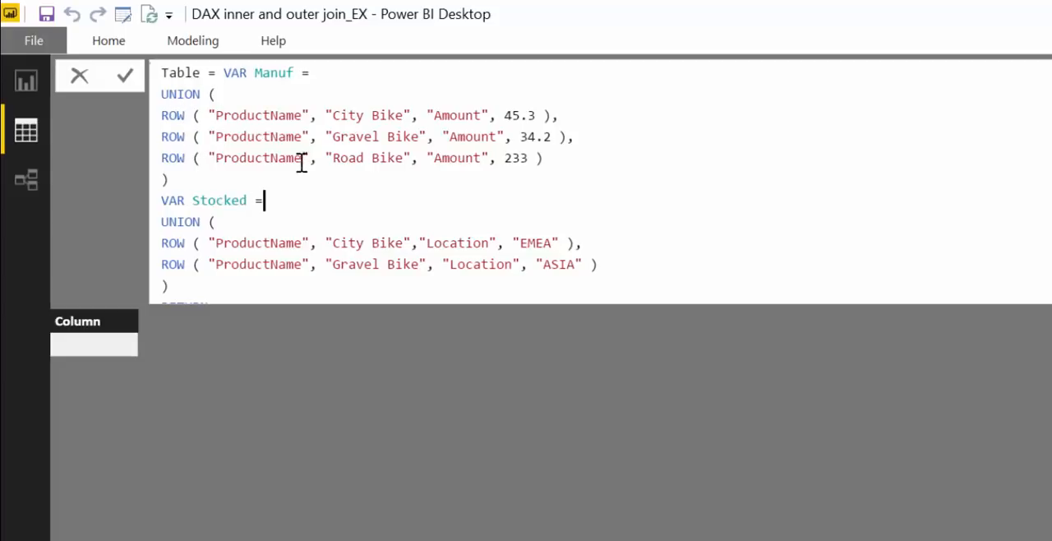
mouse_move(207, 133)
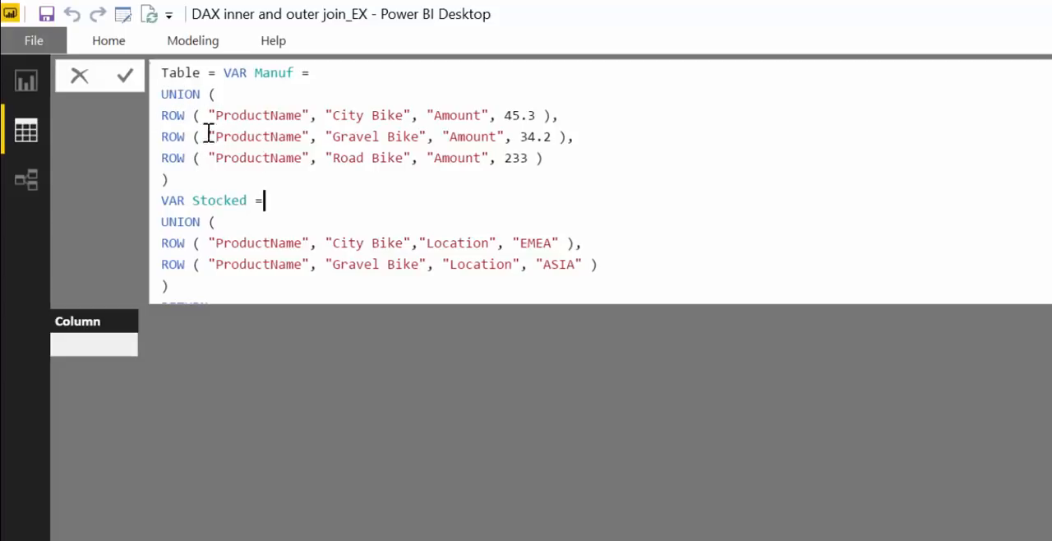
mouse_move(212, 105)
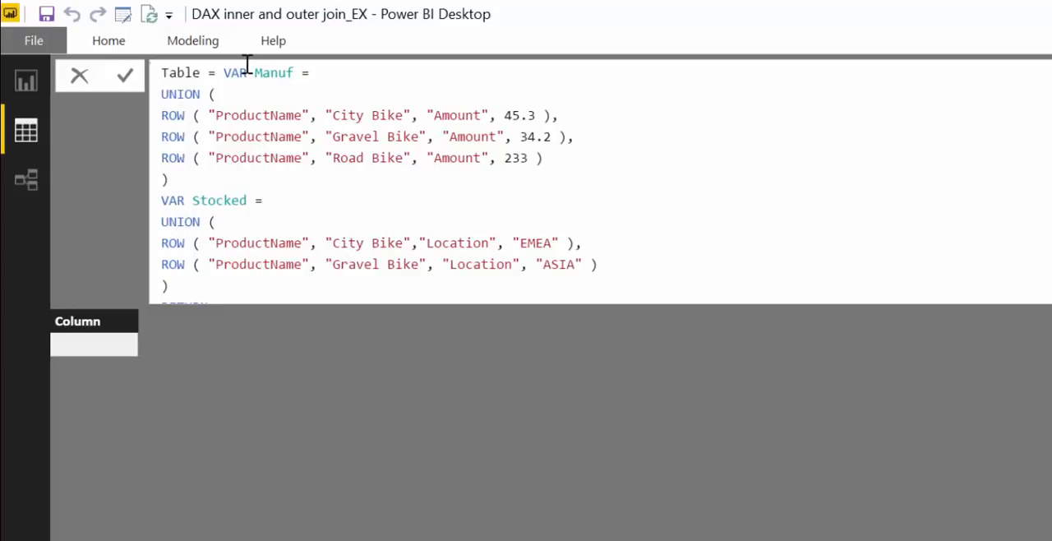
click(263, 200)
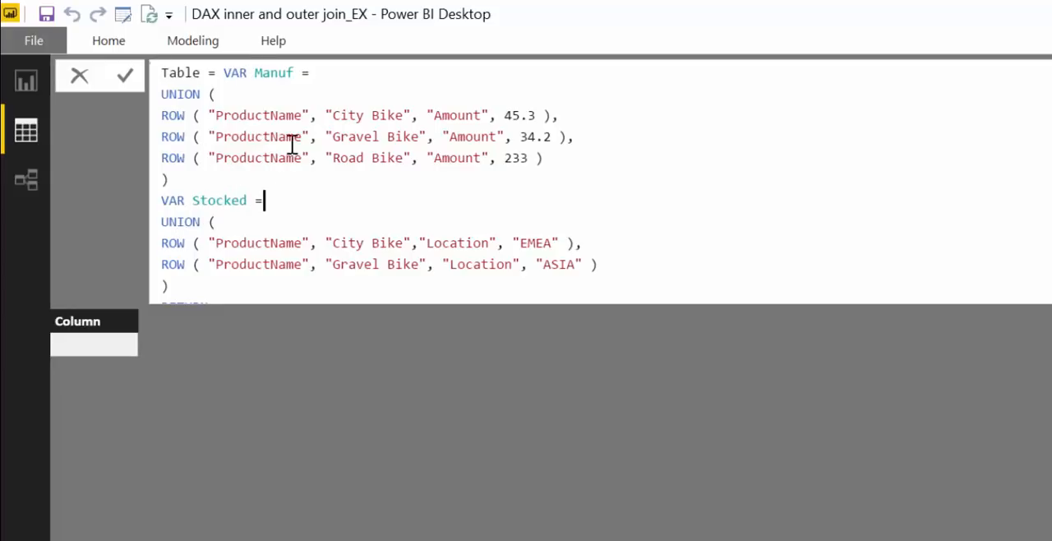
scroll(down, 3)
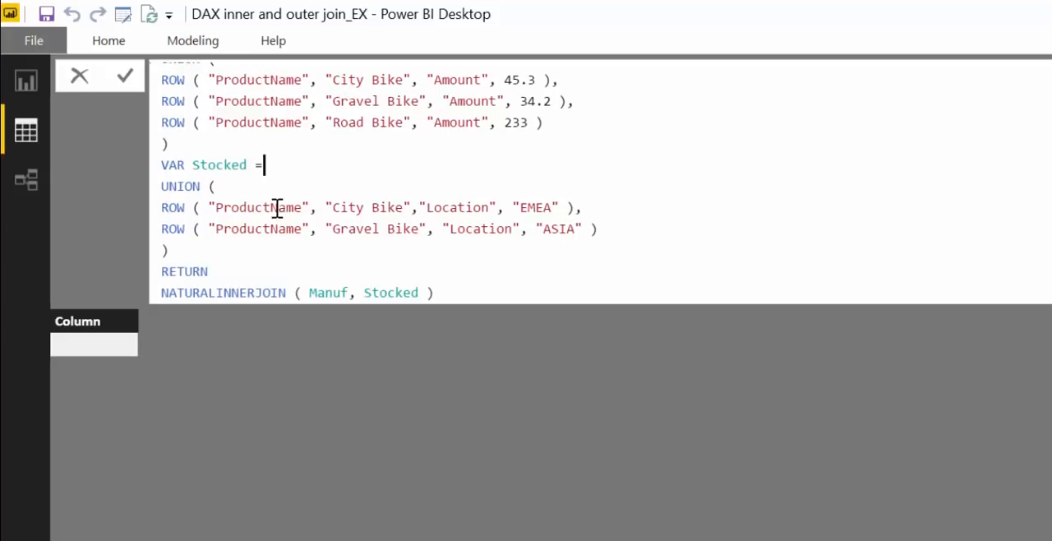
mouse_move(492, 289)
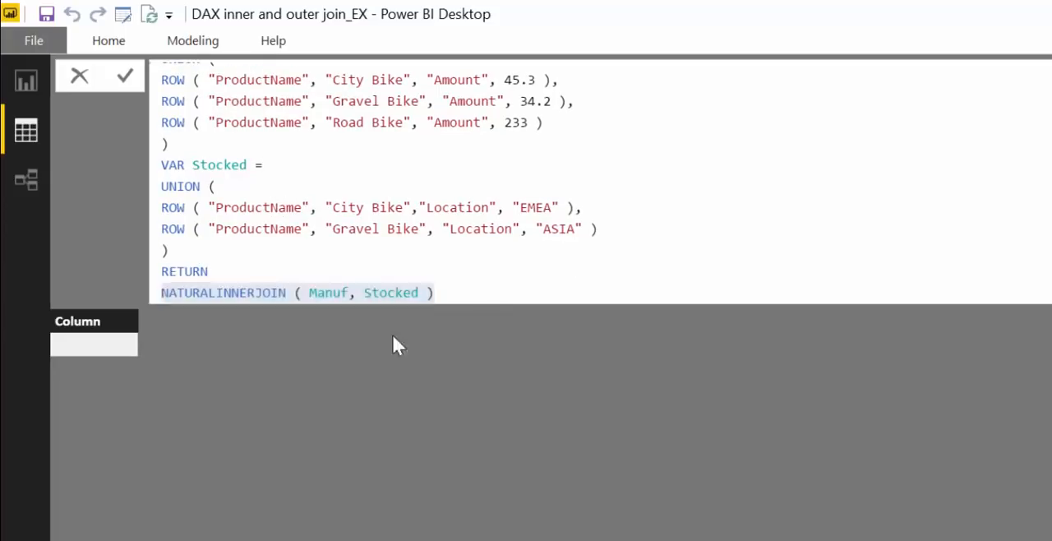
click(125, 76)
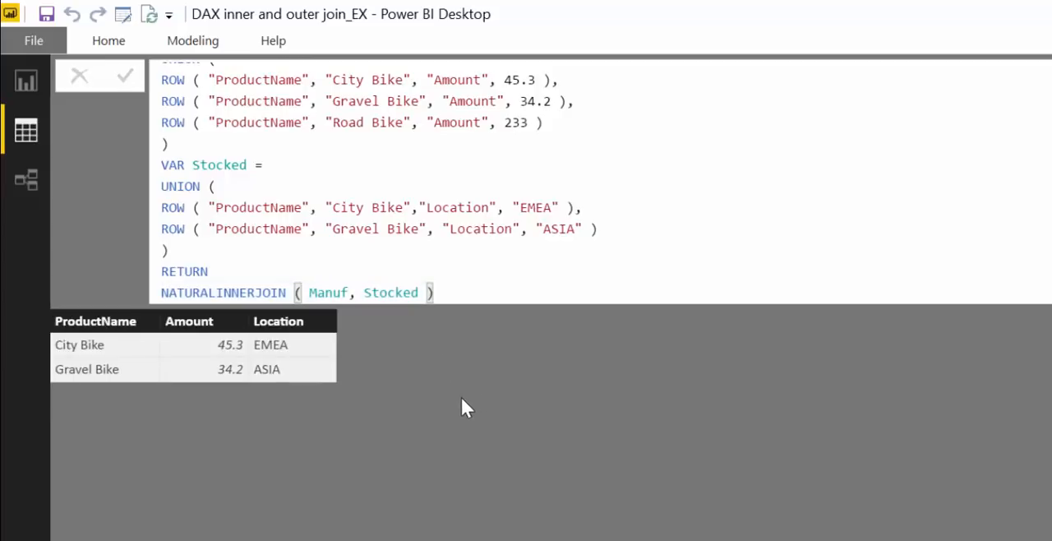
mouse_move(459, 414)
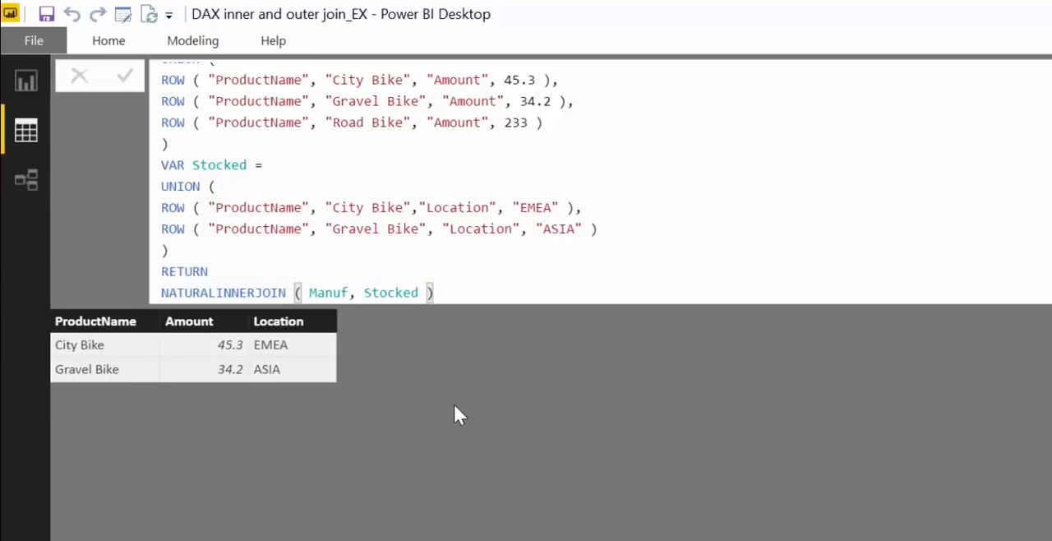
mouse_move(473, 387)
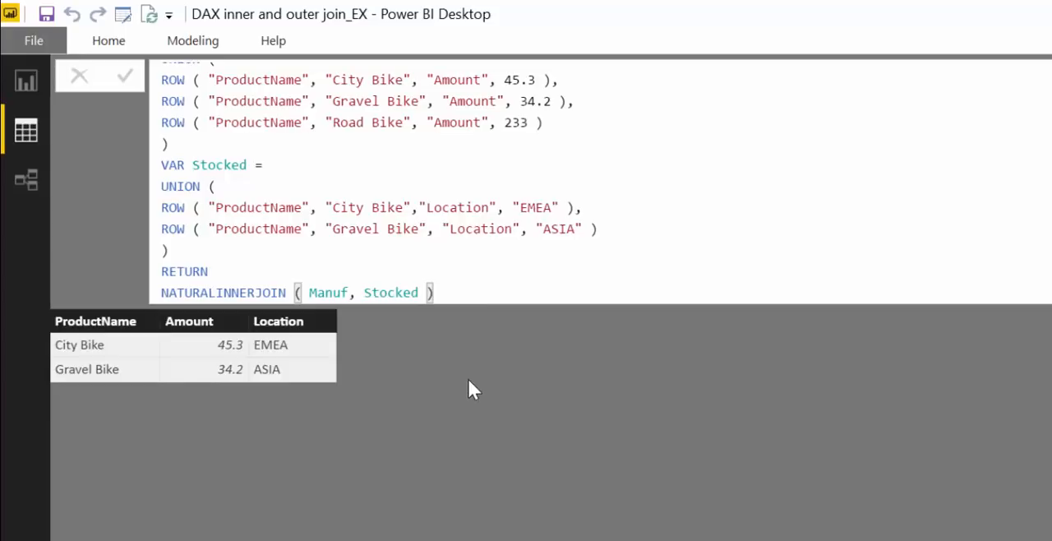